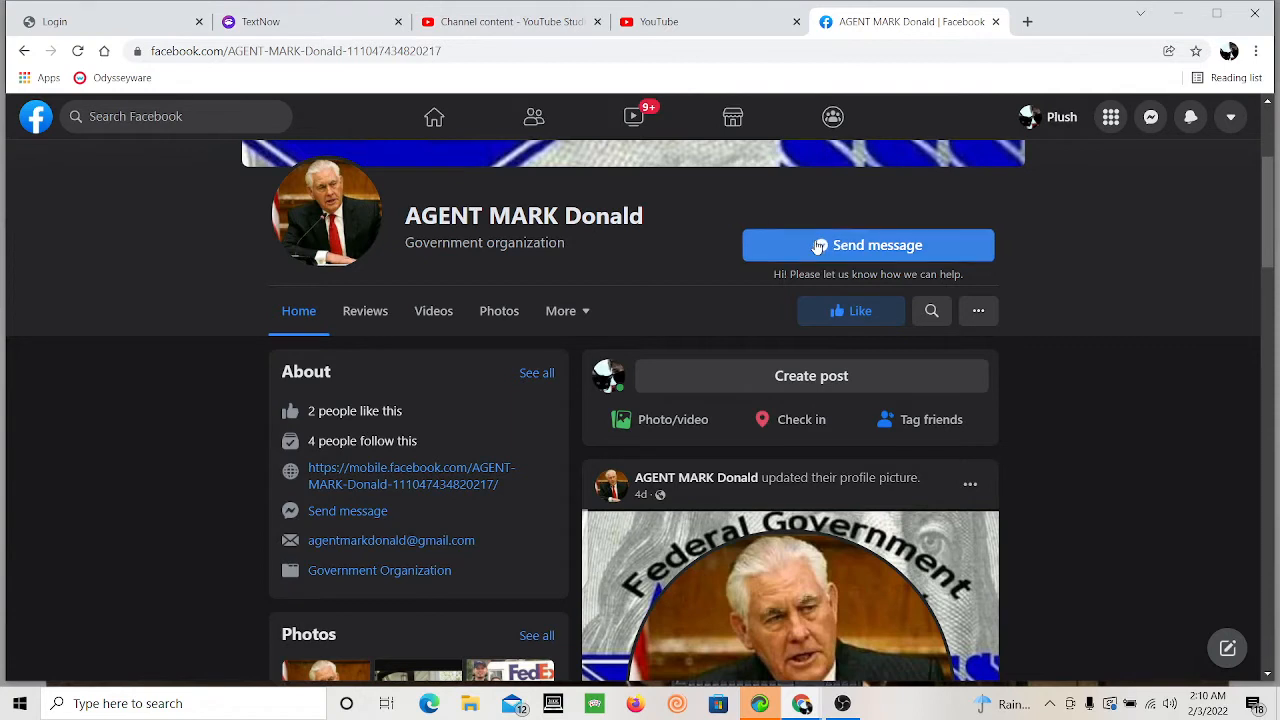
Step: Start a Messenger chat with the AGENT MARK Donald government page
left_click(867, 245)
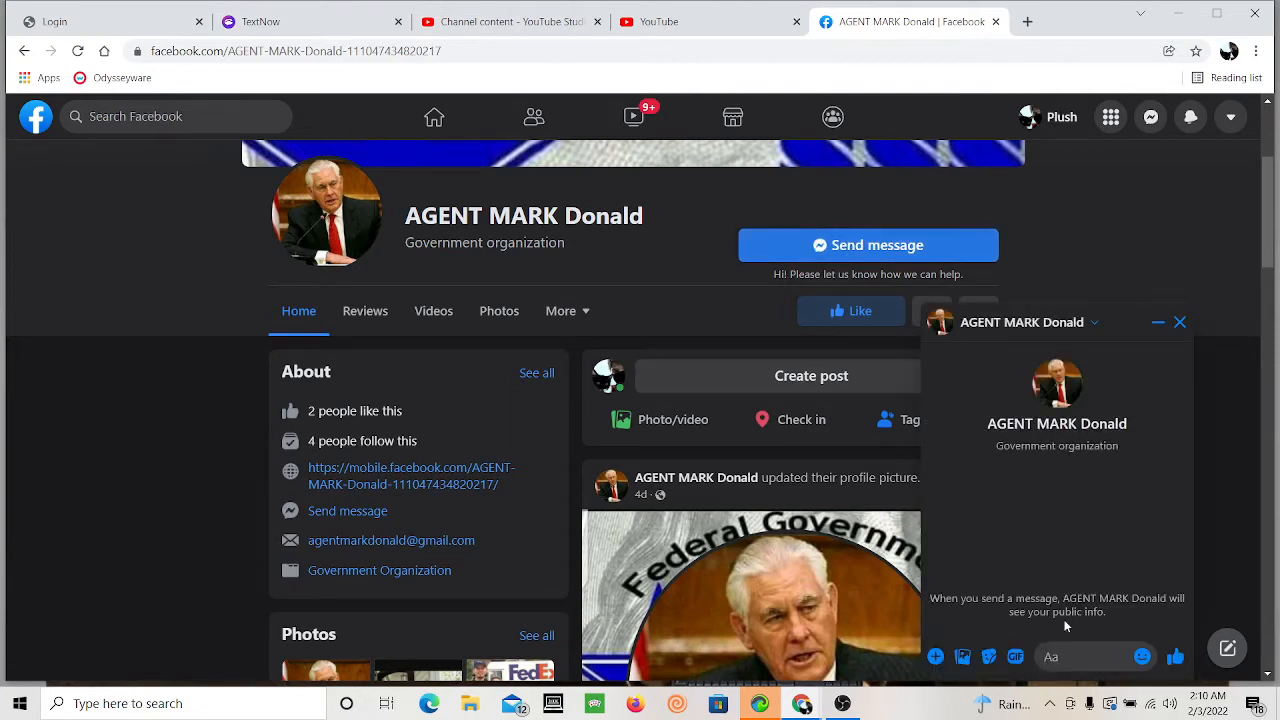
mouse_move(1062, 645)
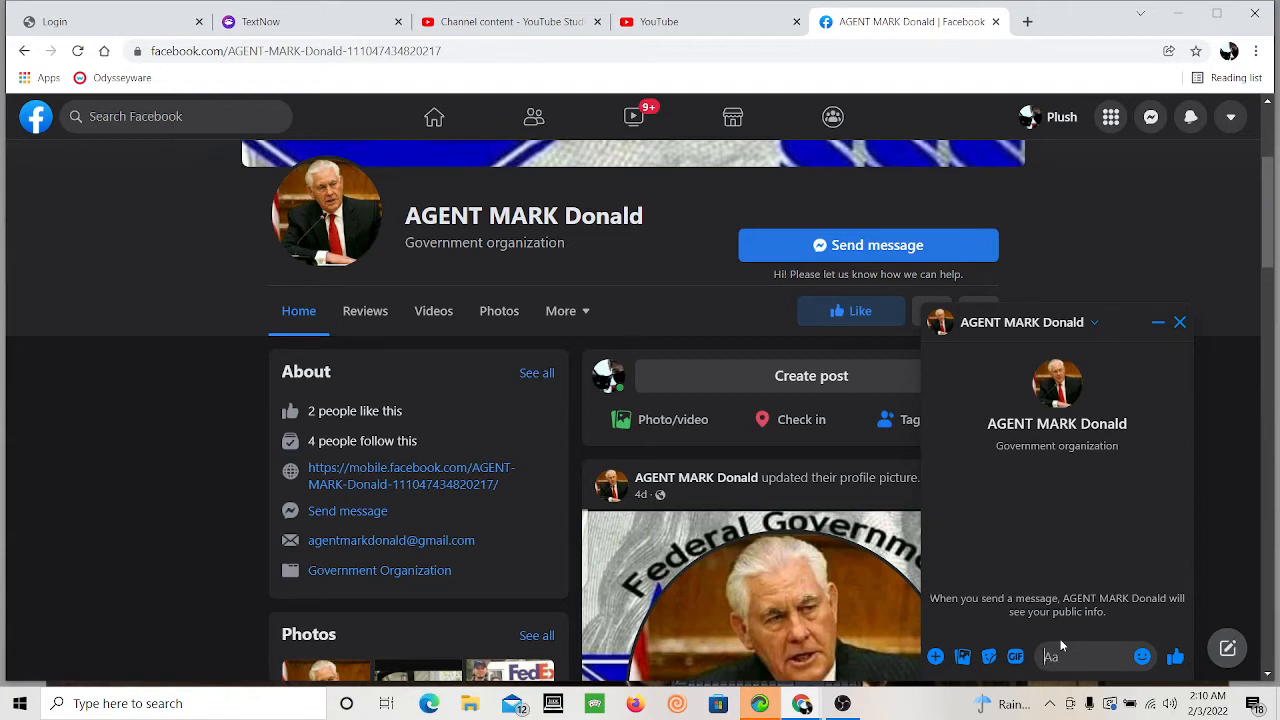
type("hello. i heard i can get this")
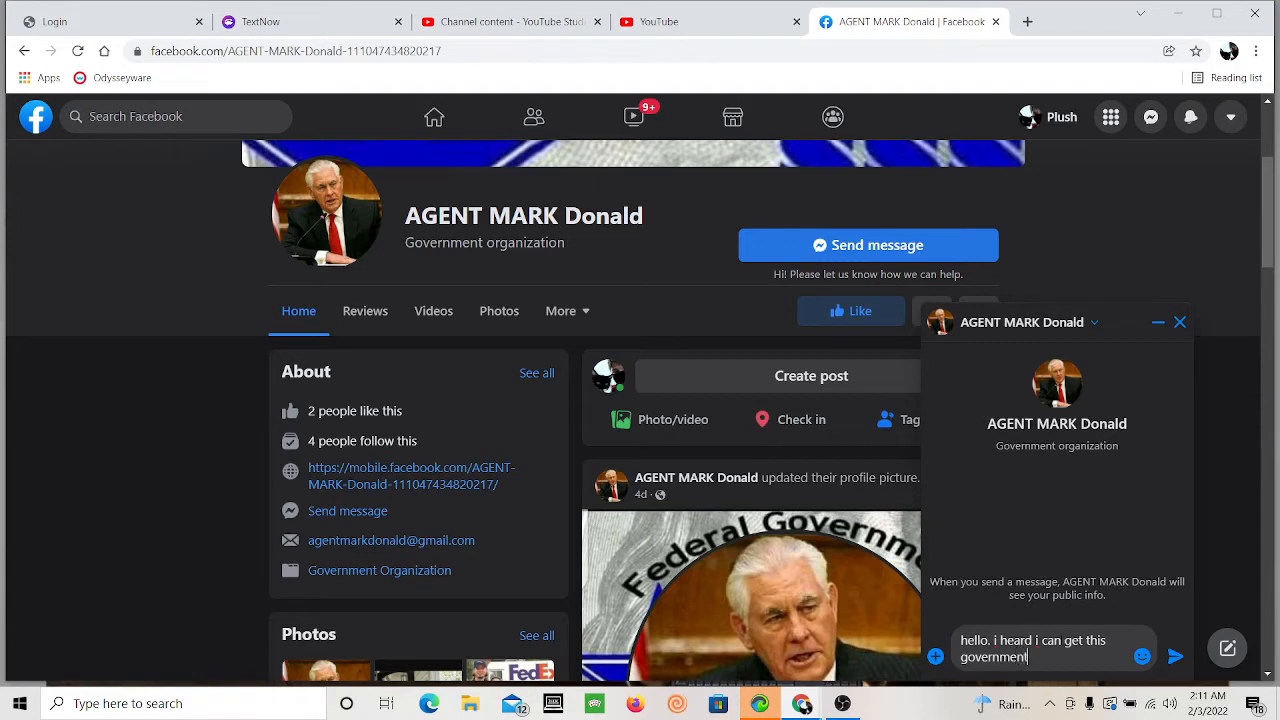
type("grant.")
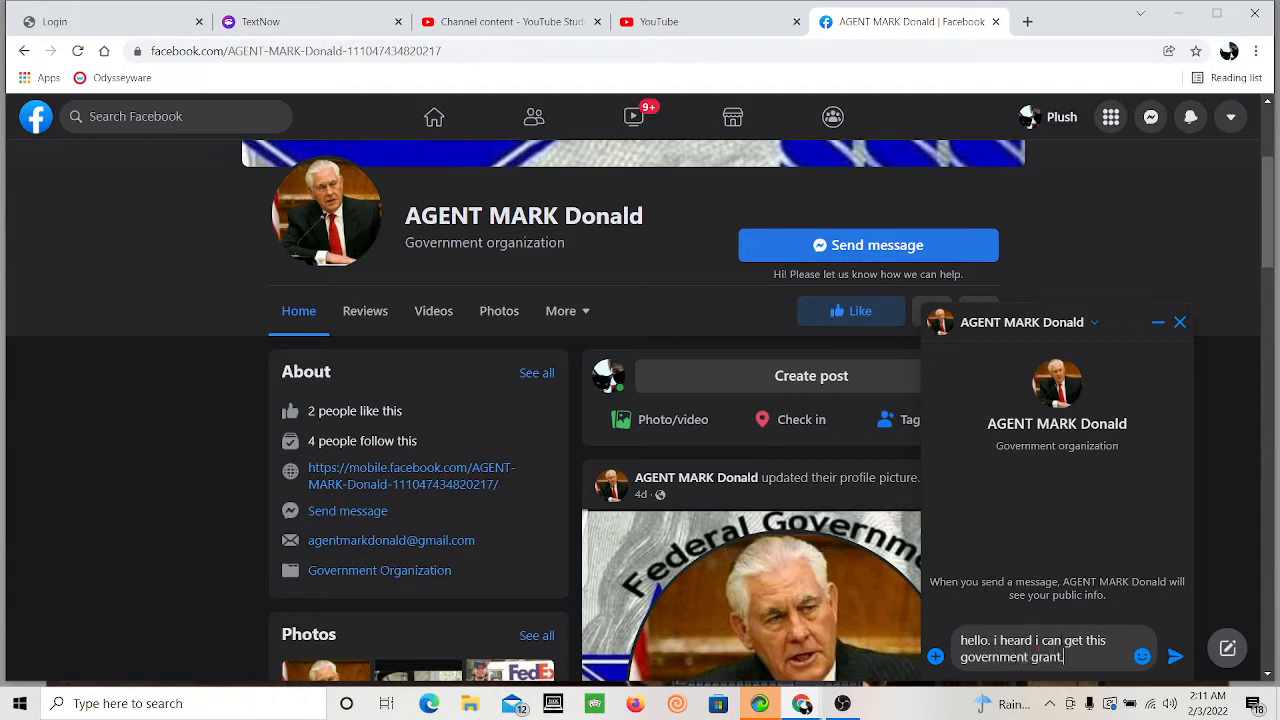
type("how can i ge")
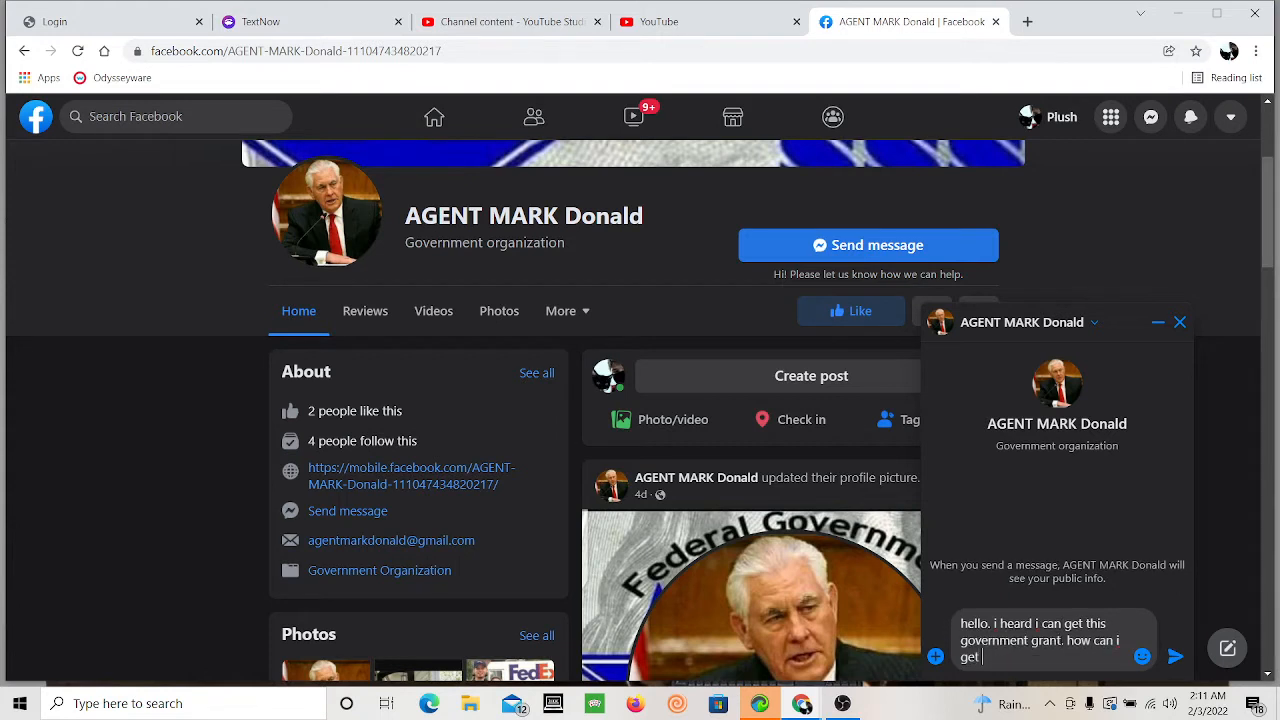
type("this gr")
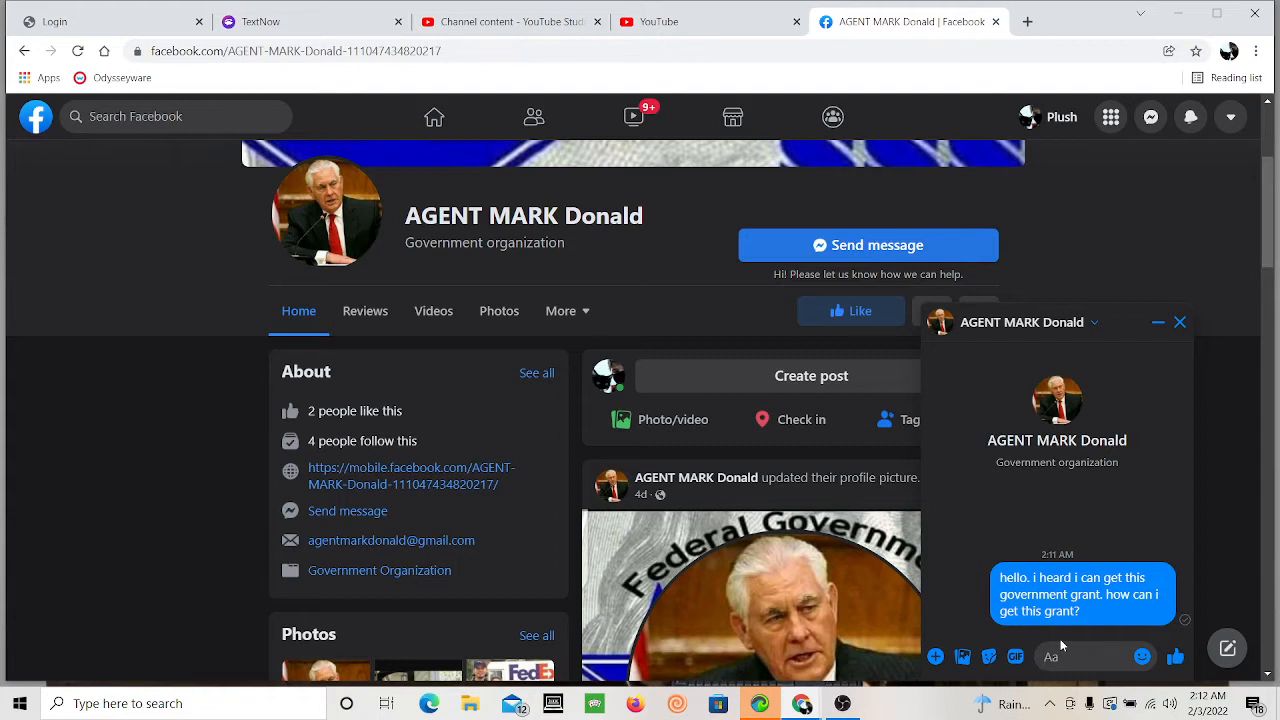
mouse_move(1135, 251)
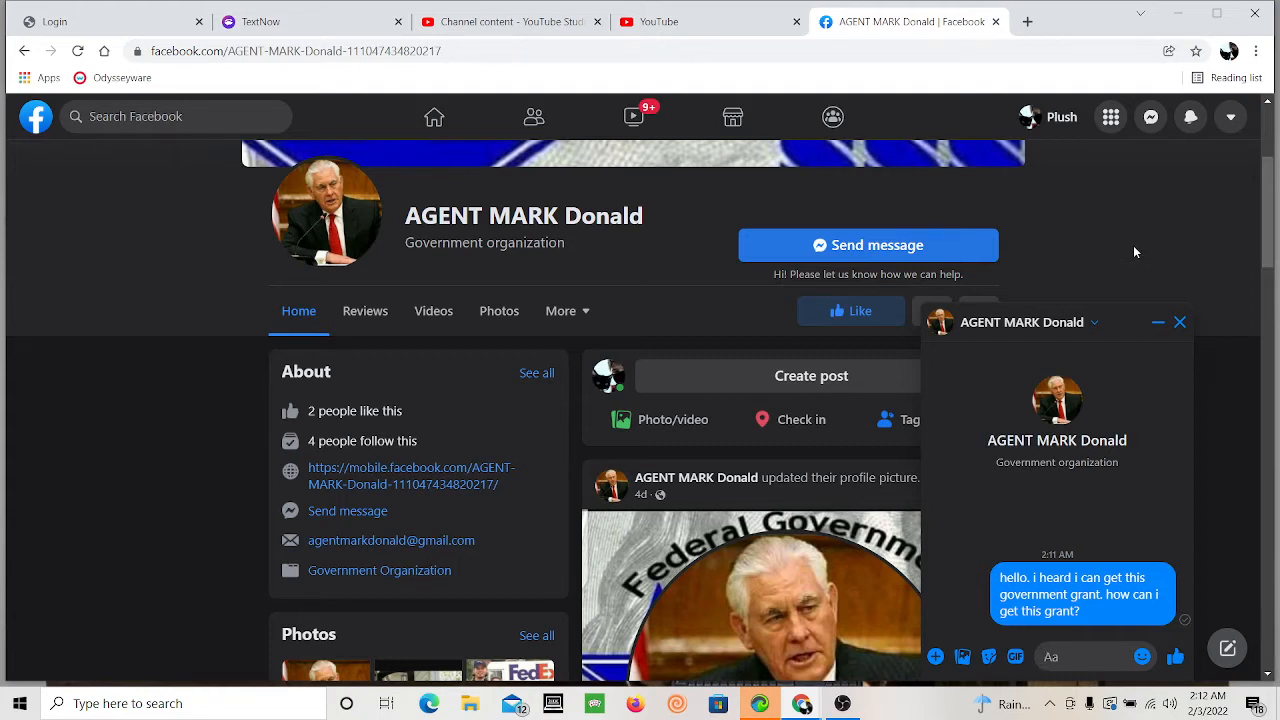
mouse_move(1180, 322)
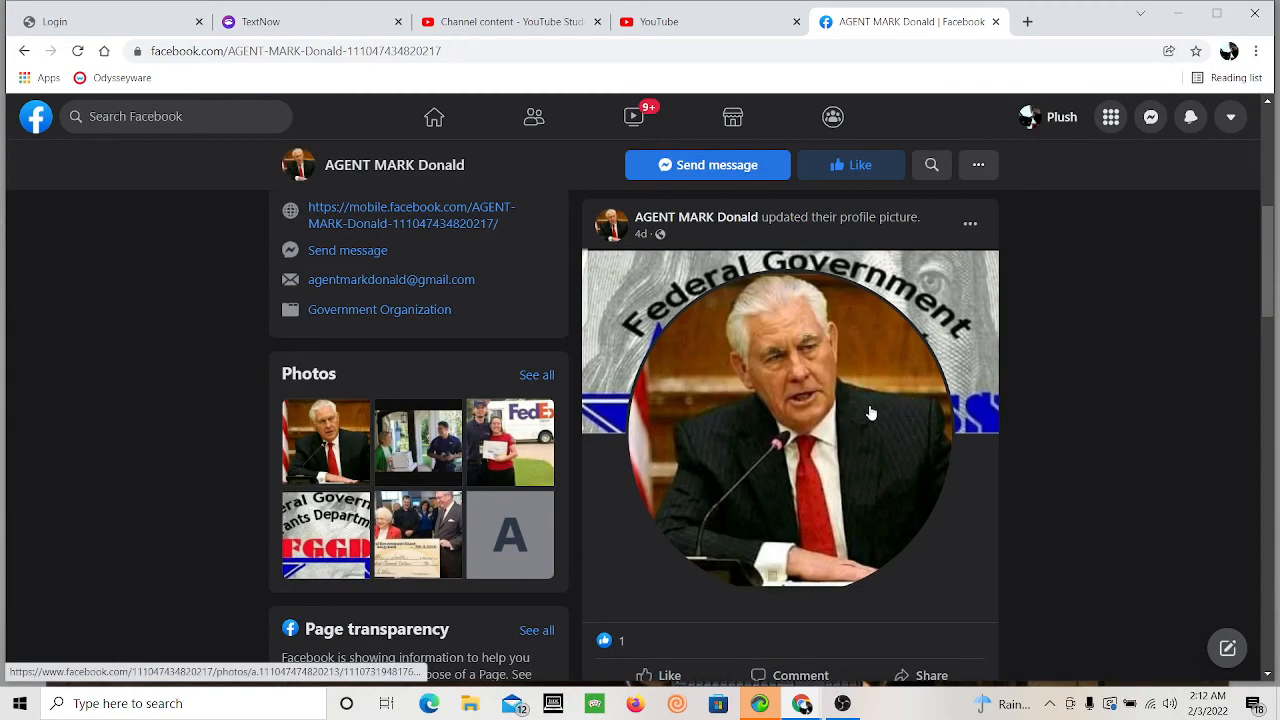
Step: Open the page's microphone profile photo full-size and reverse-search it with Google Lens
left_click(790, 413)
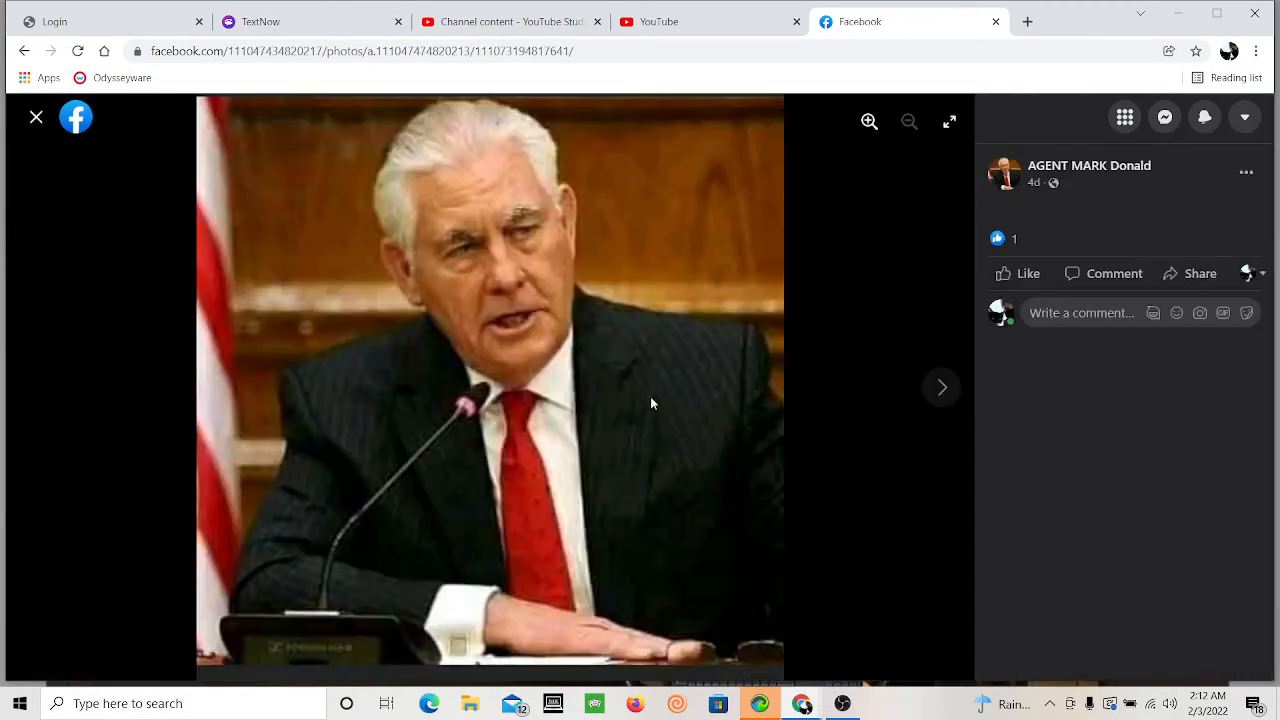
mouse_move(438, 382)
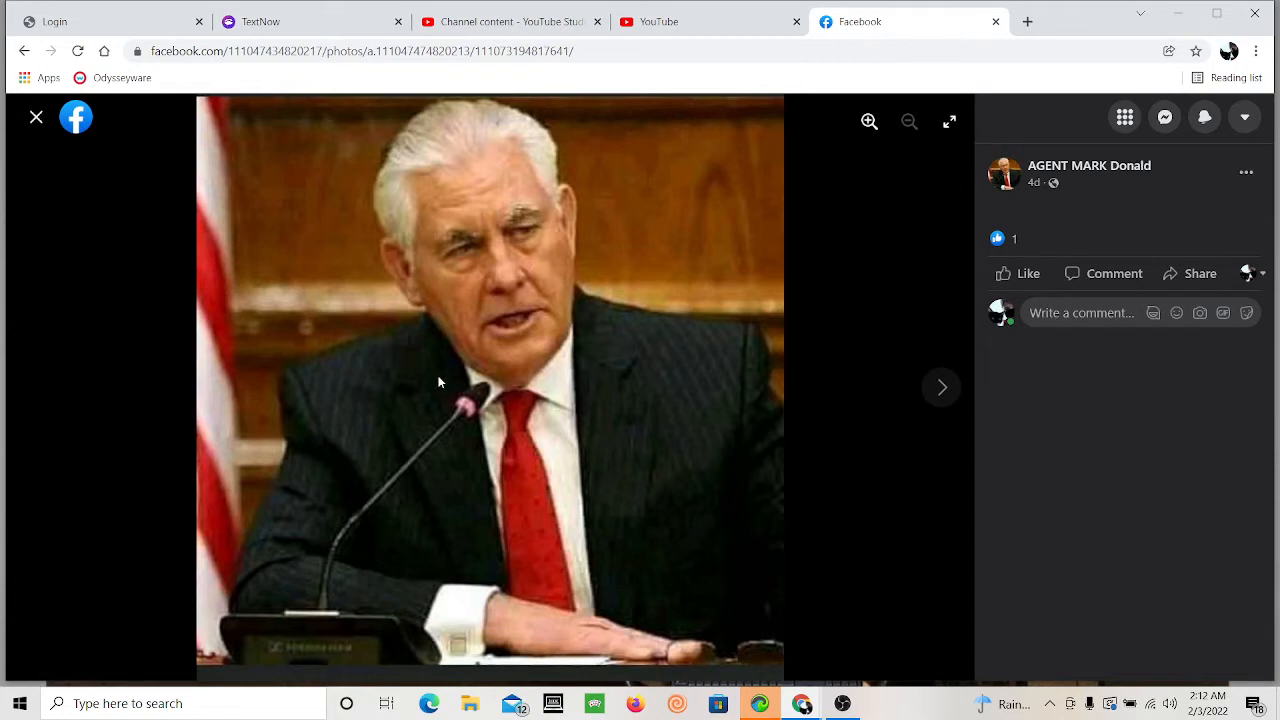
right_click(440, 384)
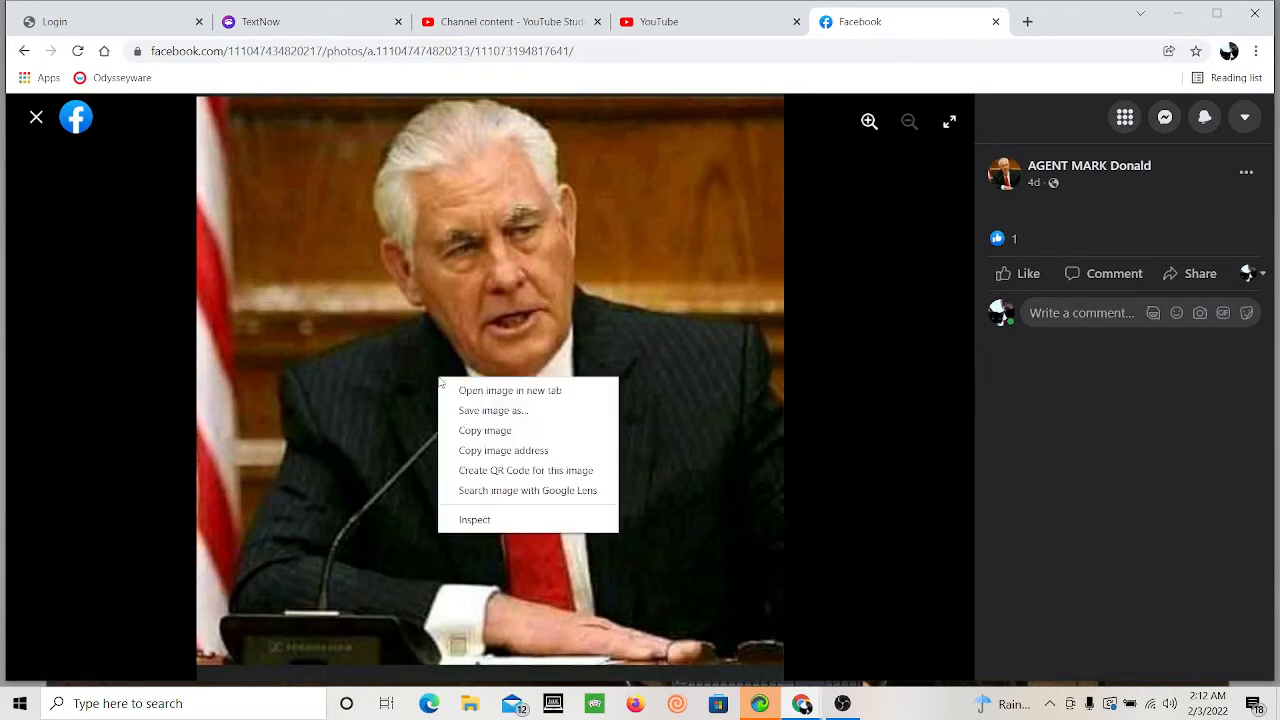
mouse_move(500, 491)
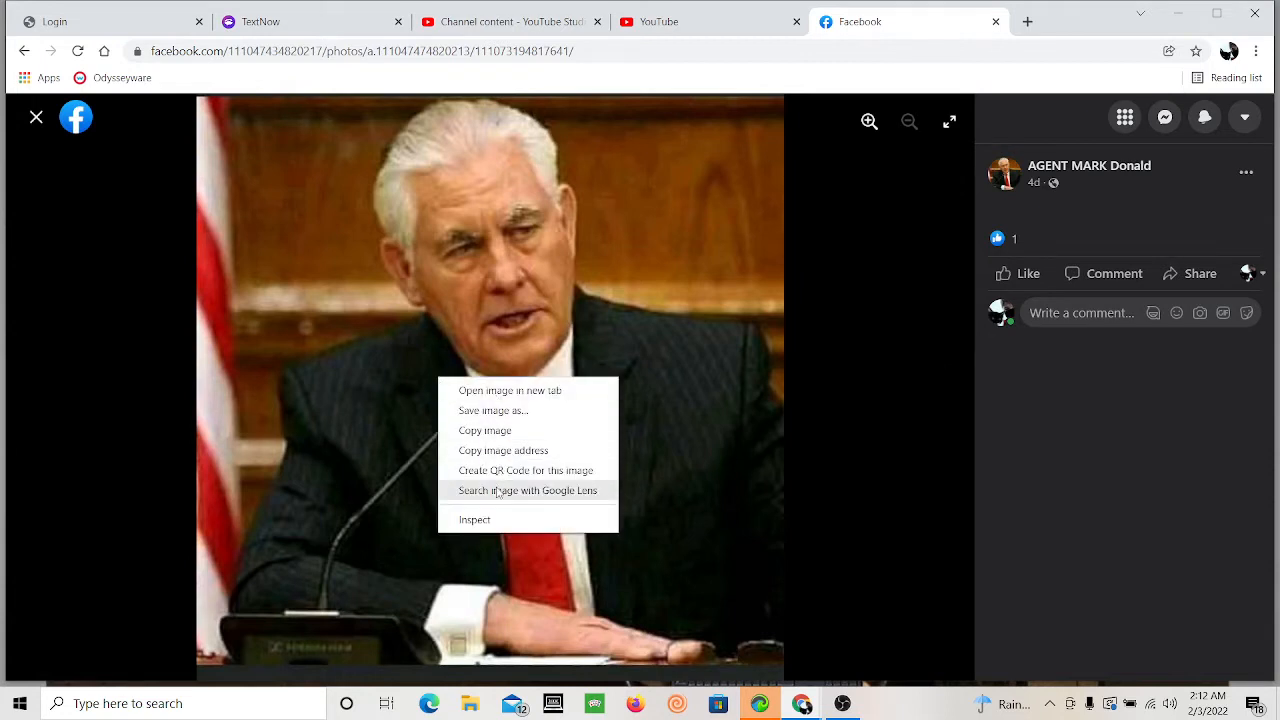
left_click(528, 490)
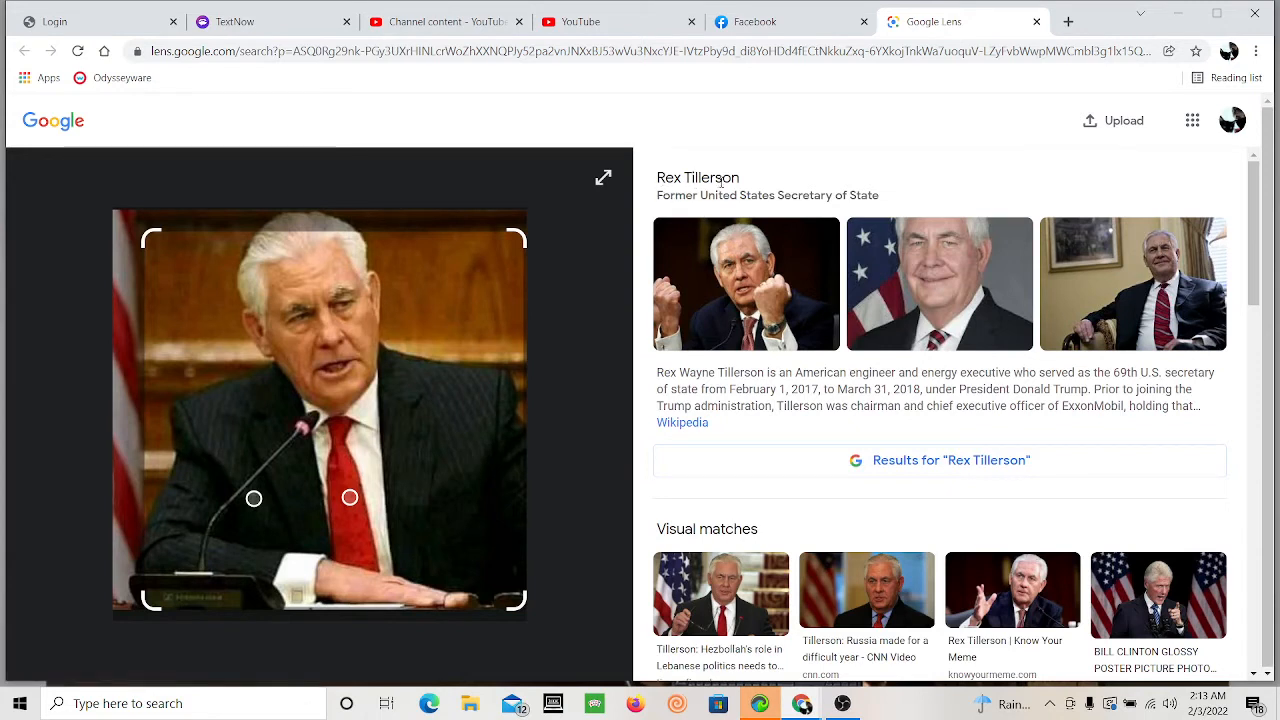
mouse_move(700, 210)
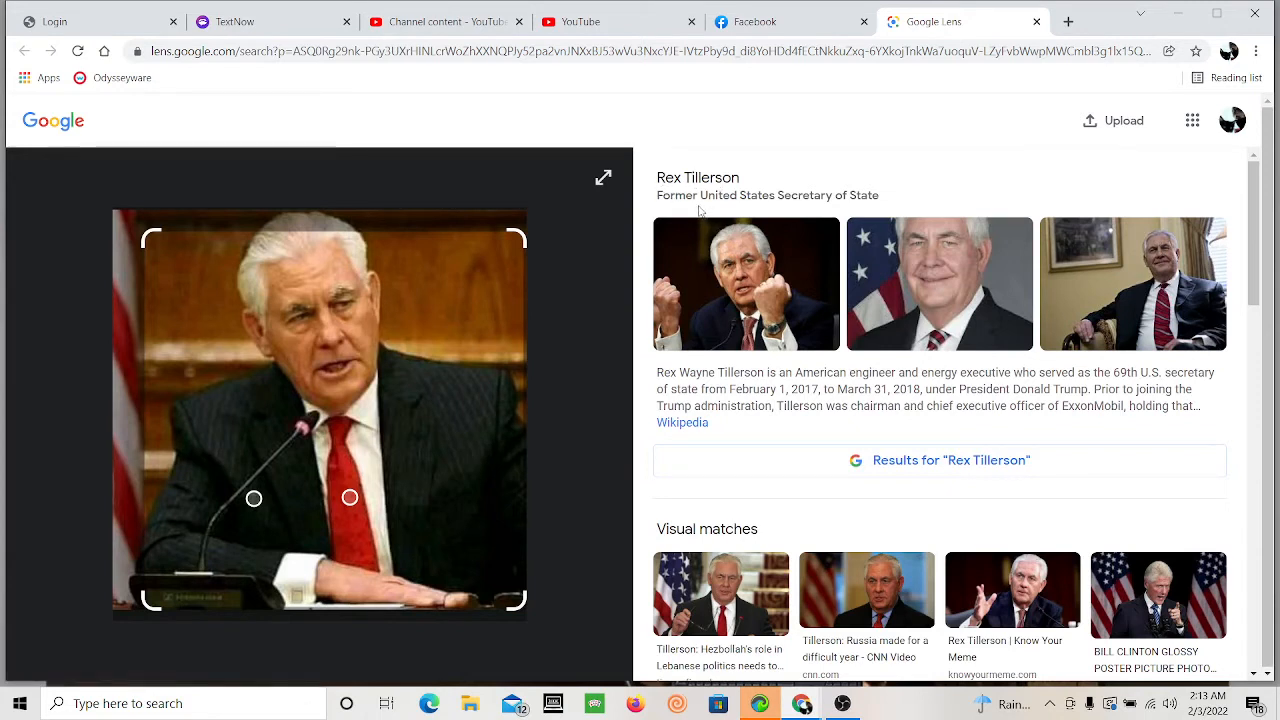
mouse_move(765, 277)
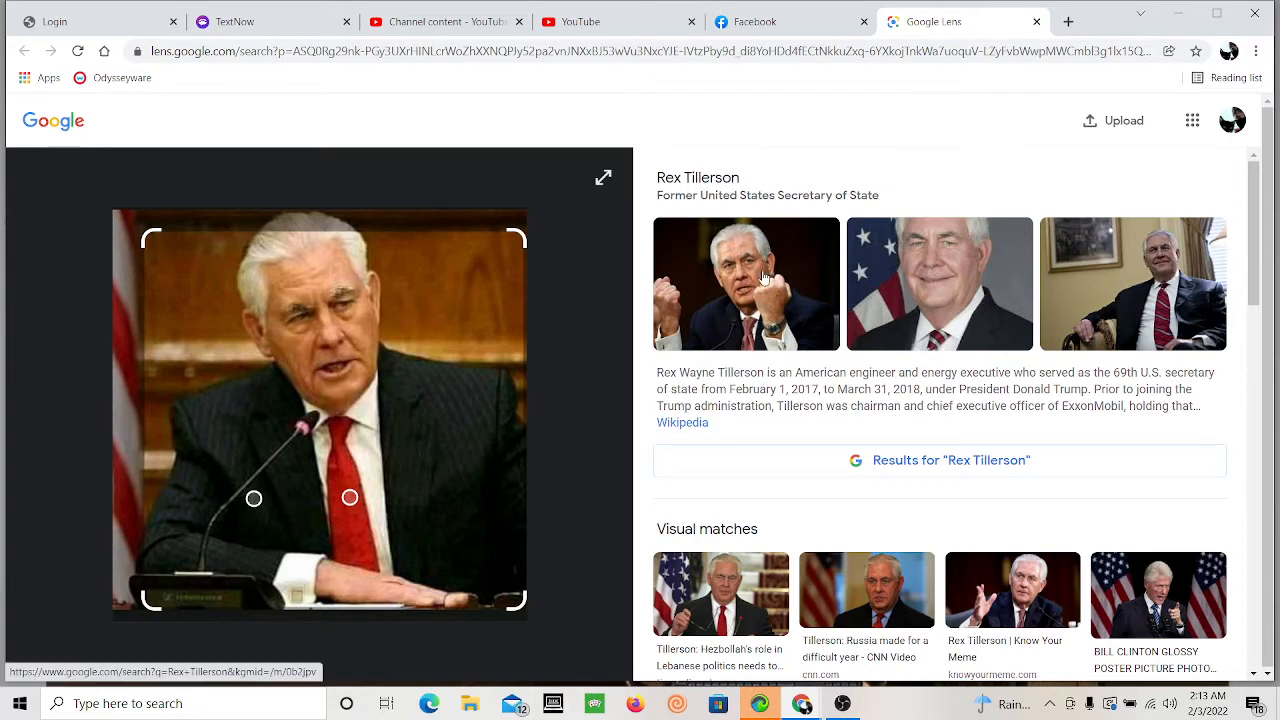
mouse_move(565, 377)
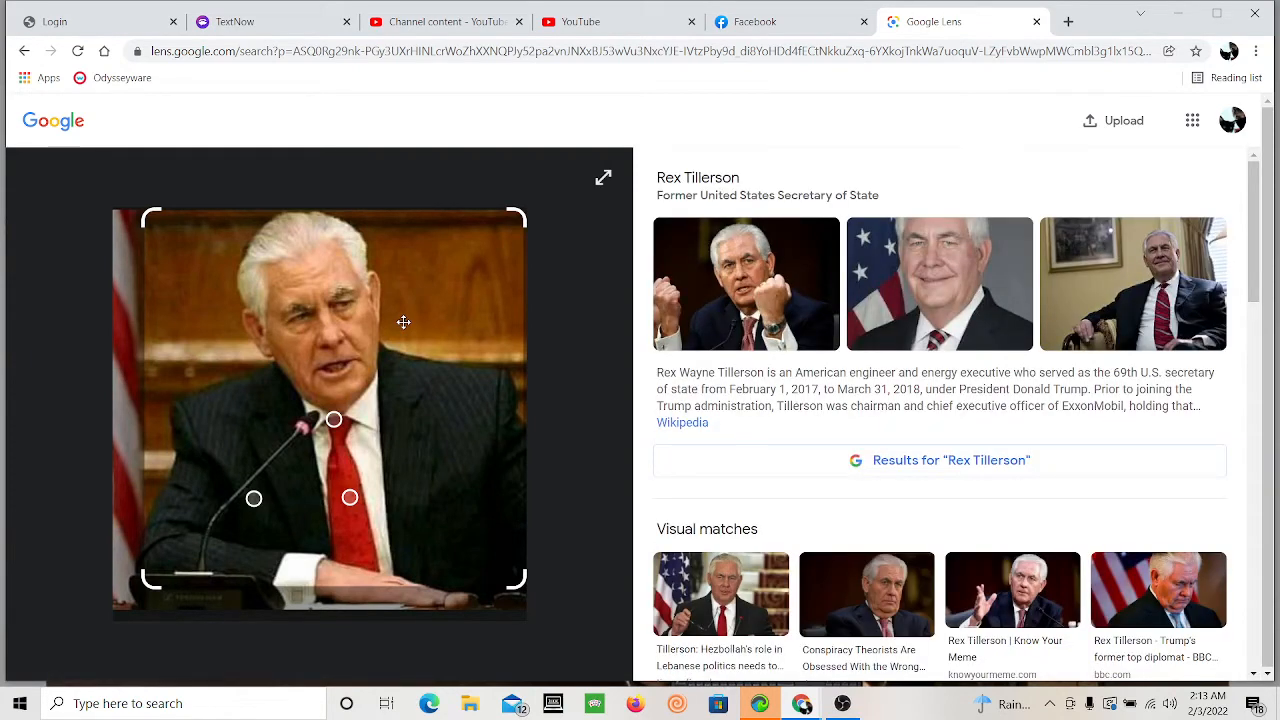
mouse_move(727, 178)
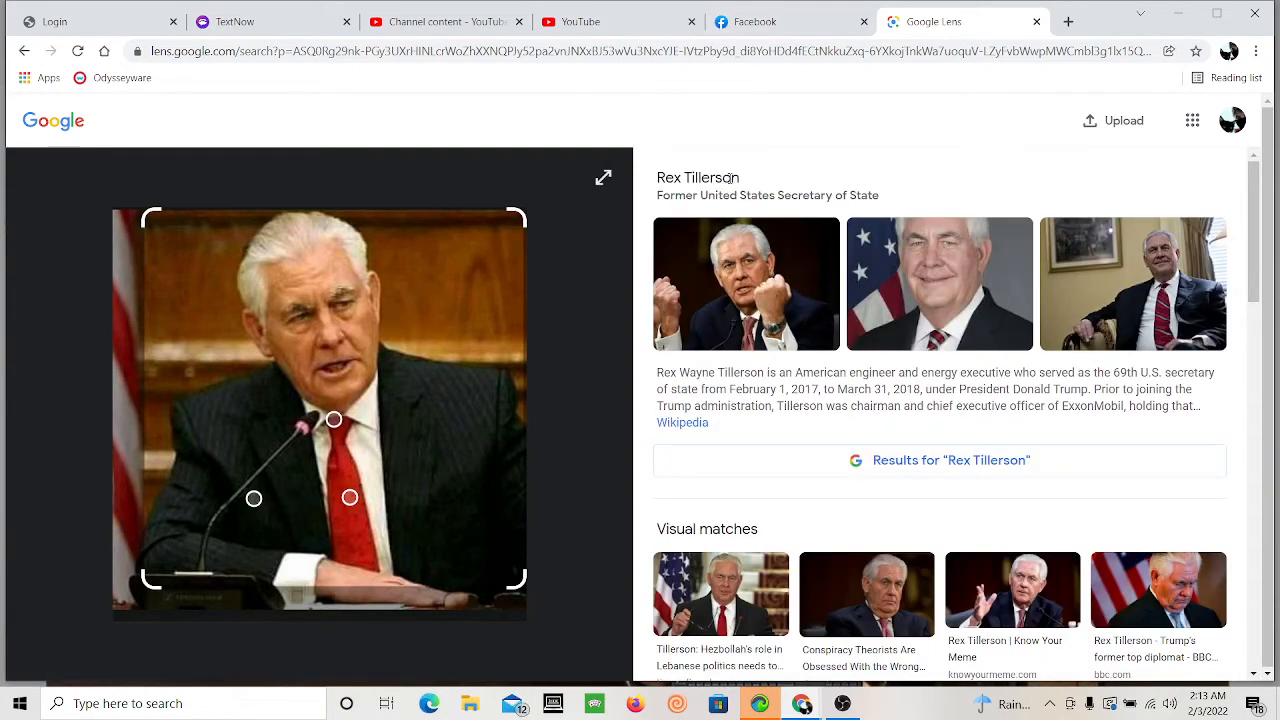
Step: Select the name Rex Tillerson in the Lens results and scroll through the visual matches
double_click(697, 177)
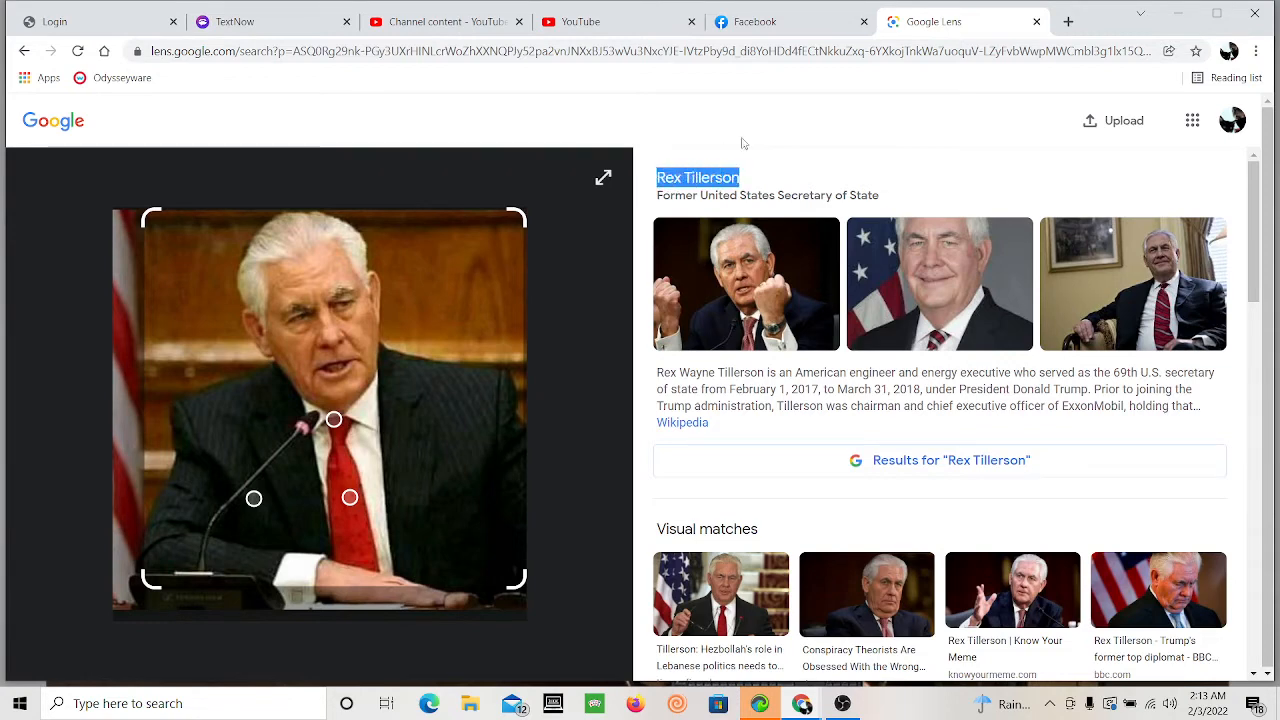
scroll("down", 3)
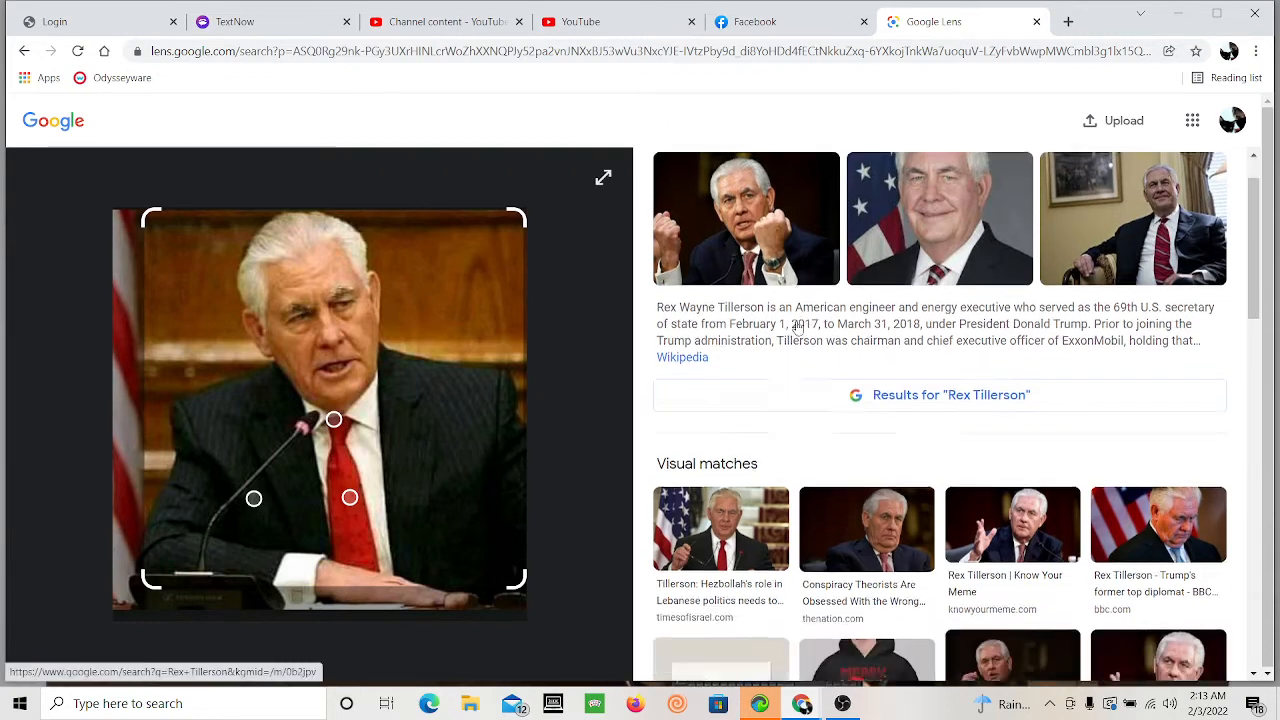
scroll("down", 3)
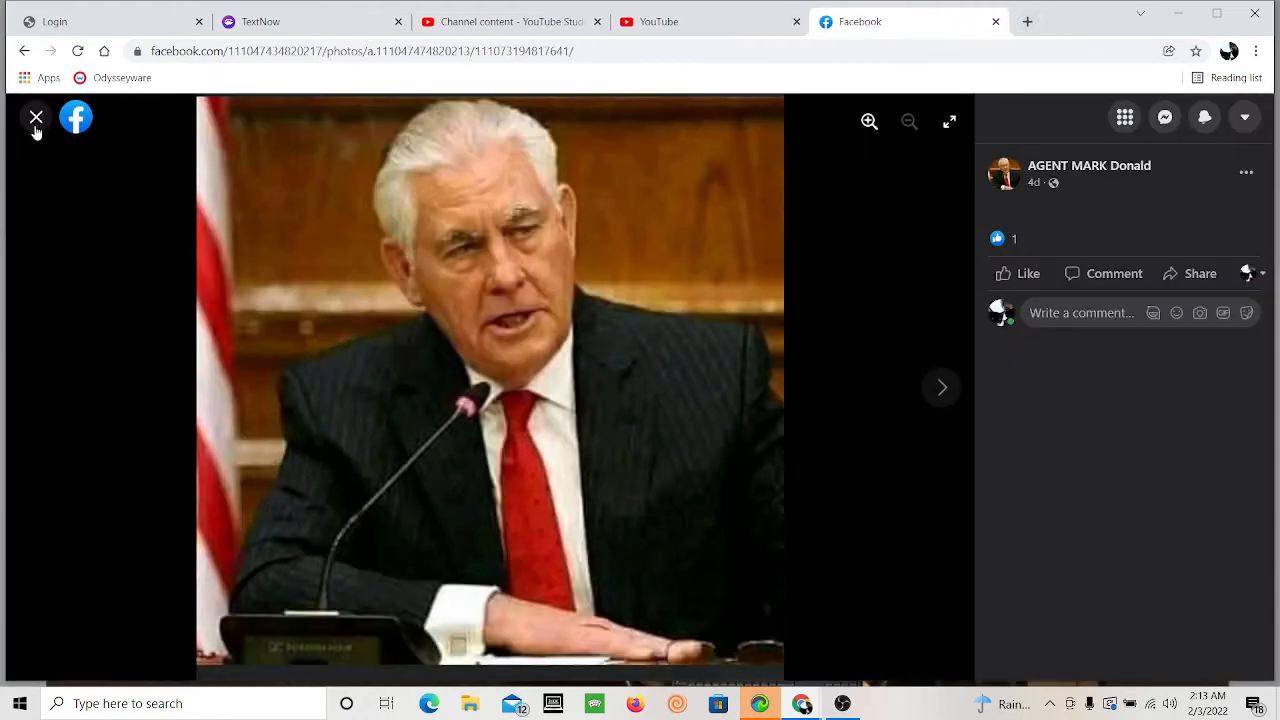
Step: Browse the agent's package delivery and FedEx van photos, then open the grant check image's options
left_click(37, 117)
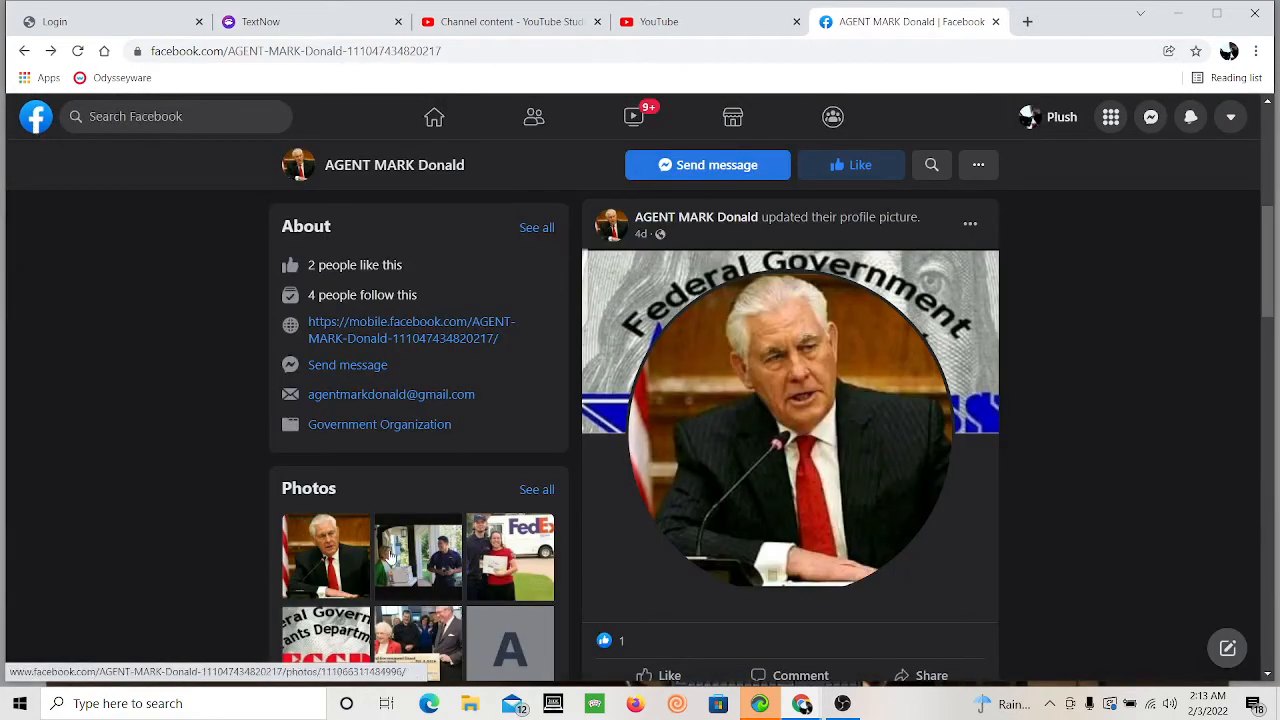
left_click(418, 556)
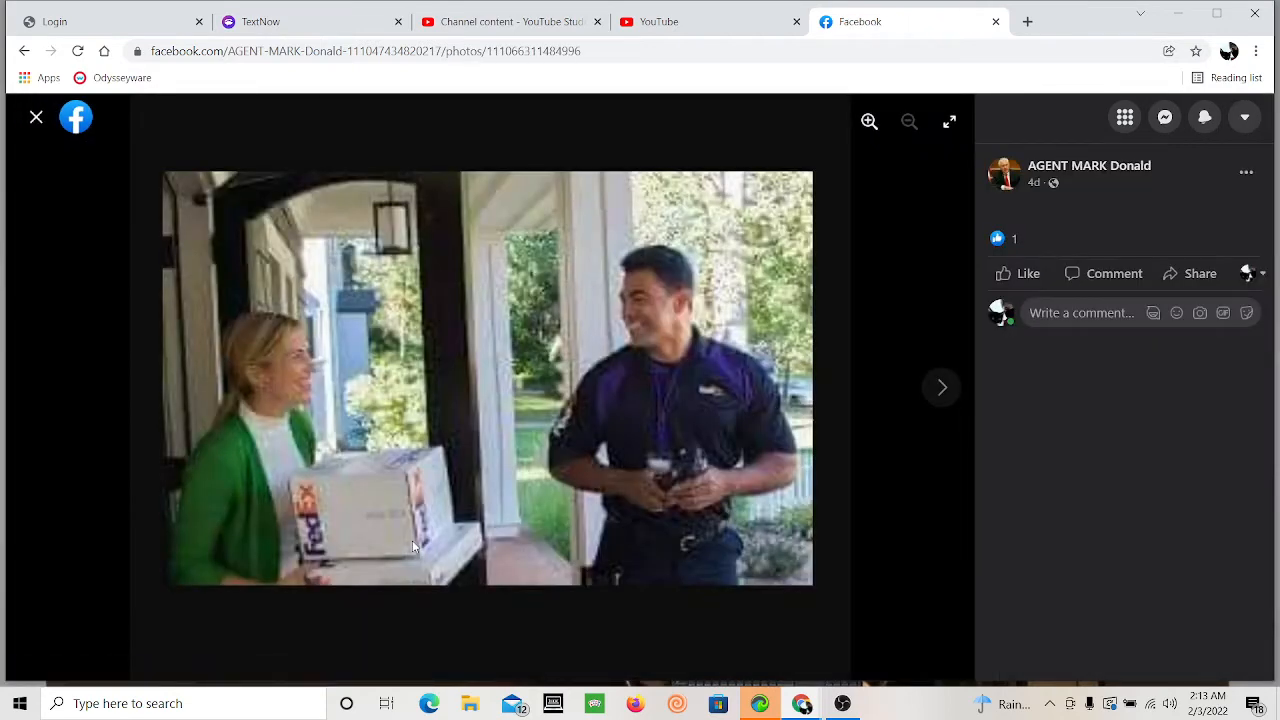
mouse_move(531, 511)
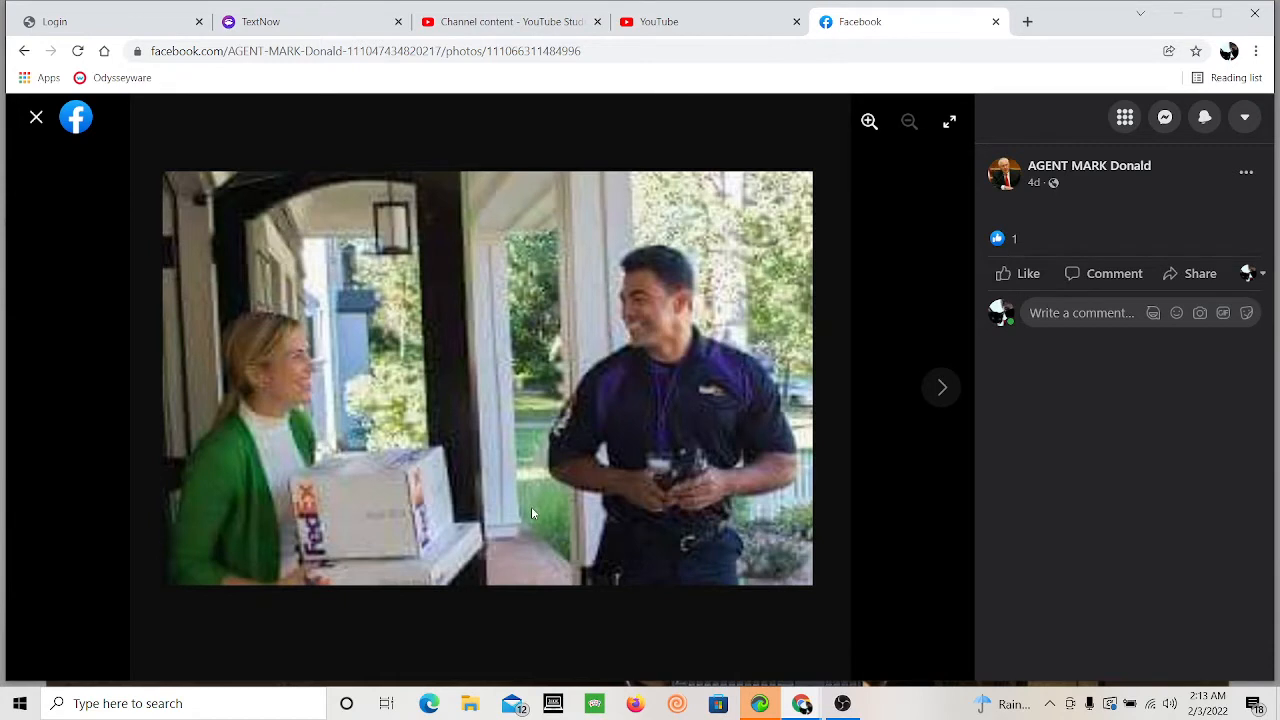
mouse_move(683, 473)
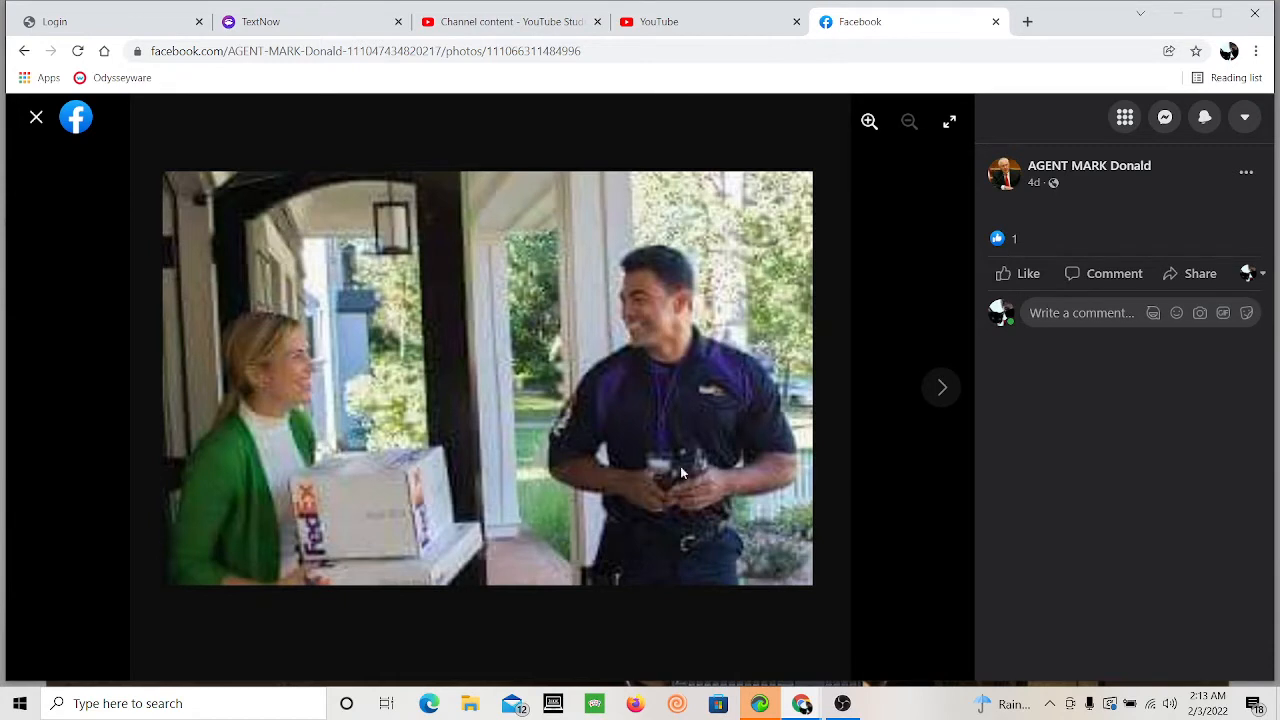
mouse_move(427, 488)
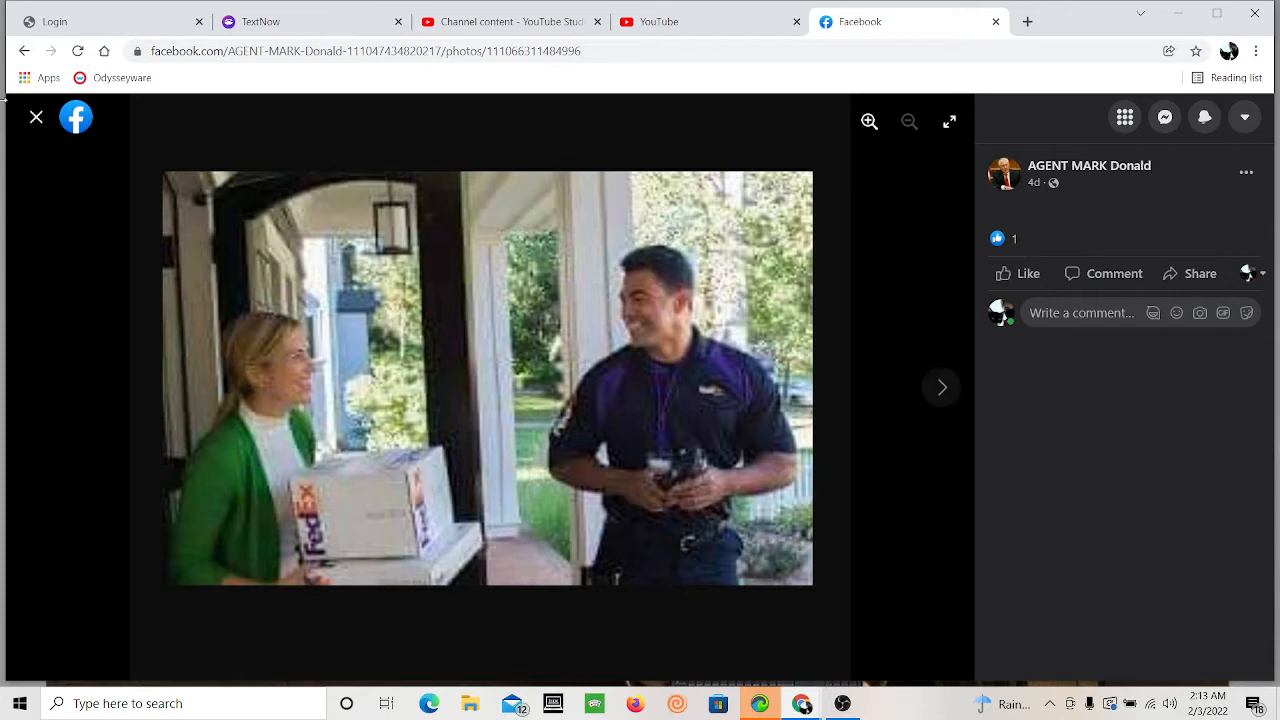
left_click(36, 117)
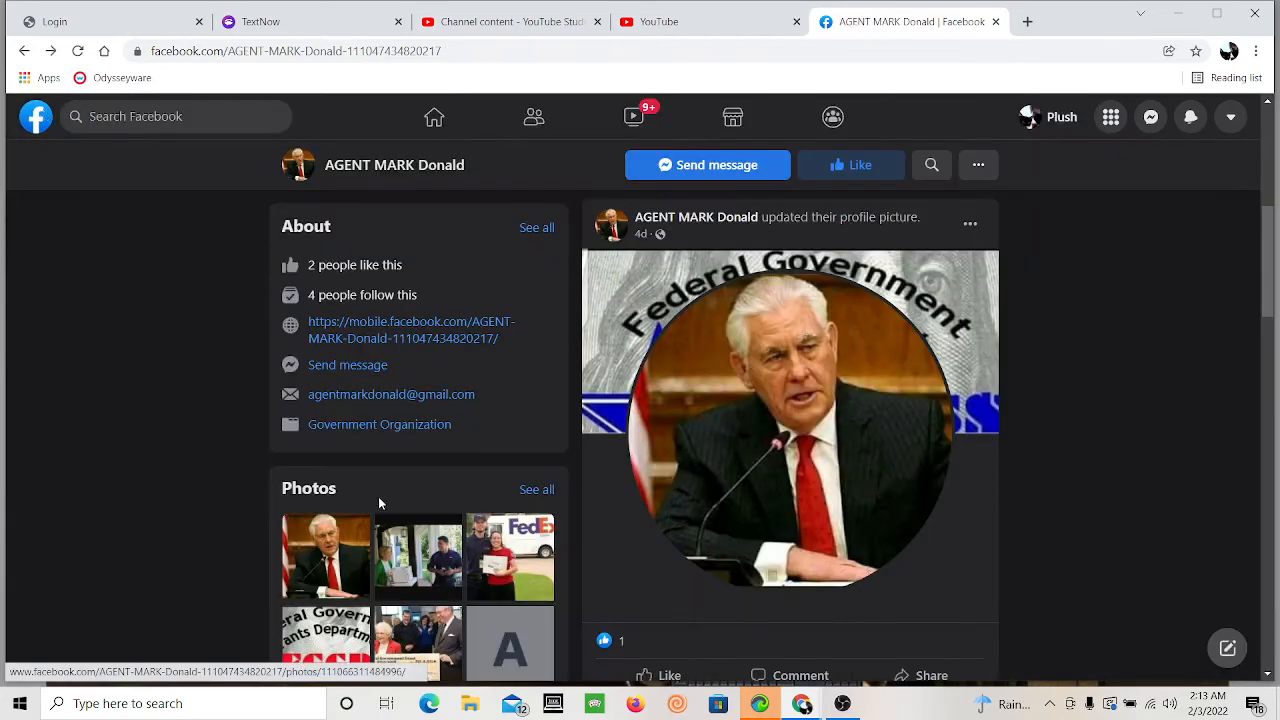
left_click(509, 557)
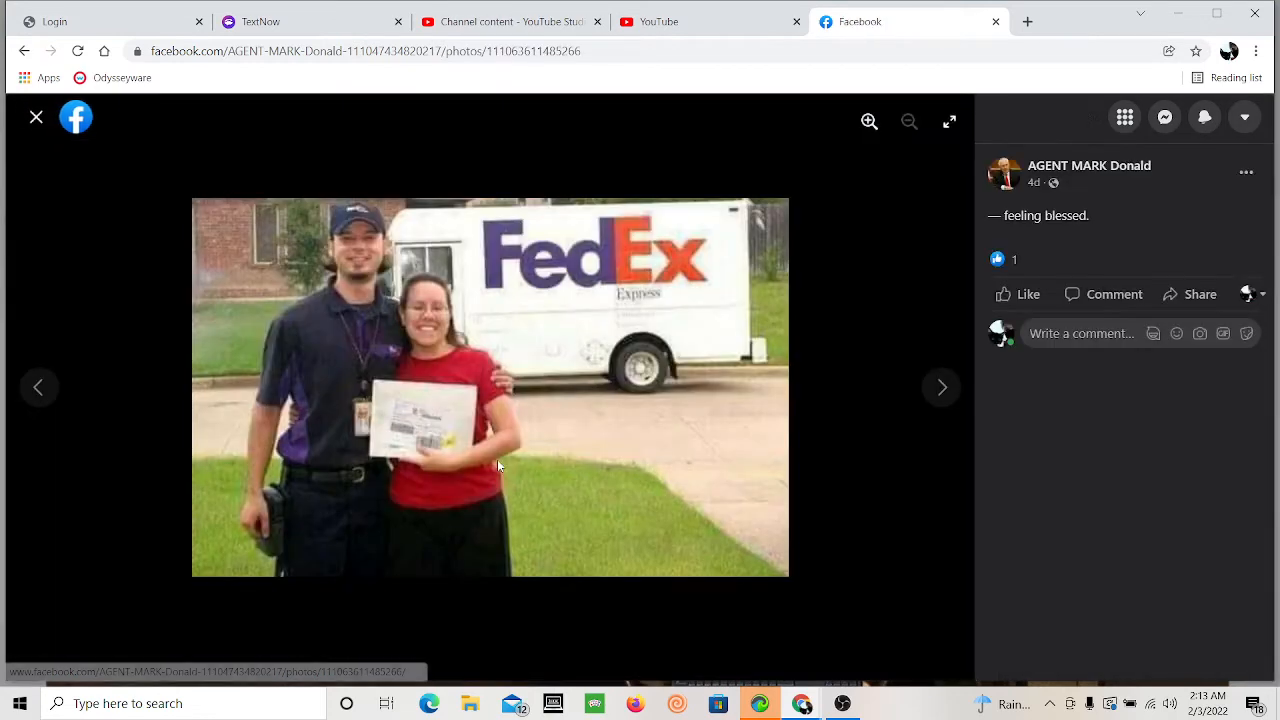
mouse_move(315, 232)
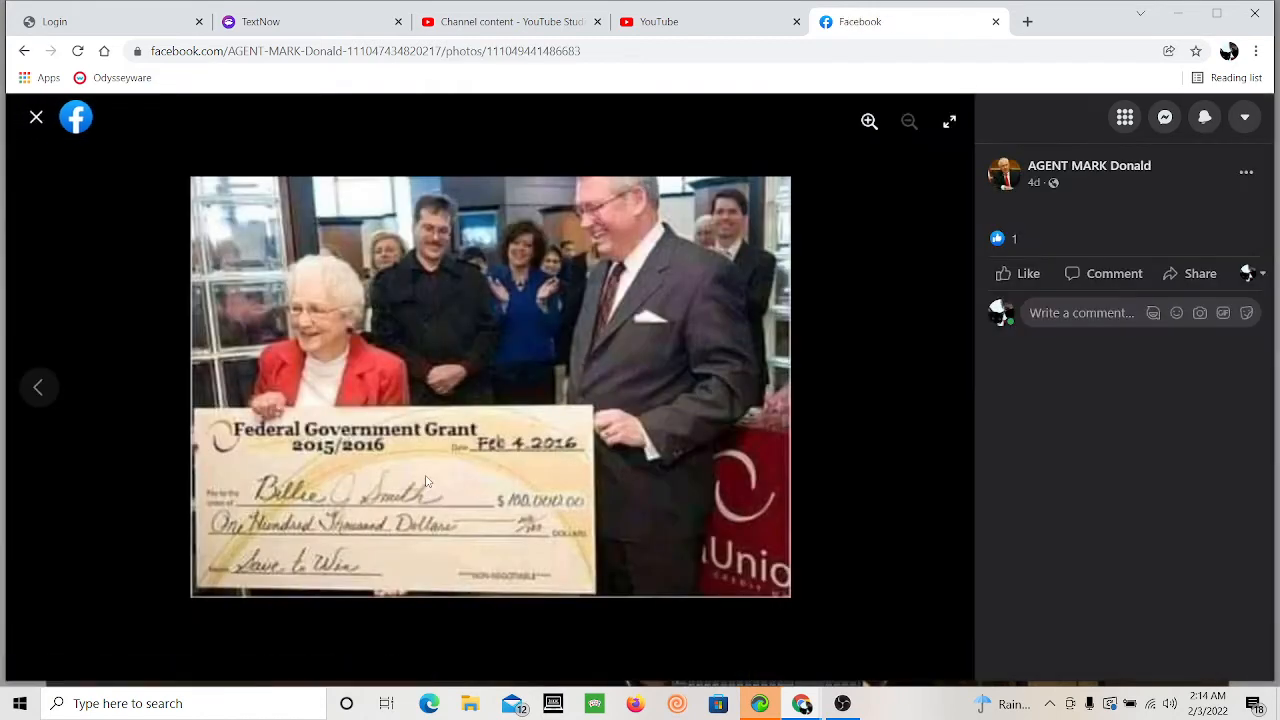
mouse_move(283, 424)
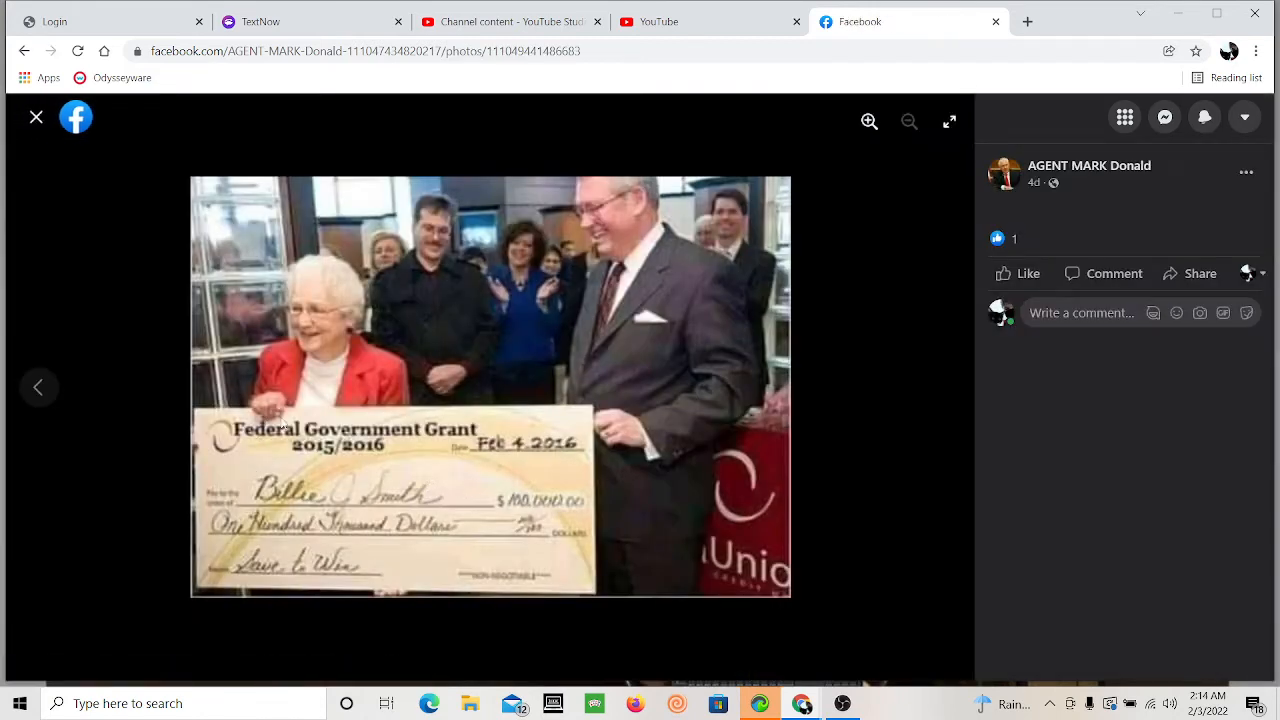
mouse_move(283, 443)
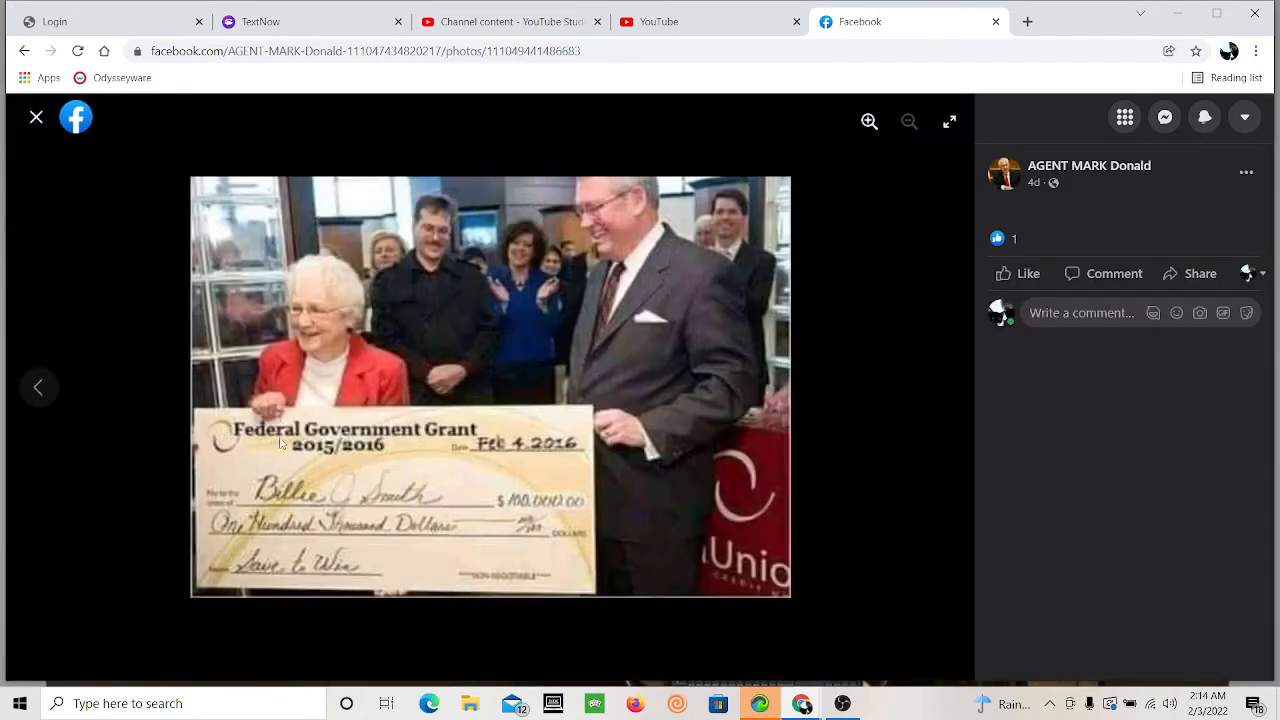
mouse_move(405, 448)
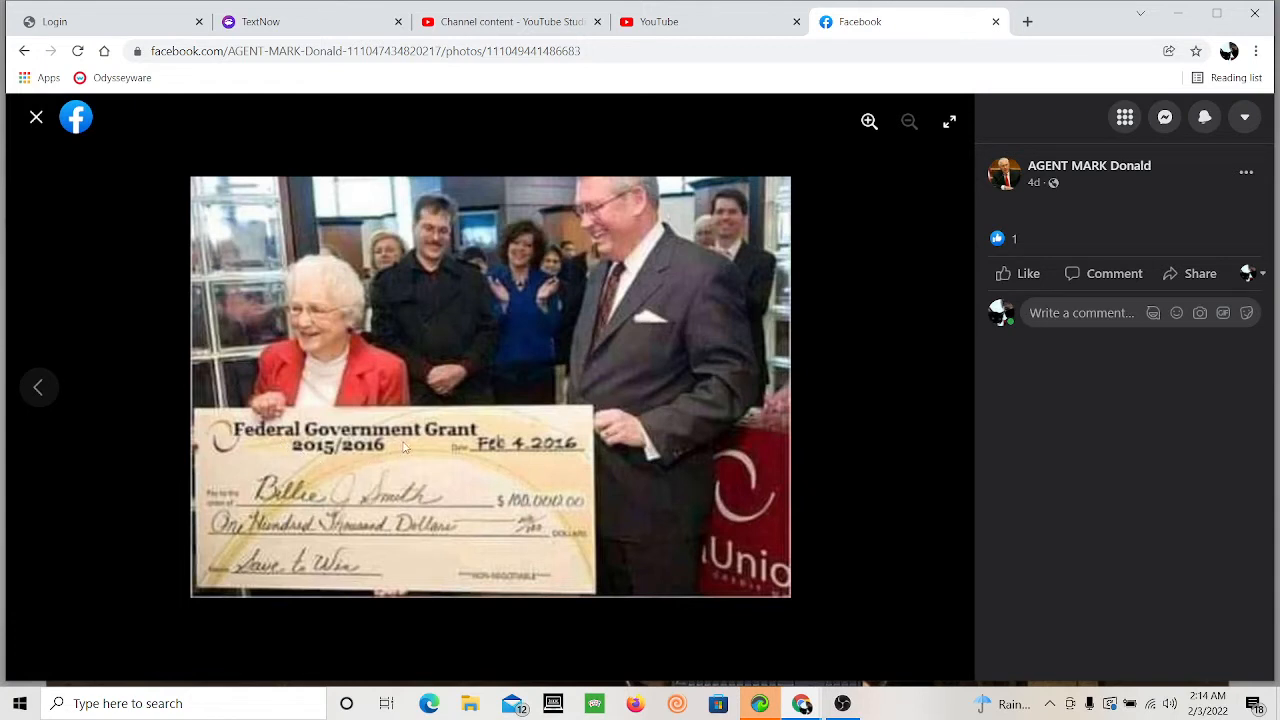
mouse_move(480, 428)
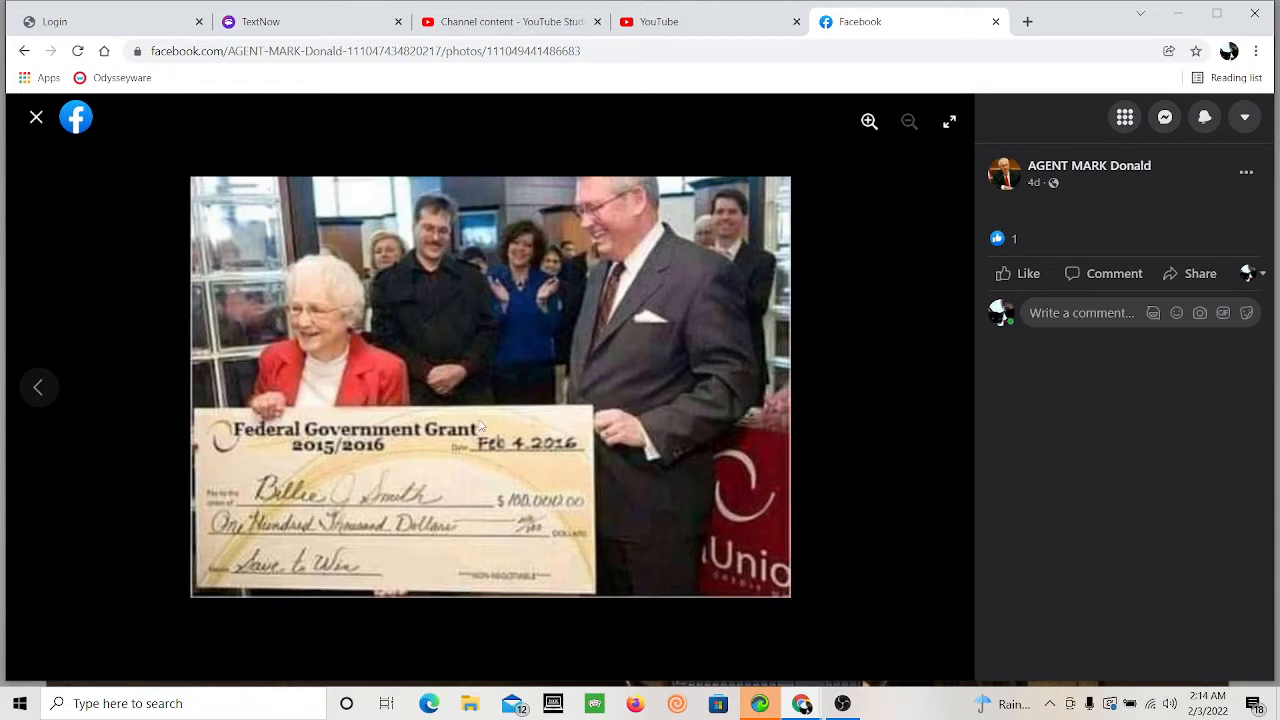
right_click(480, 430)
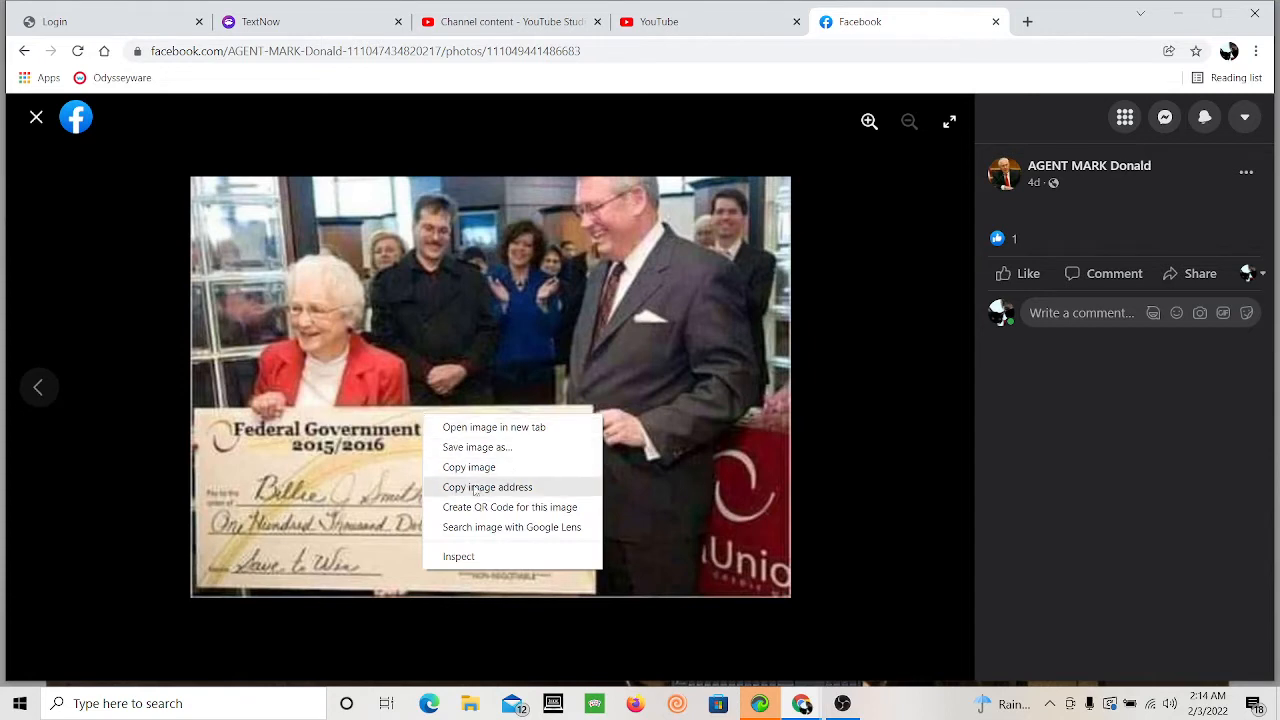
mouse_move(479, 533)
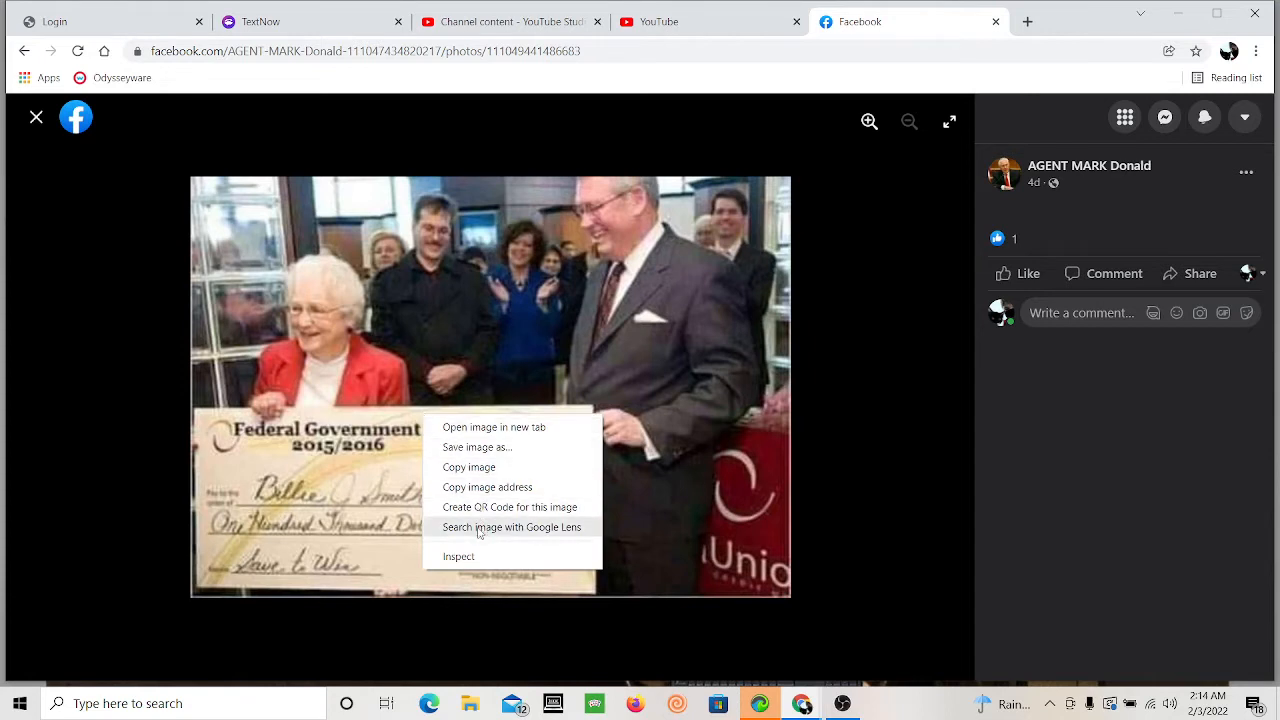
mouse_move(487, 533)
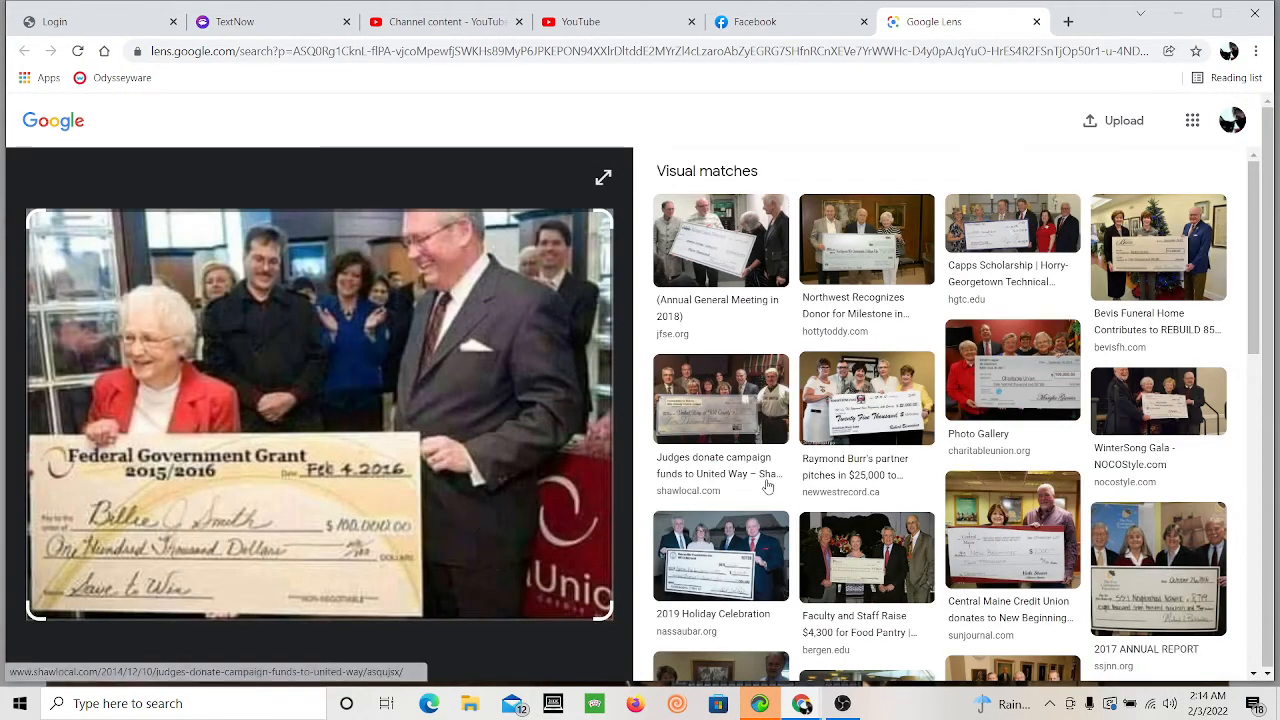
Step: Scroll the check photo's matches down to pages for Agent Richard Wilson and Agent Clara Benton
scroll("down", 3)
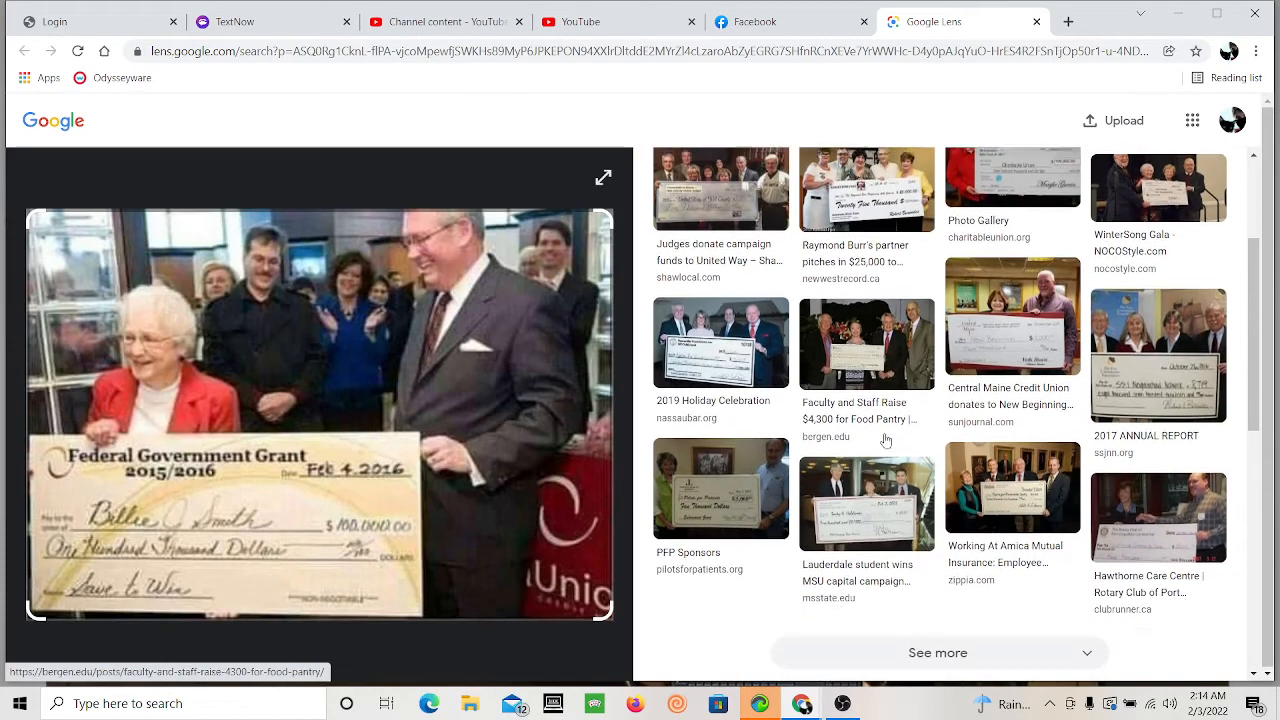
scroll("down", 3)
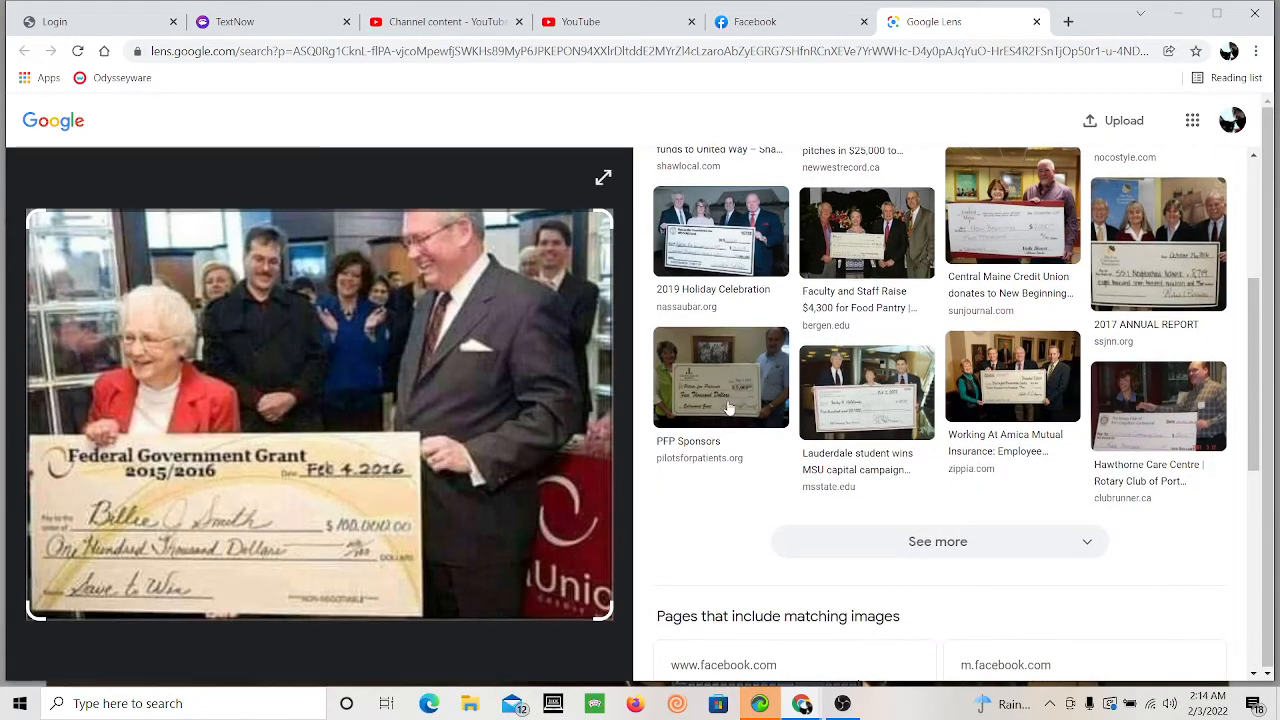
scroll("down", 3)
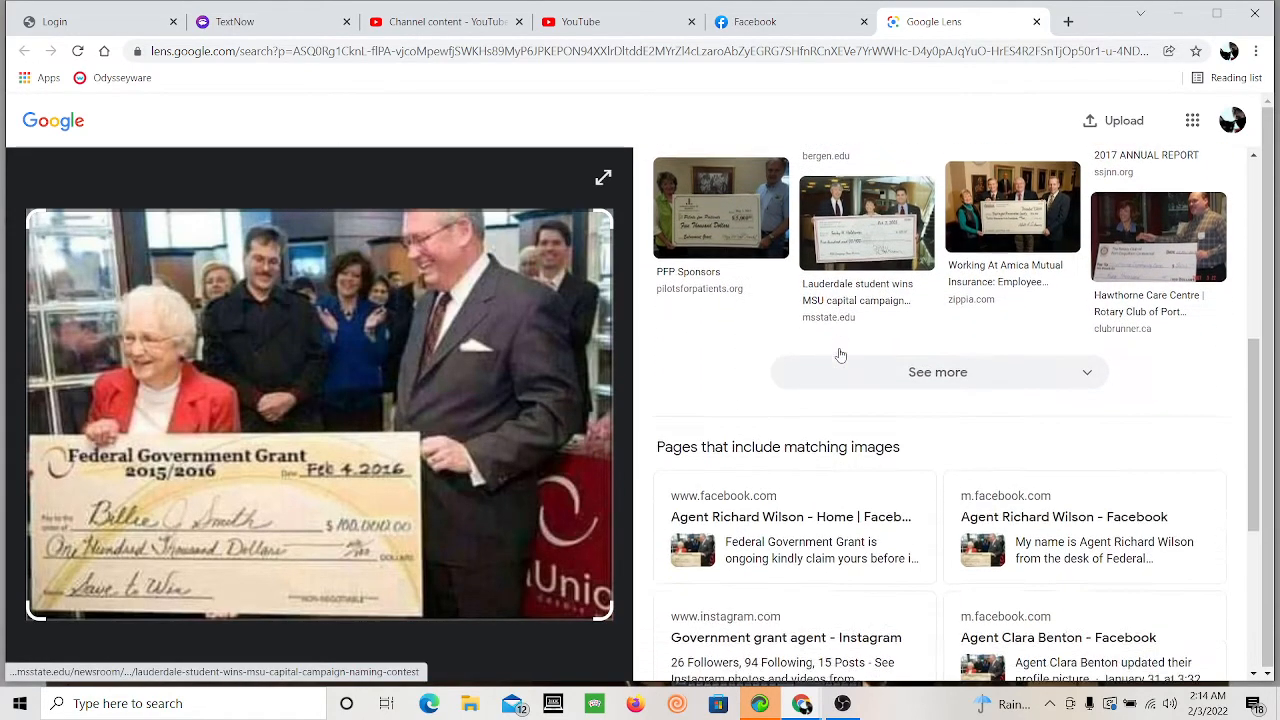
scroll("down", 3)
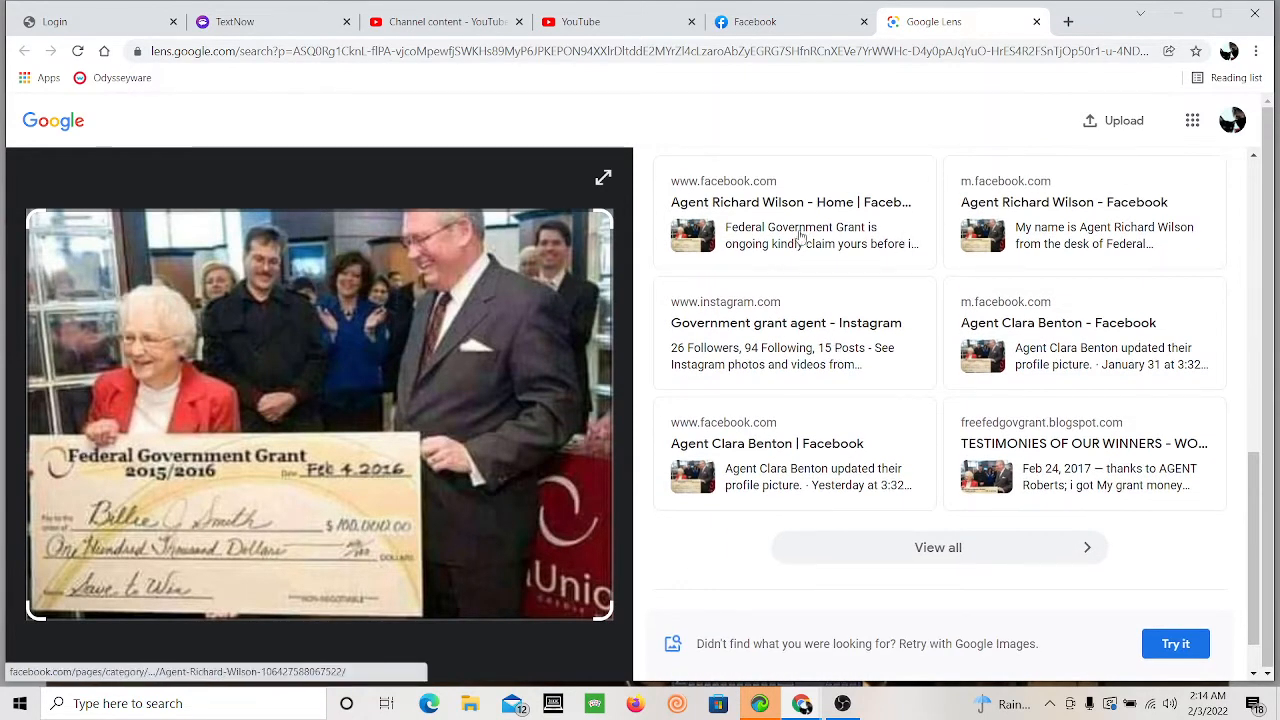
mouse_move(1033, 330)
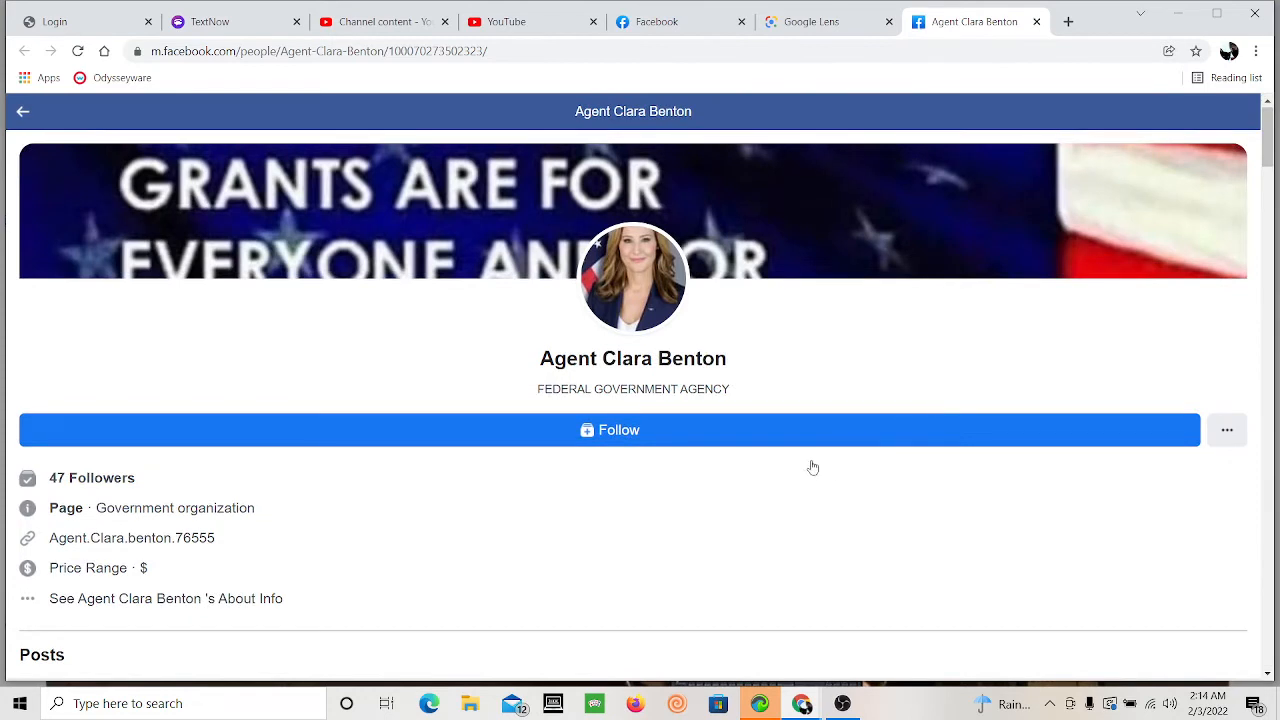
left_click(633, 277)
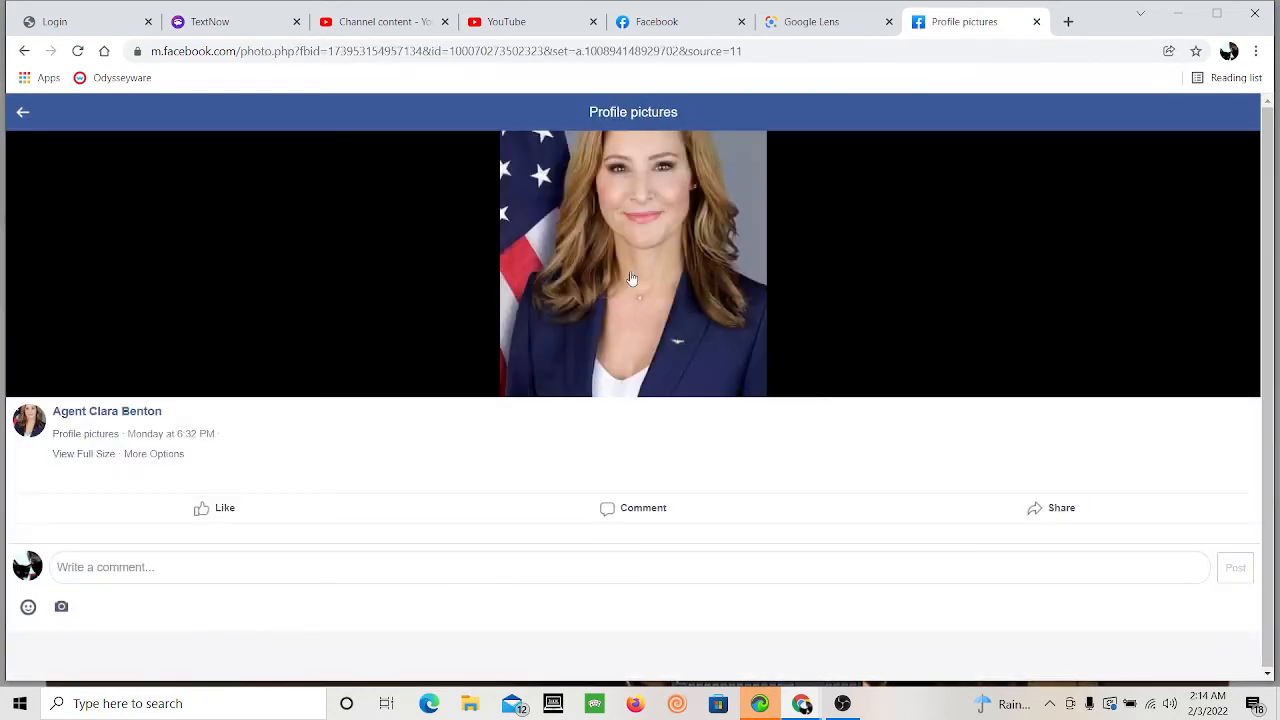
mouse_move(588, 238)
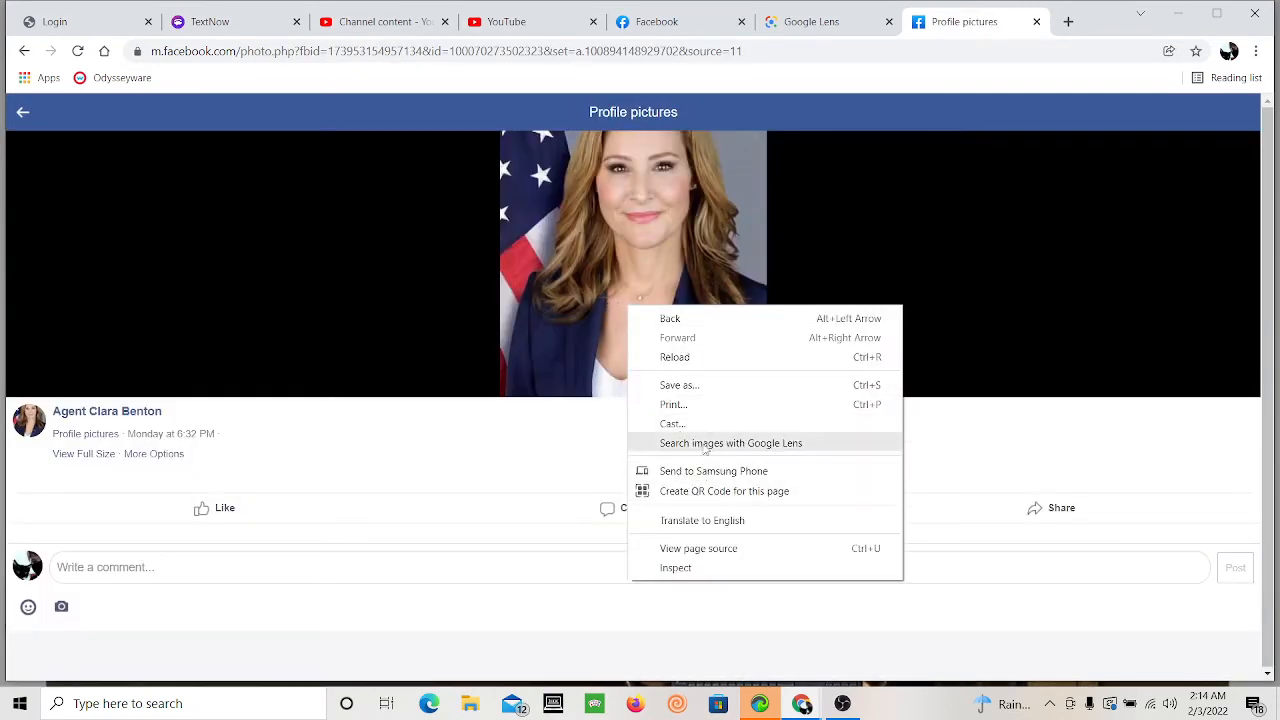
left_click(679, 384)
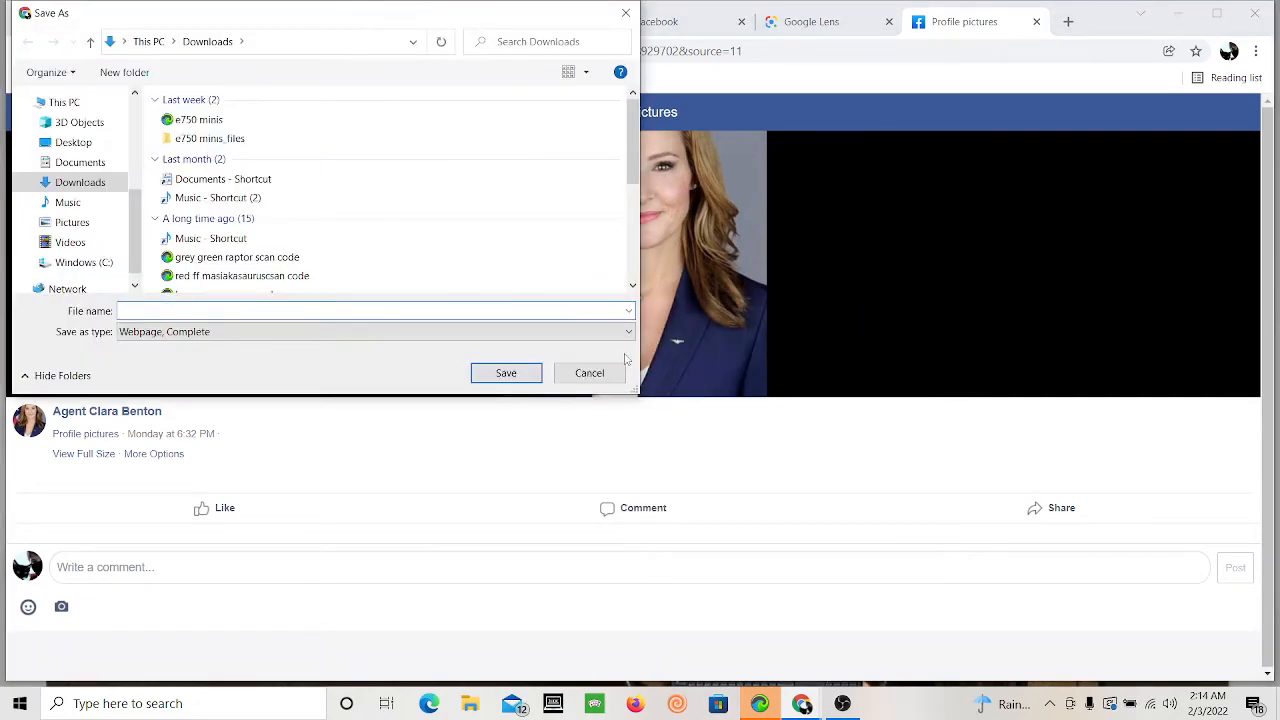
type("whore")
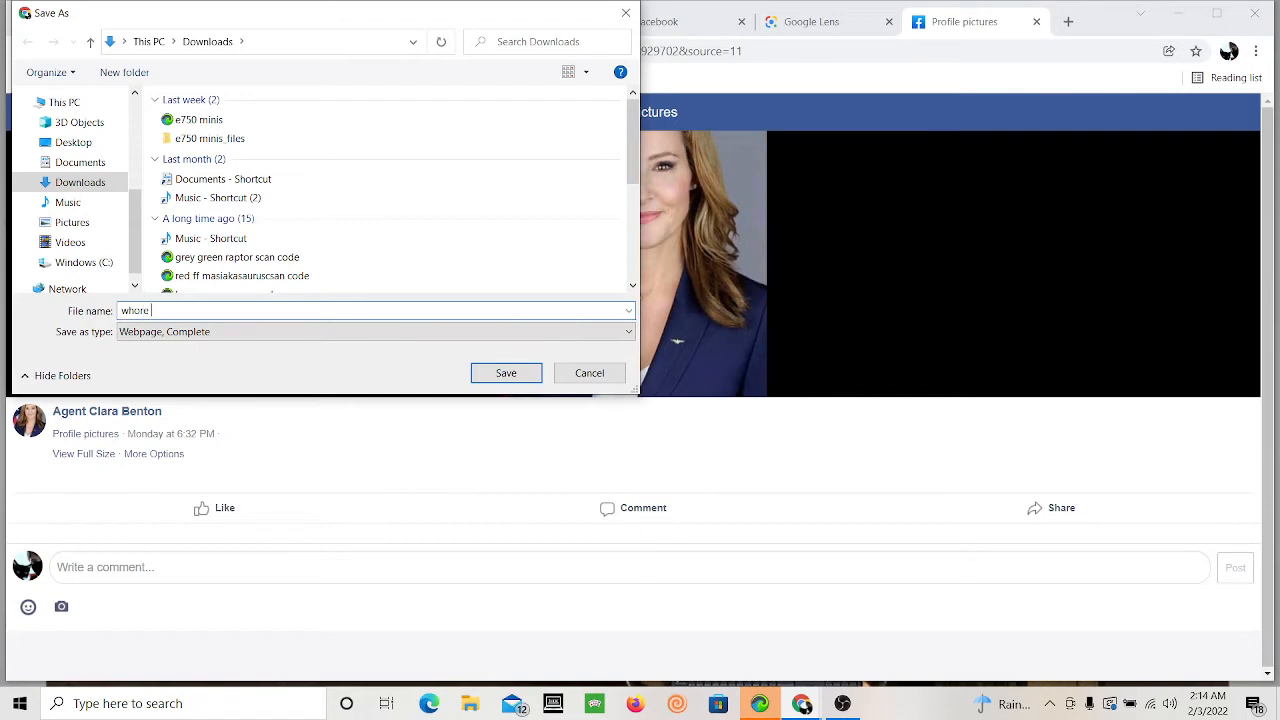
type("randi")
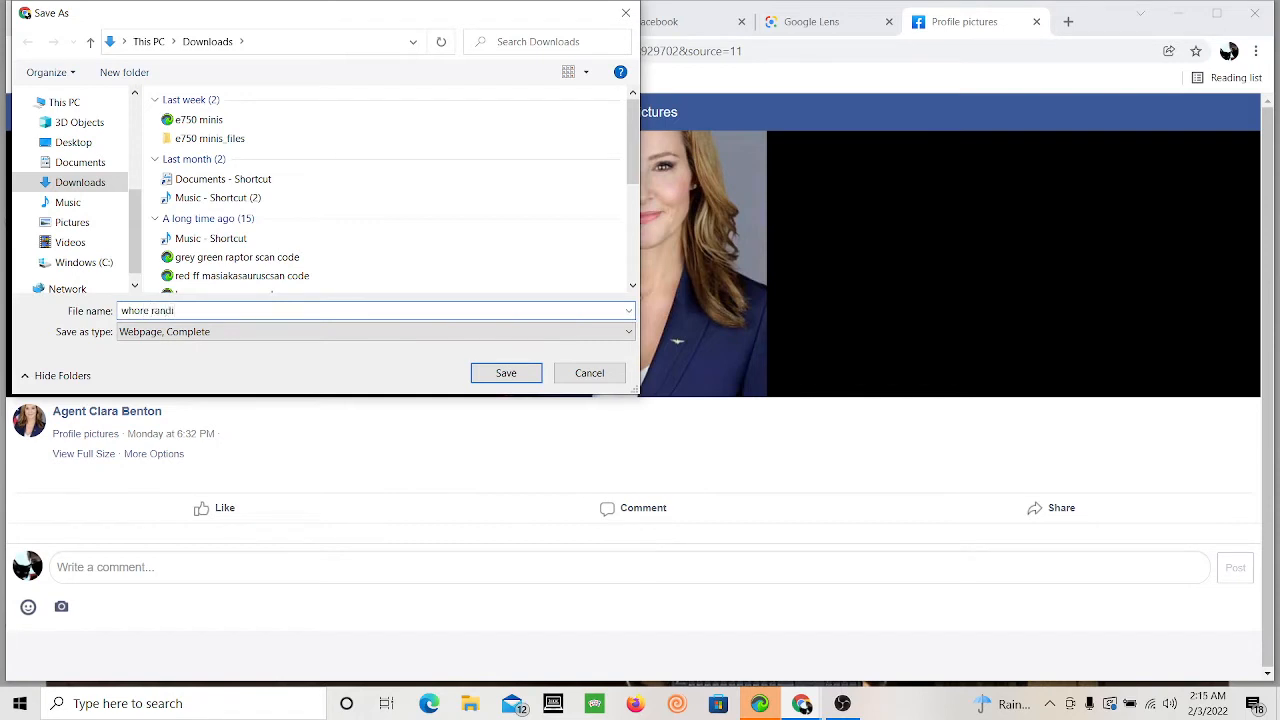
left_click(506, 372)
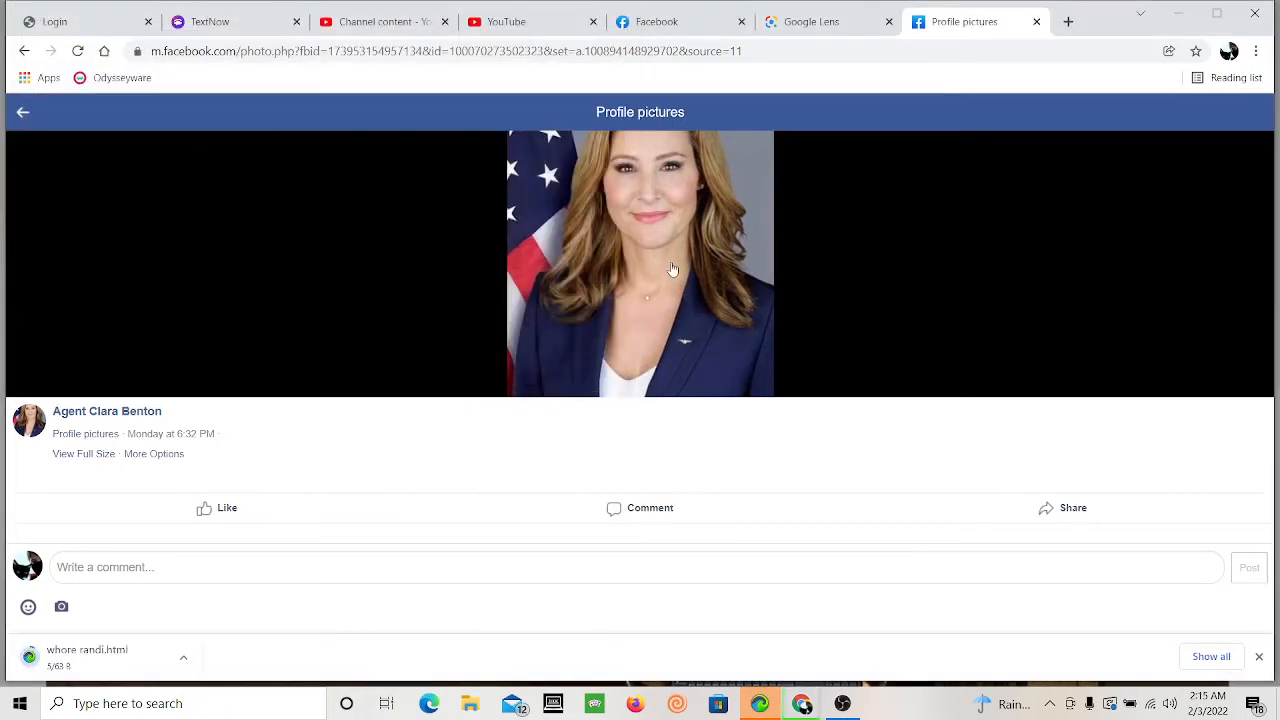
right_click(672, 270)
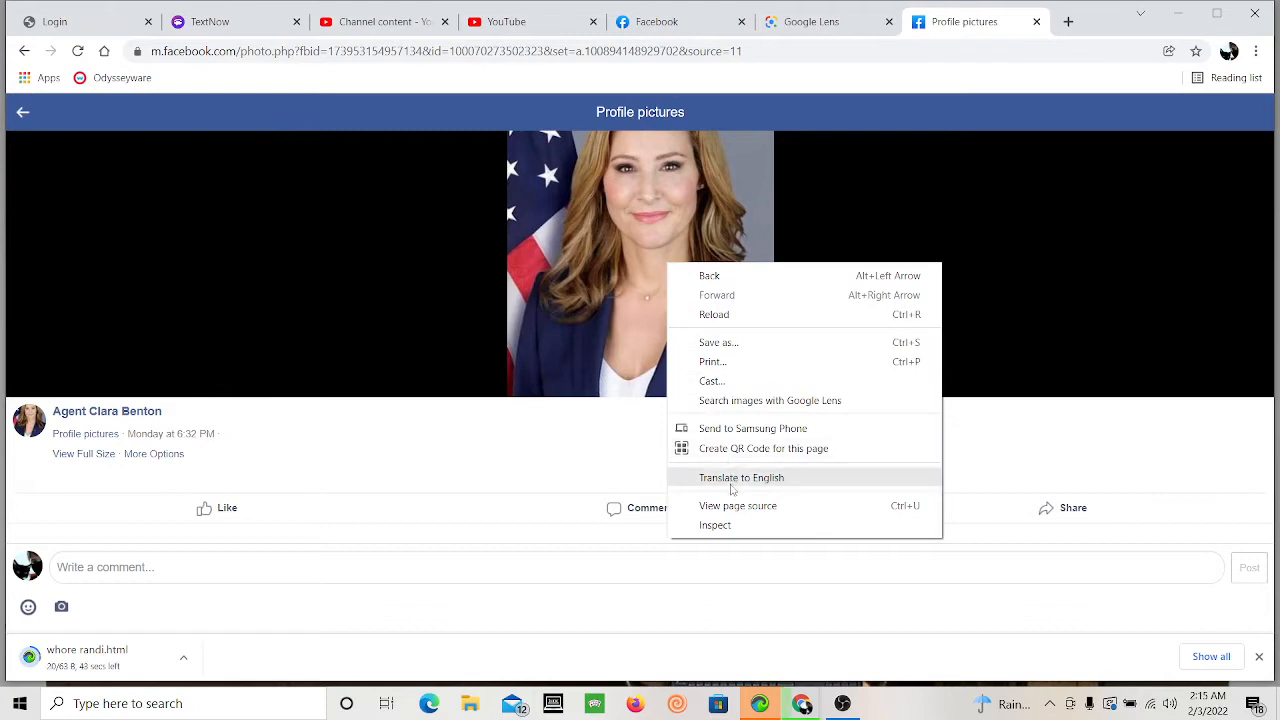
mouse_move(763, 448)
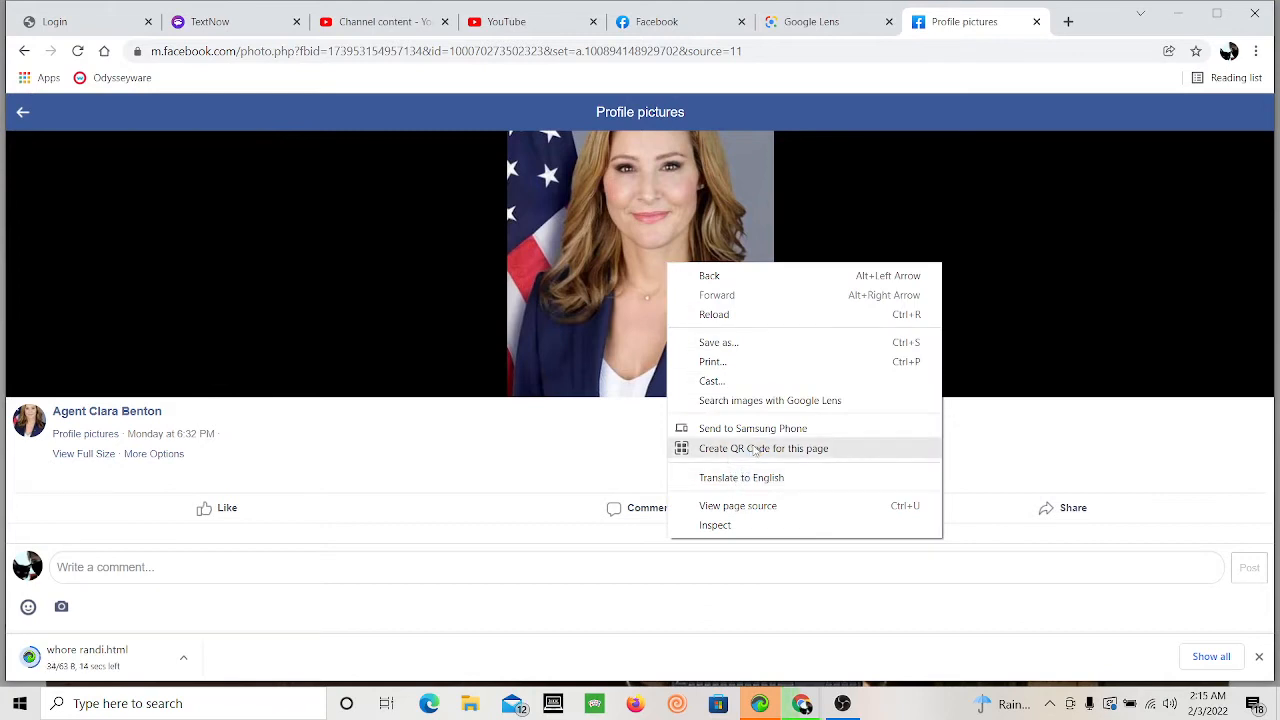
mouse_move(750, 505)
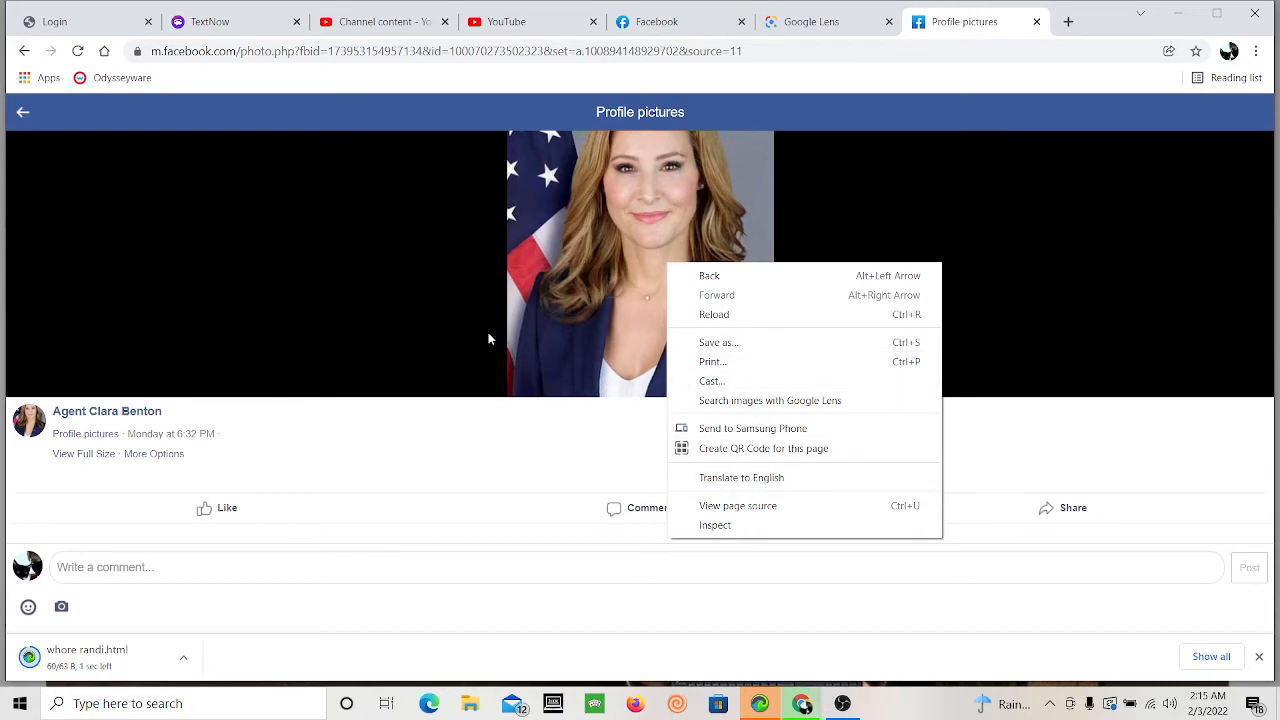
Step: Return to Agent Clara Benton's page, follow it, and scroll through her posts
left_click(490, 338)
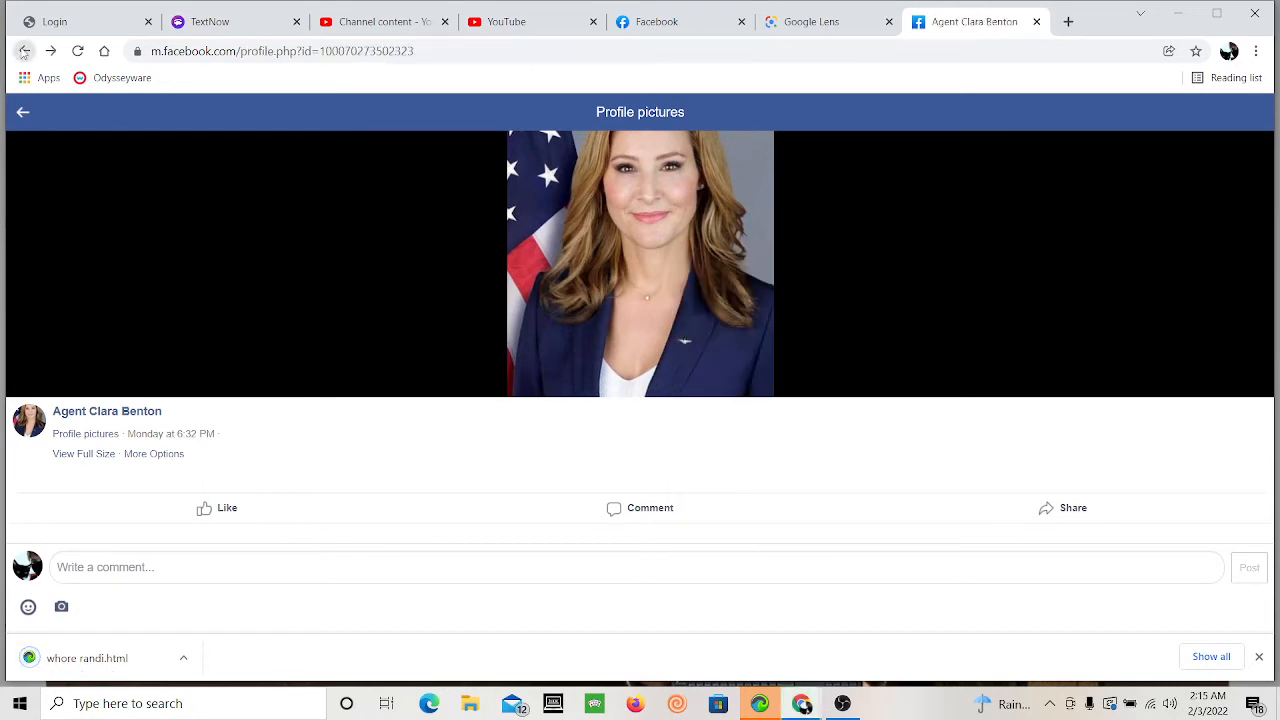
left_click(23, 111)
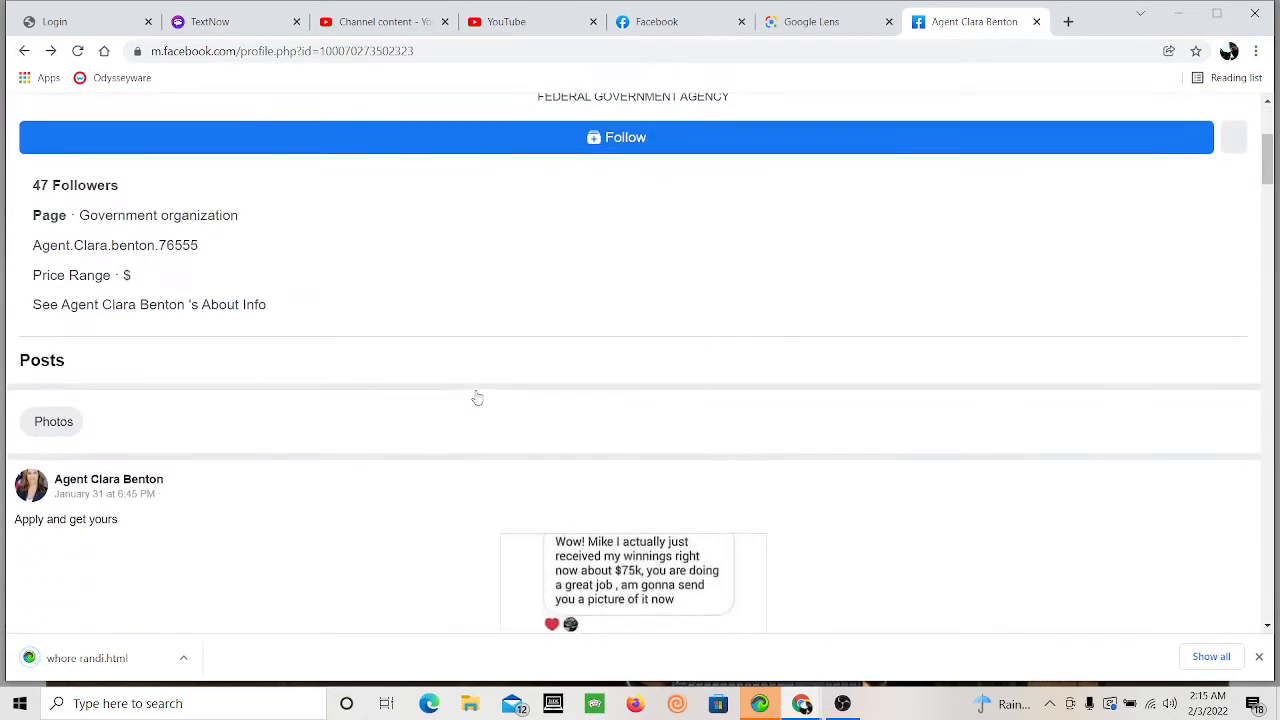
left_click(616, 137)
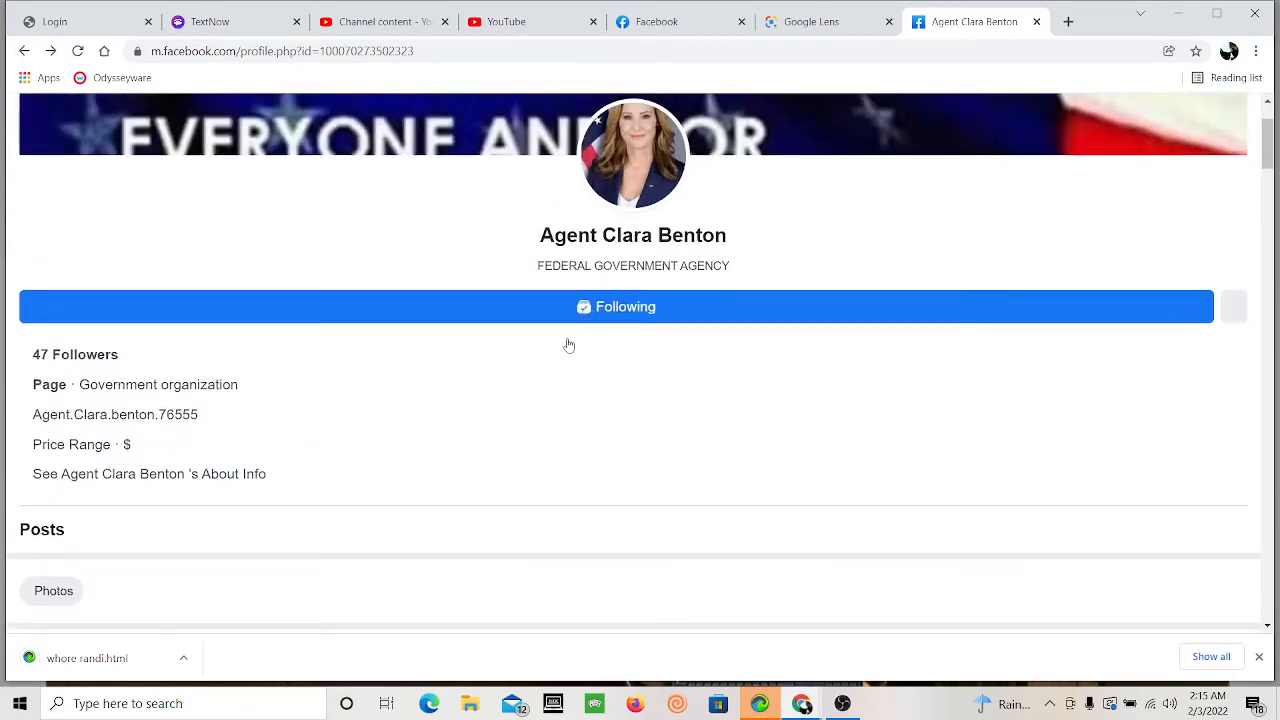
scroll("down", 3)
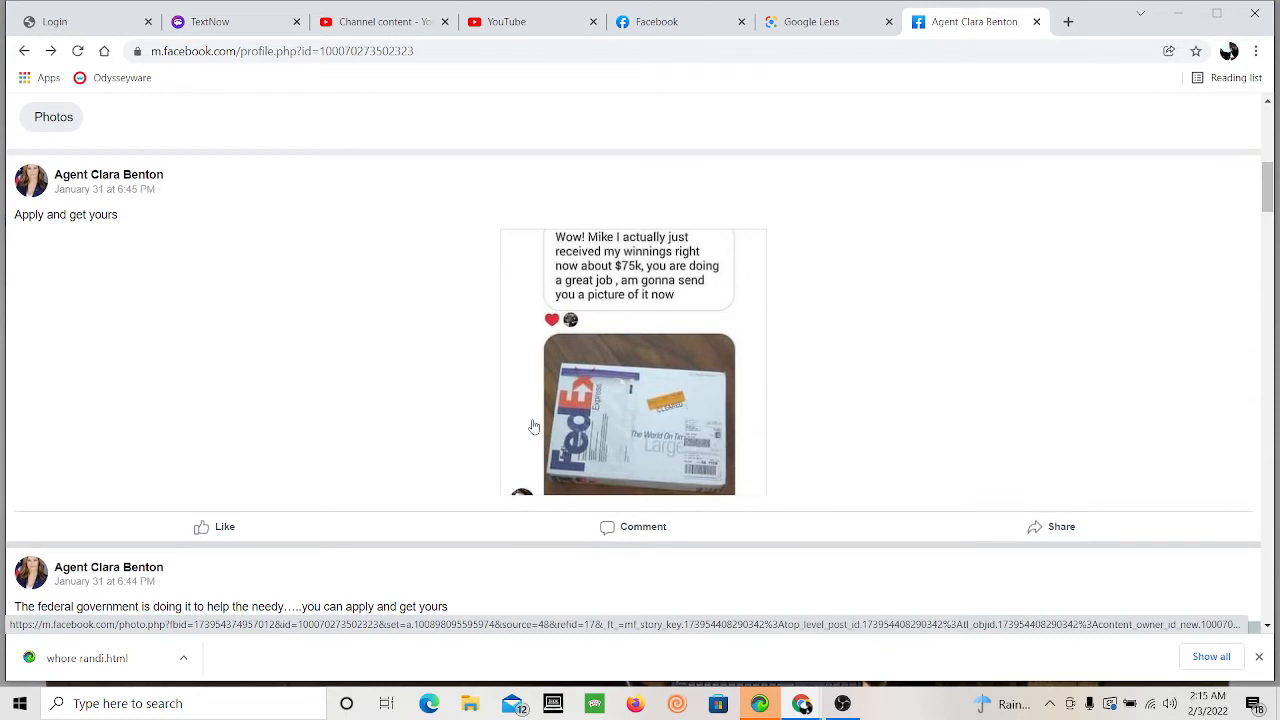
mouse_move(653, 346)
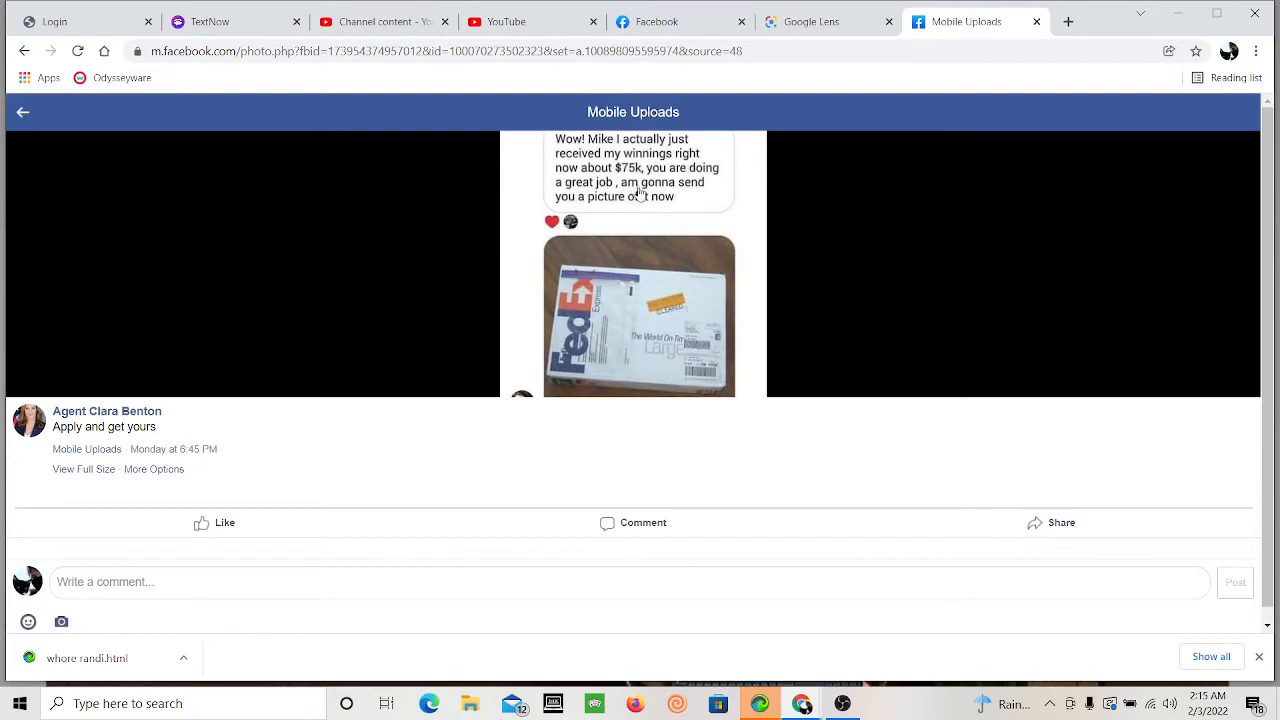
mouse_move(635, 210)
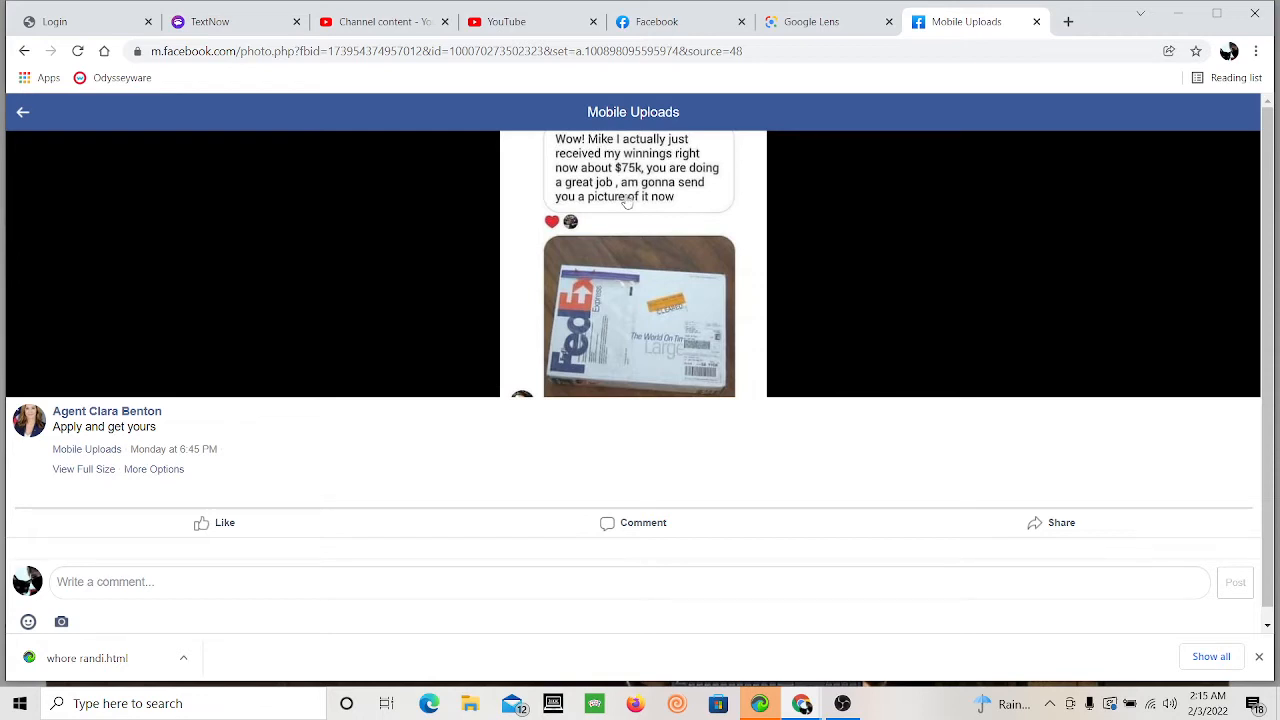
mouse_move(631, 196)
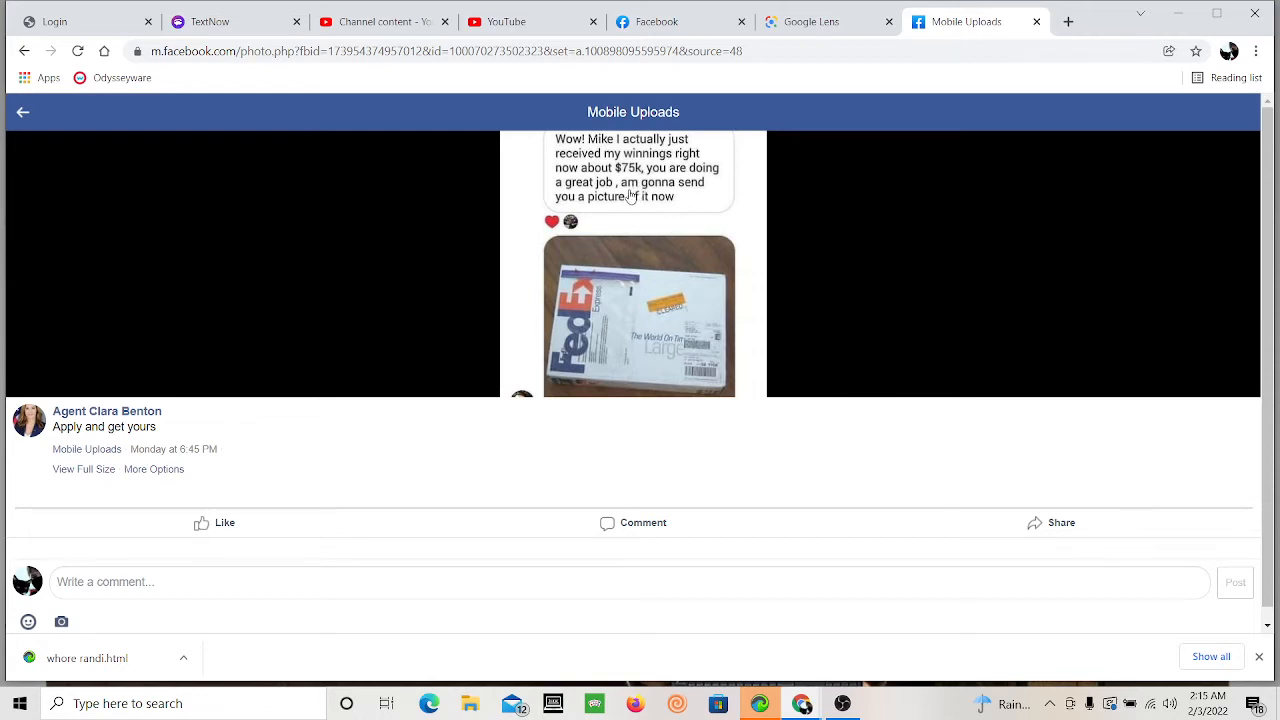
mouse_move(625, 198)
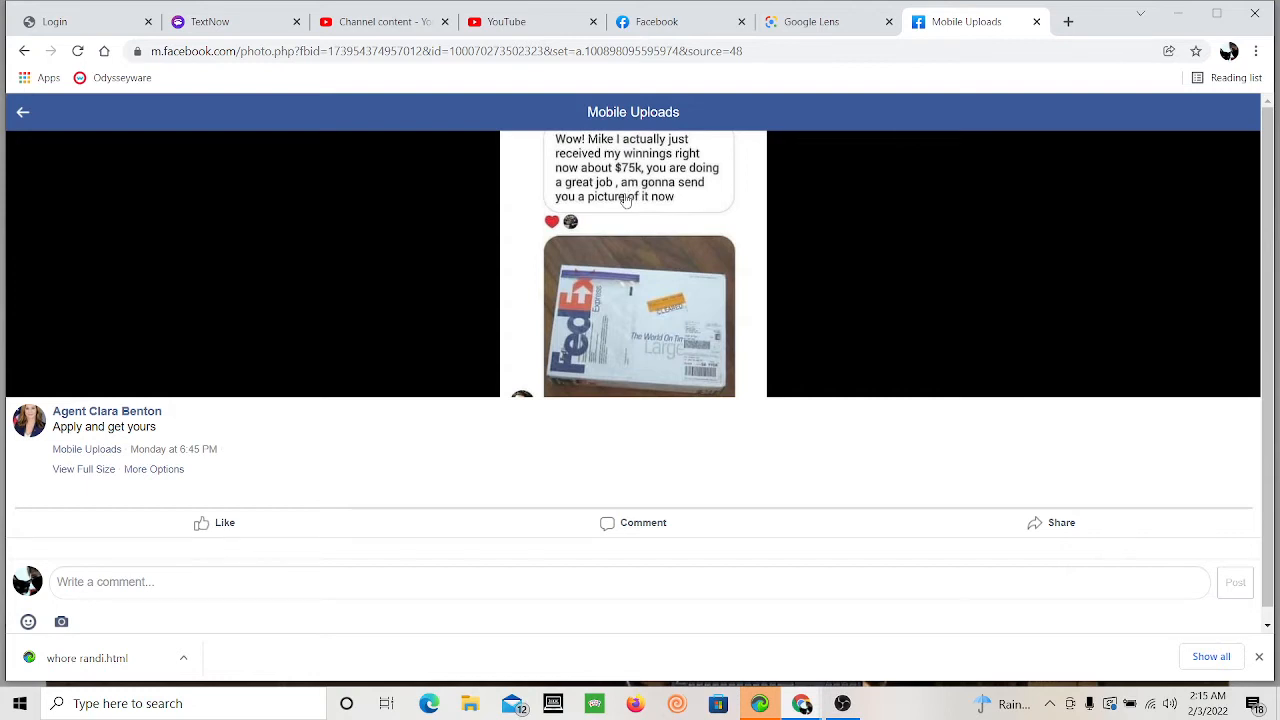
mouse_move(610, 185)
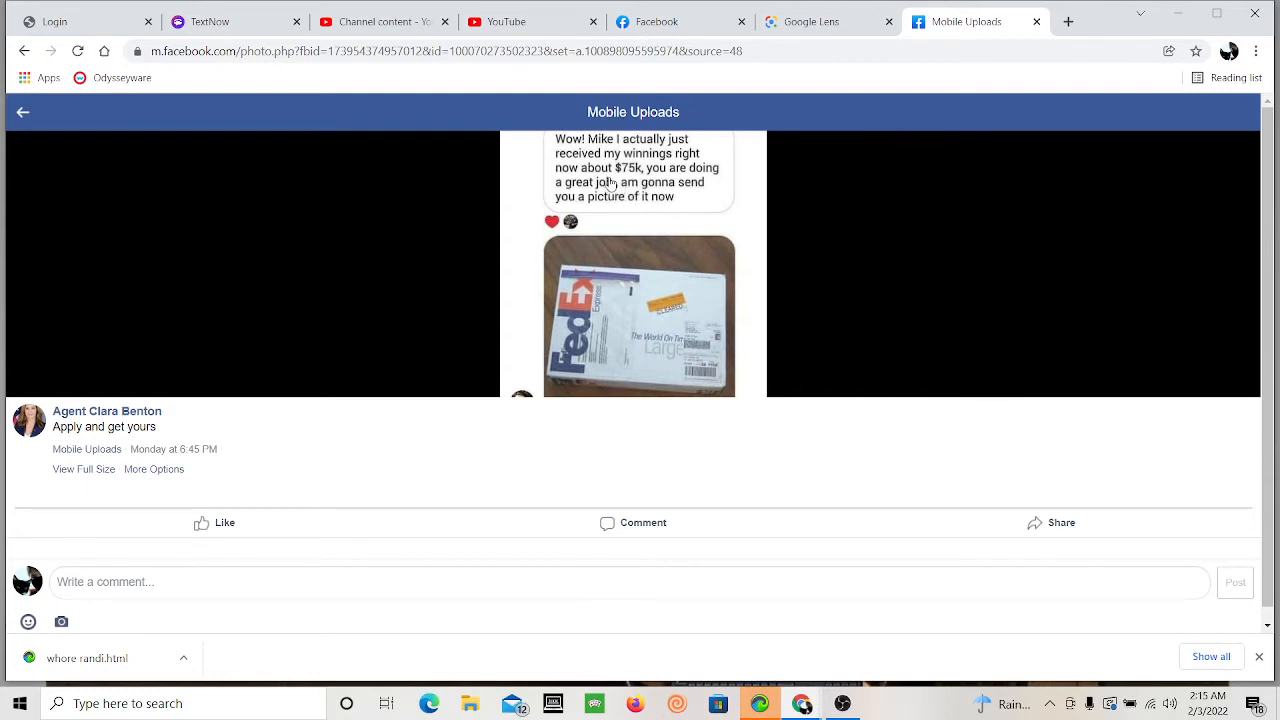
mouse_move(622, 196)
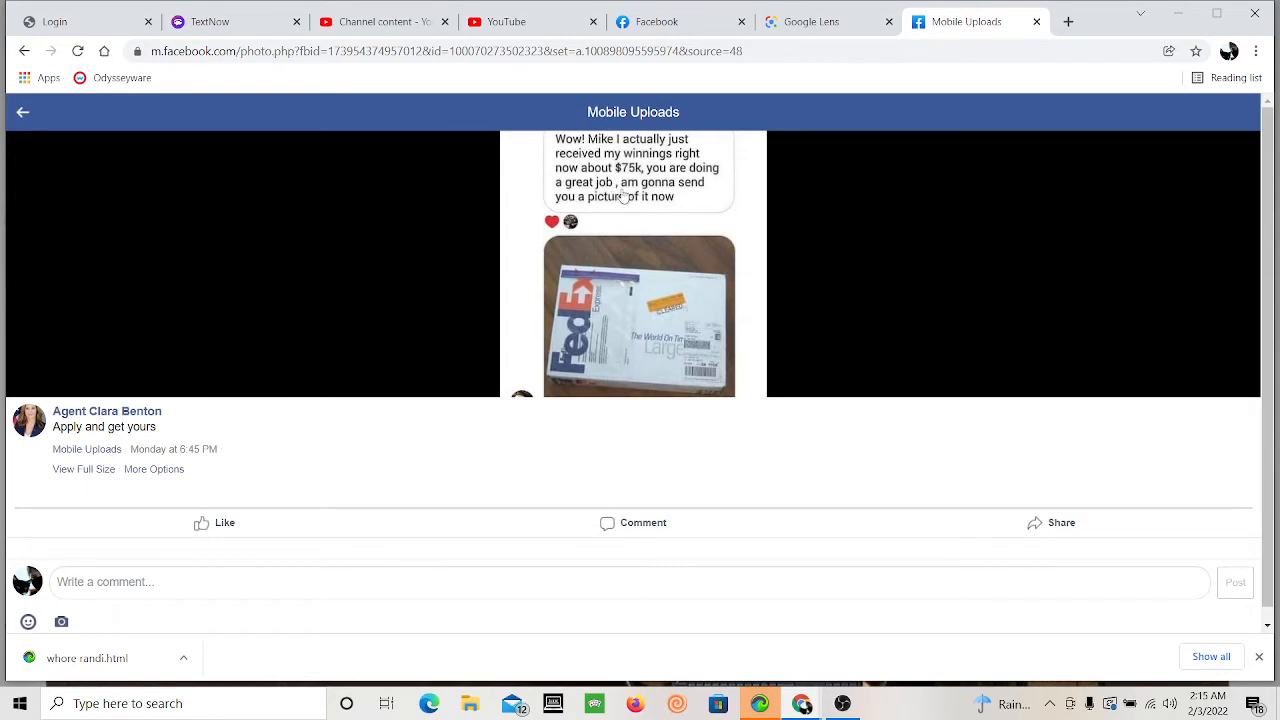
mouse_move(651, 224)
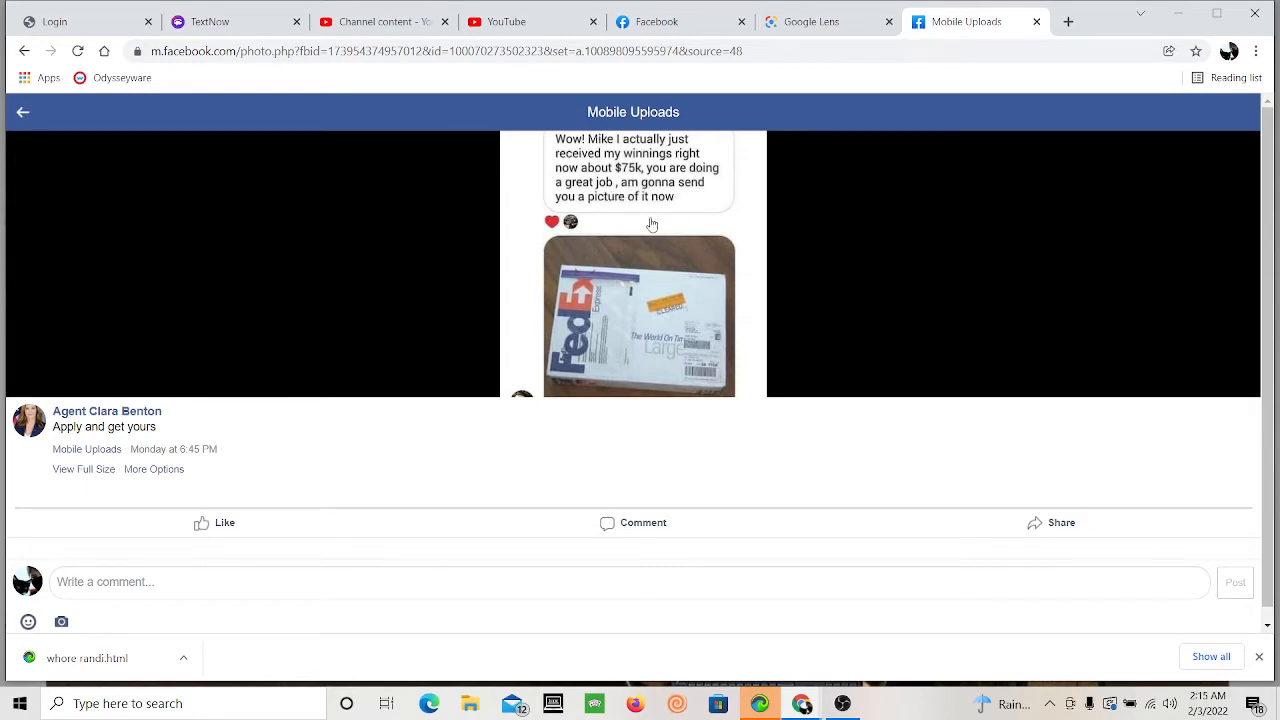
mouse_move(517, 275)
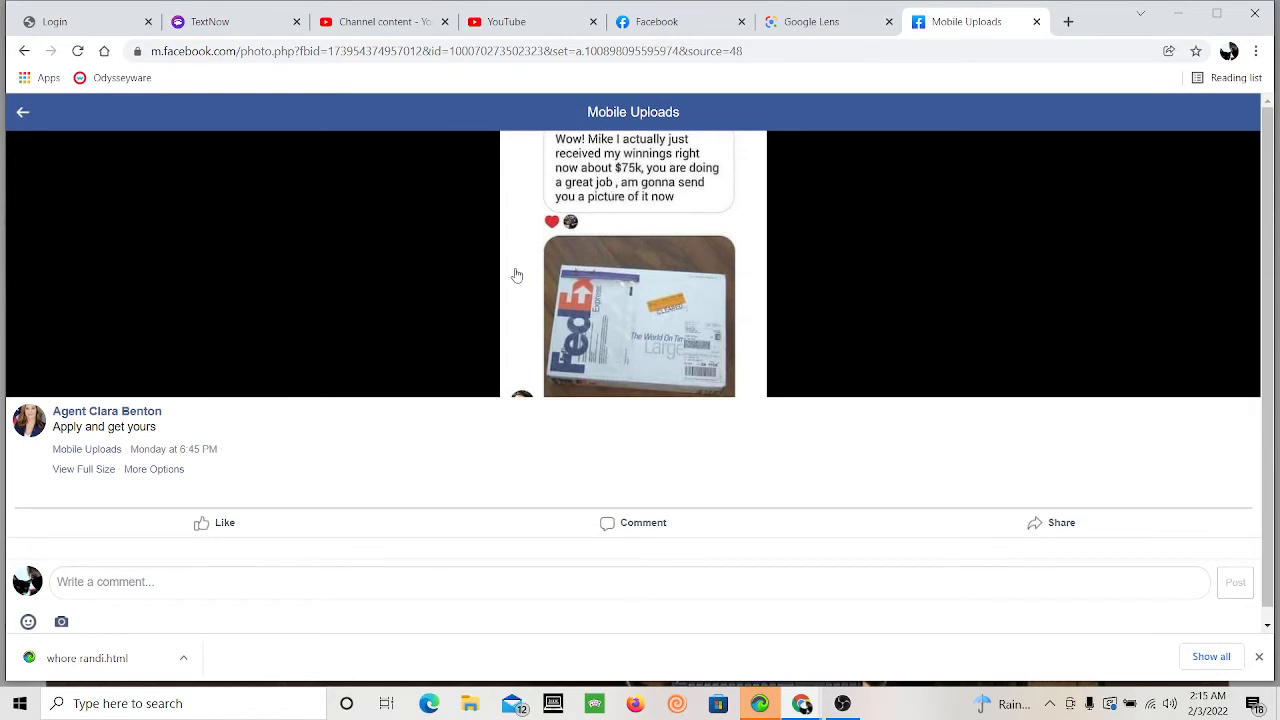
mouse_move(573, 230)
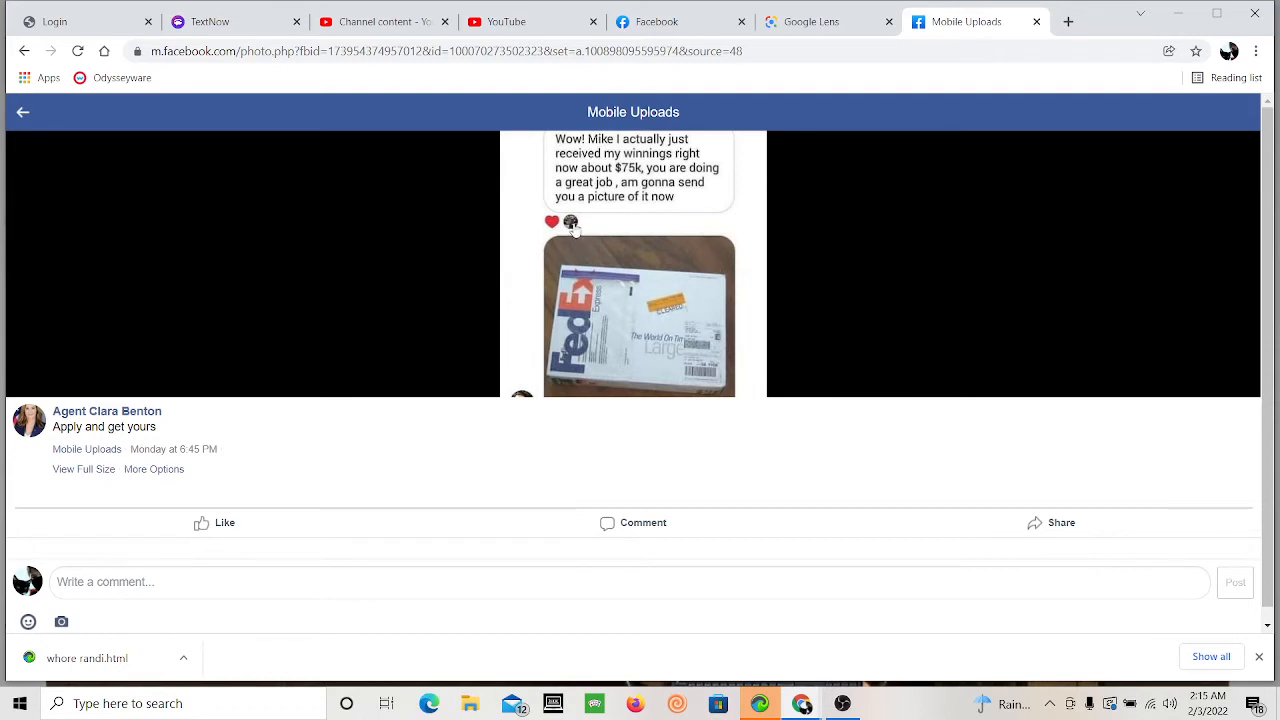
mouse_move(575, 195)
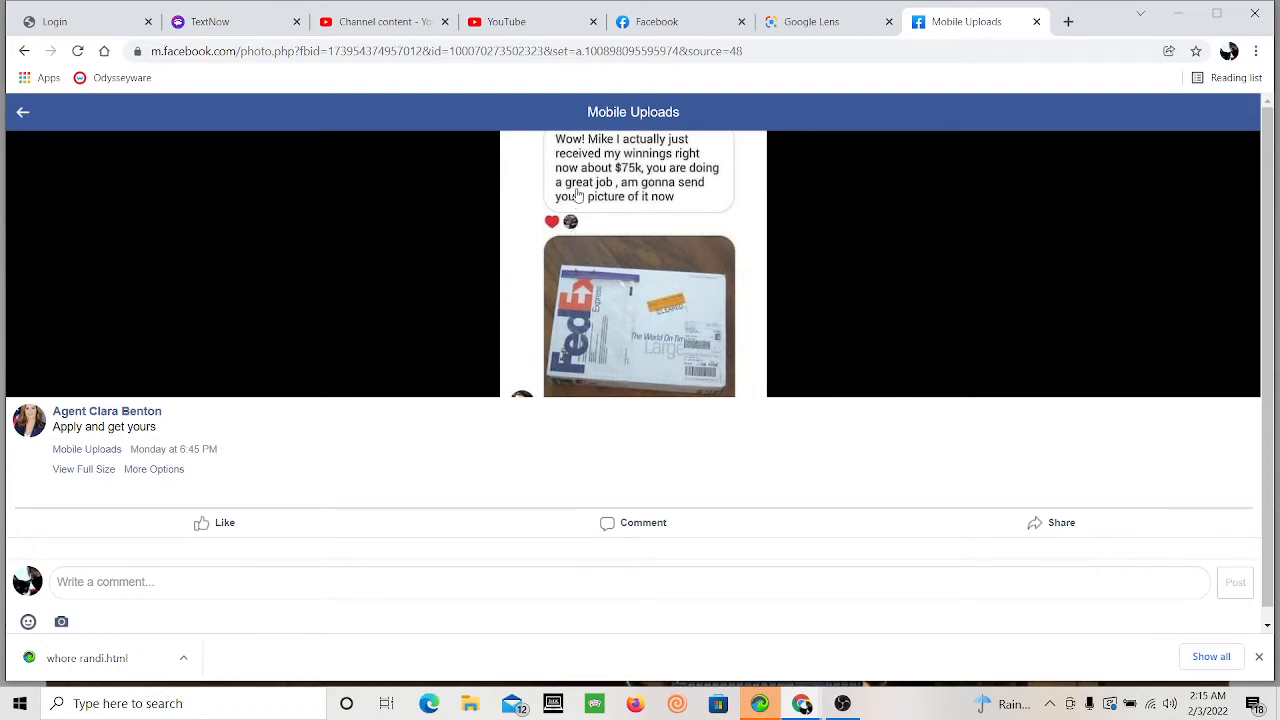
mouse_move(587, 231)
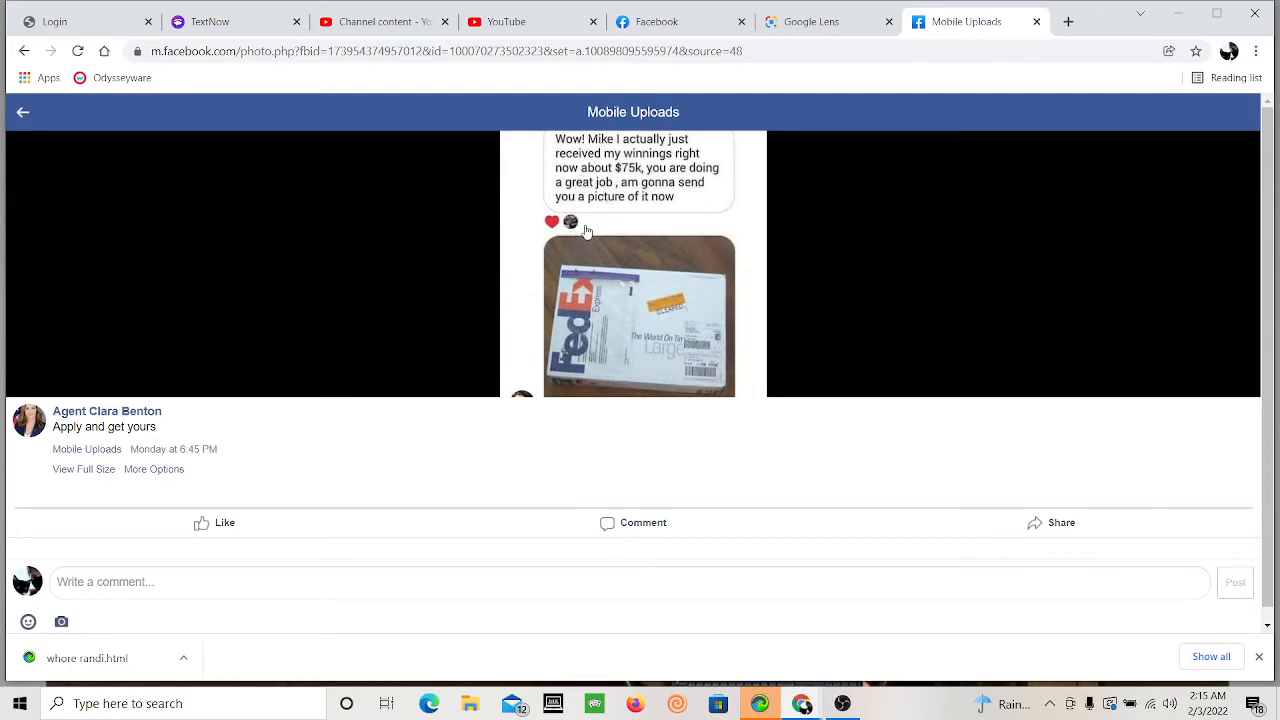
mouse_move(595, 163)
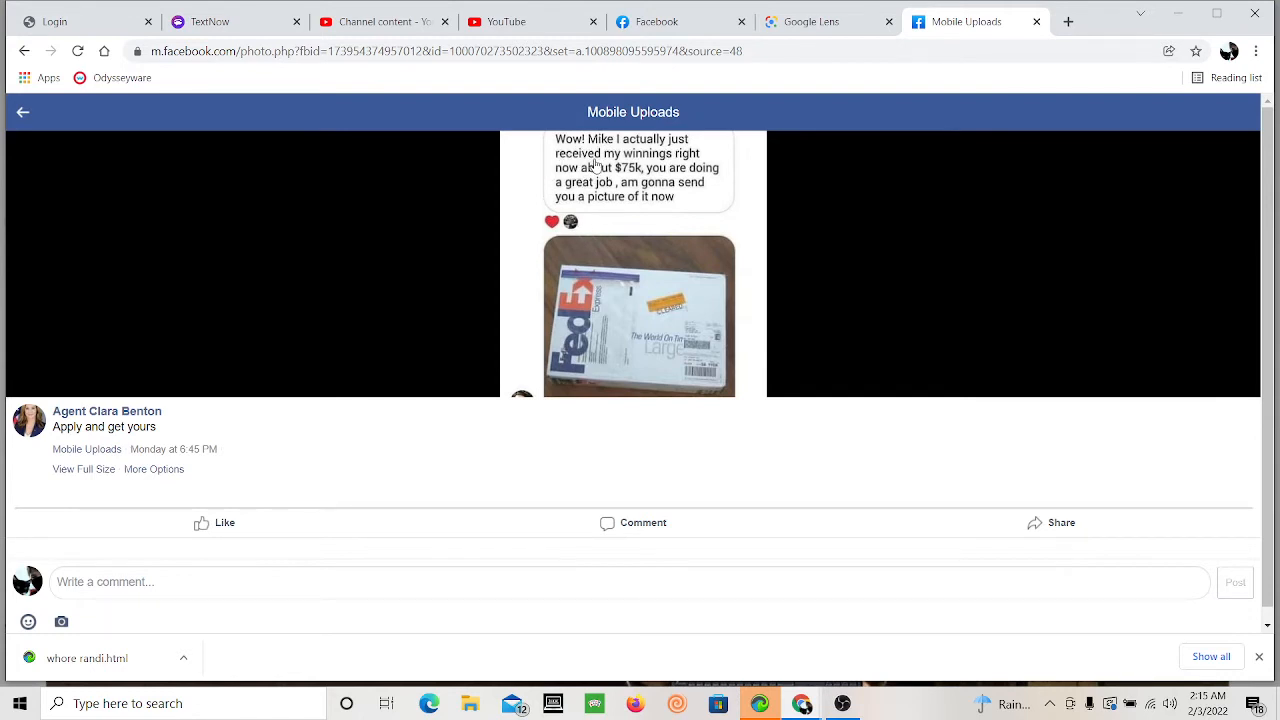
mouse_move(750, 248)
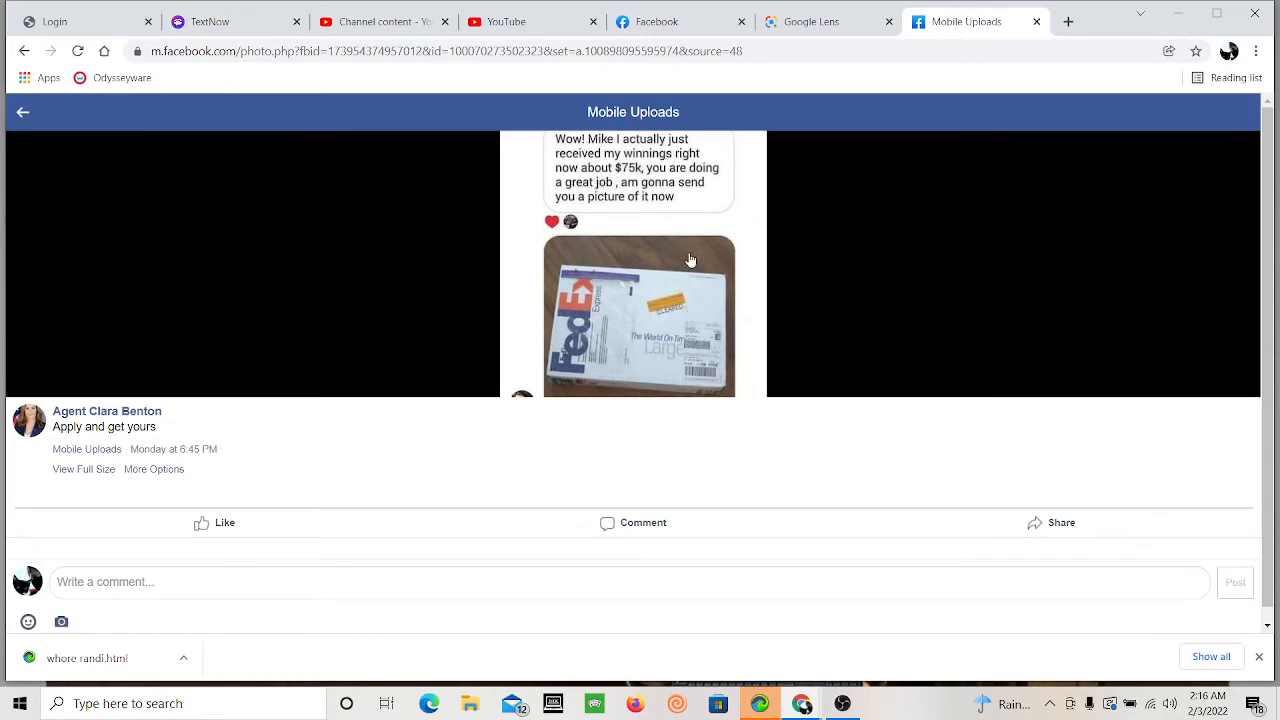
mouse_move(615, 322)
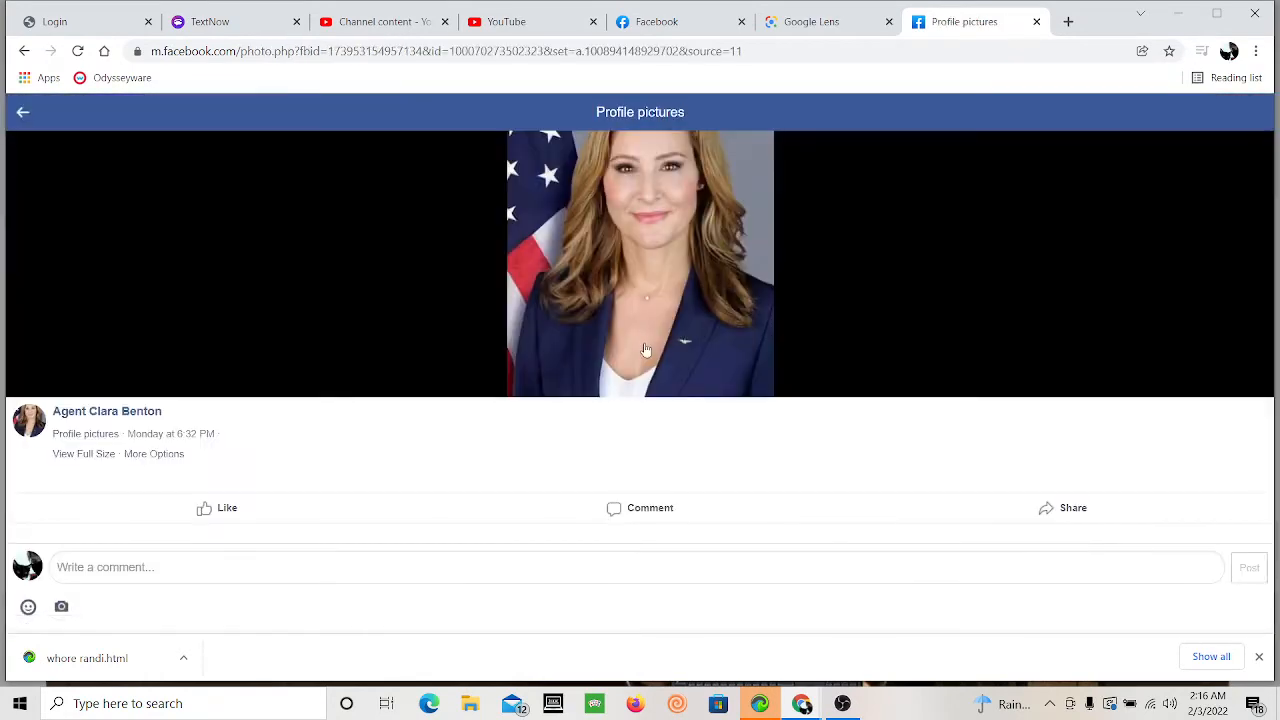
right_click(646, 350)
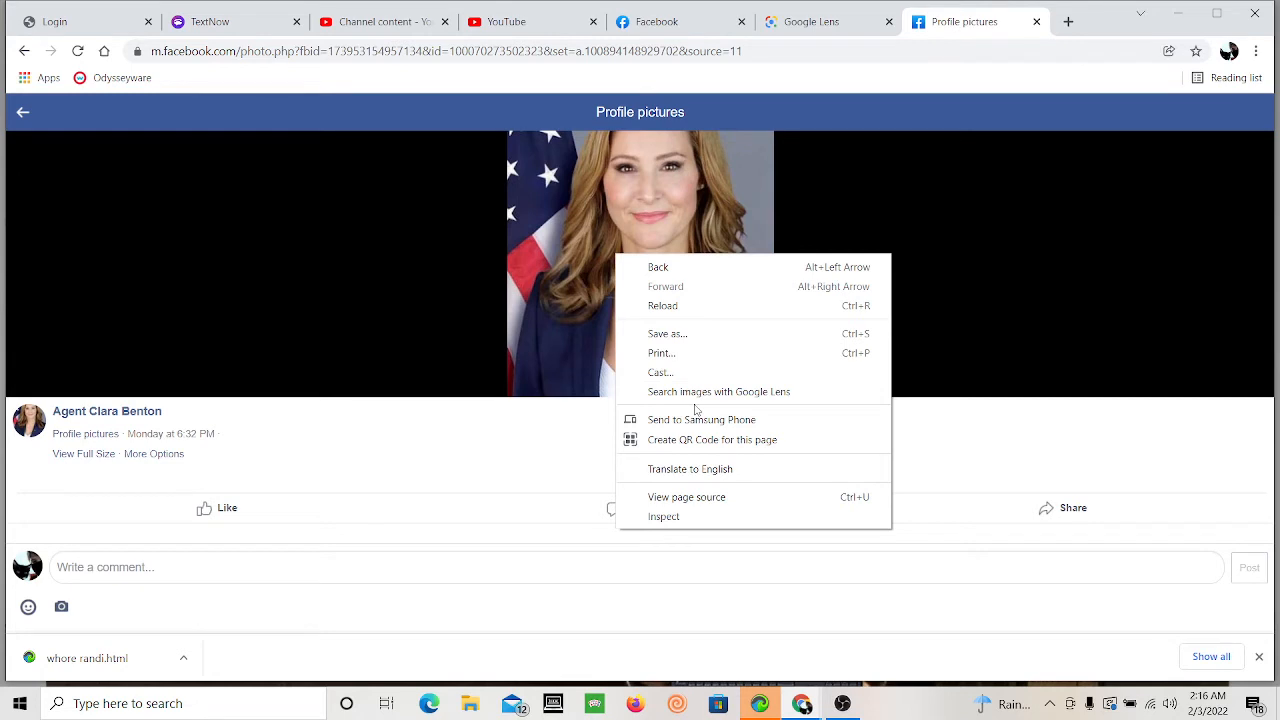
mouse_move(709, 372)
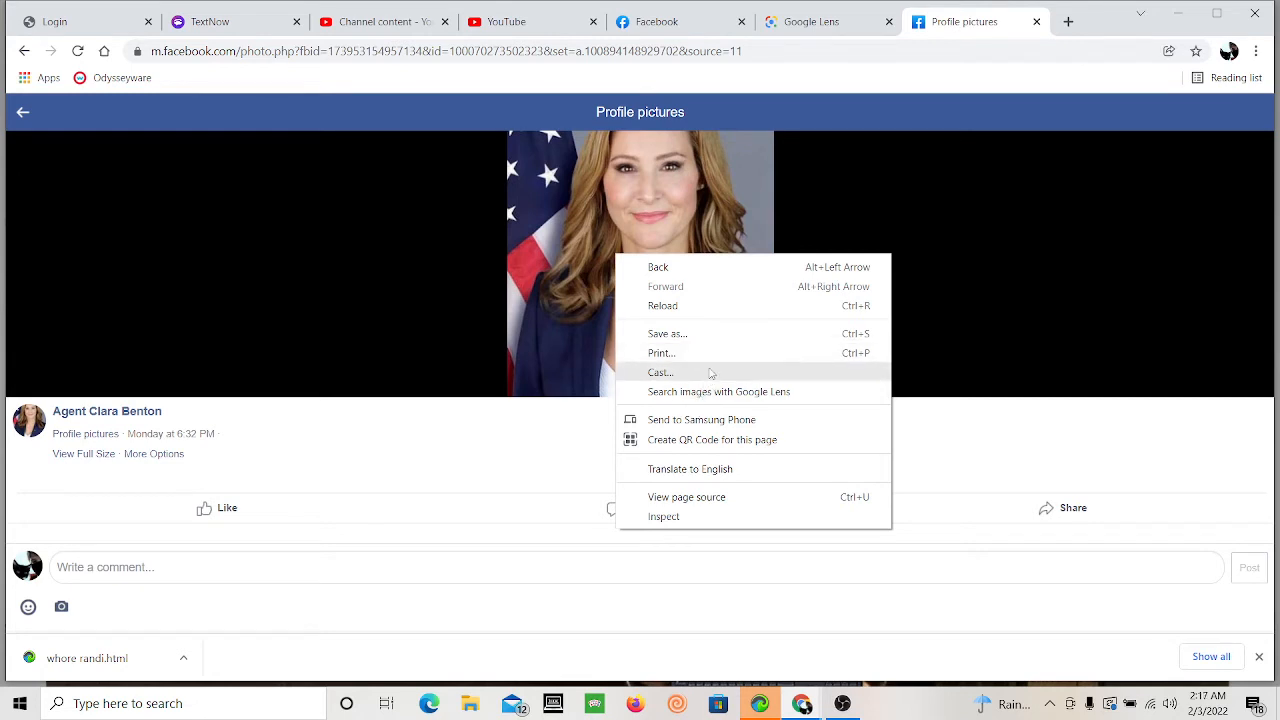
left_click(718, 391)
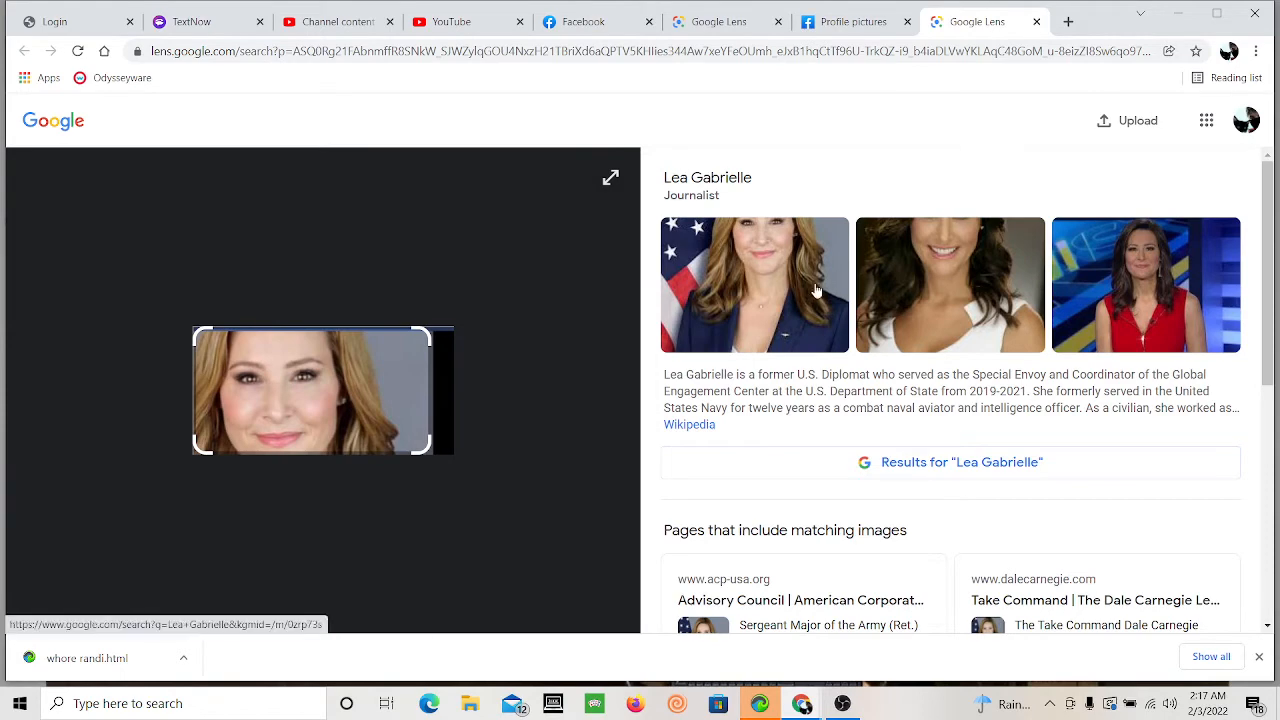
left_click(960, 461)
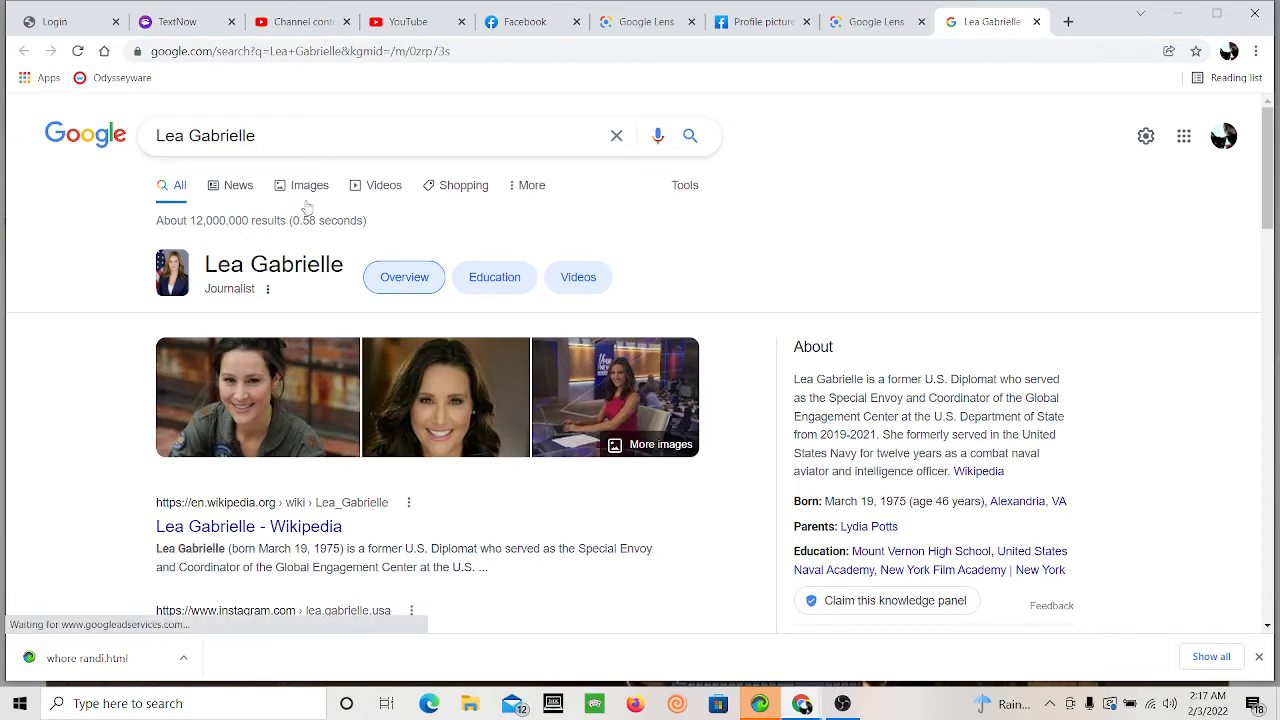
Step: Show Lea Gabrielle image results and enlarge her Wikipedia portrait
left_click(309, 185)
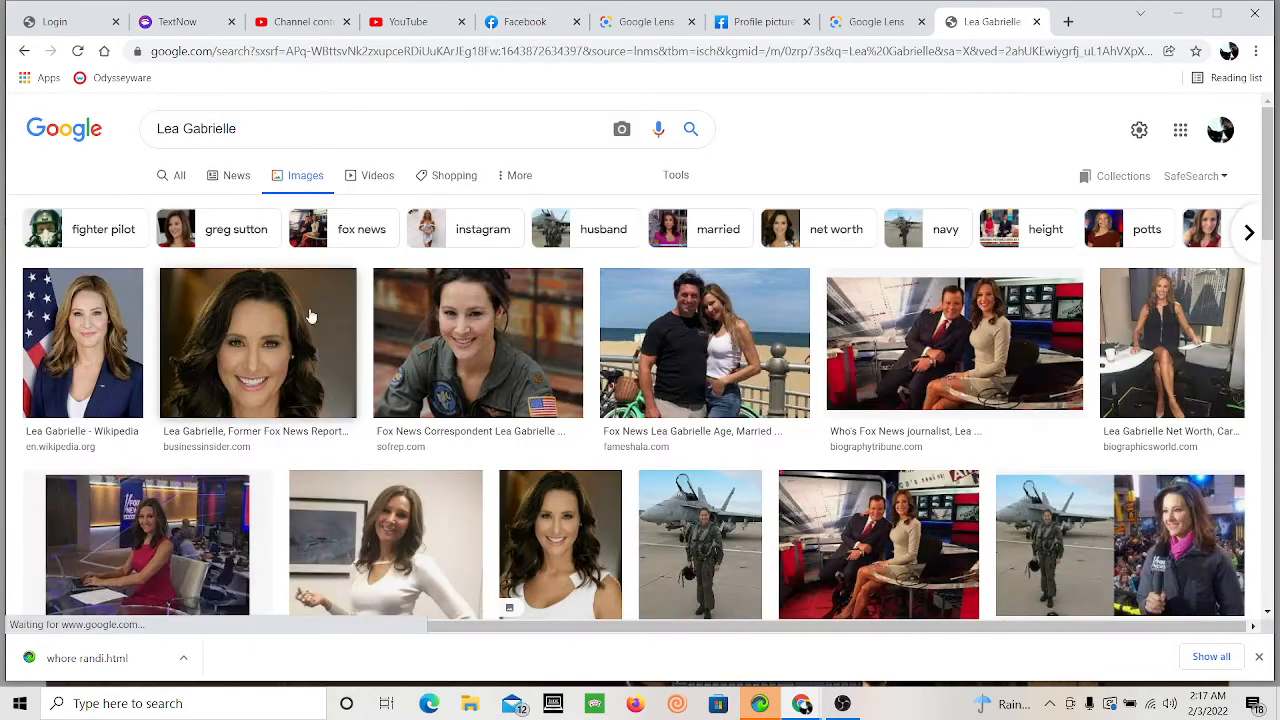
left_click(82, 342)
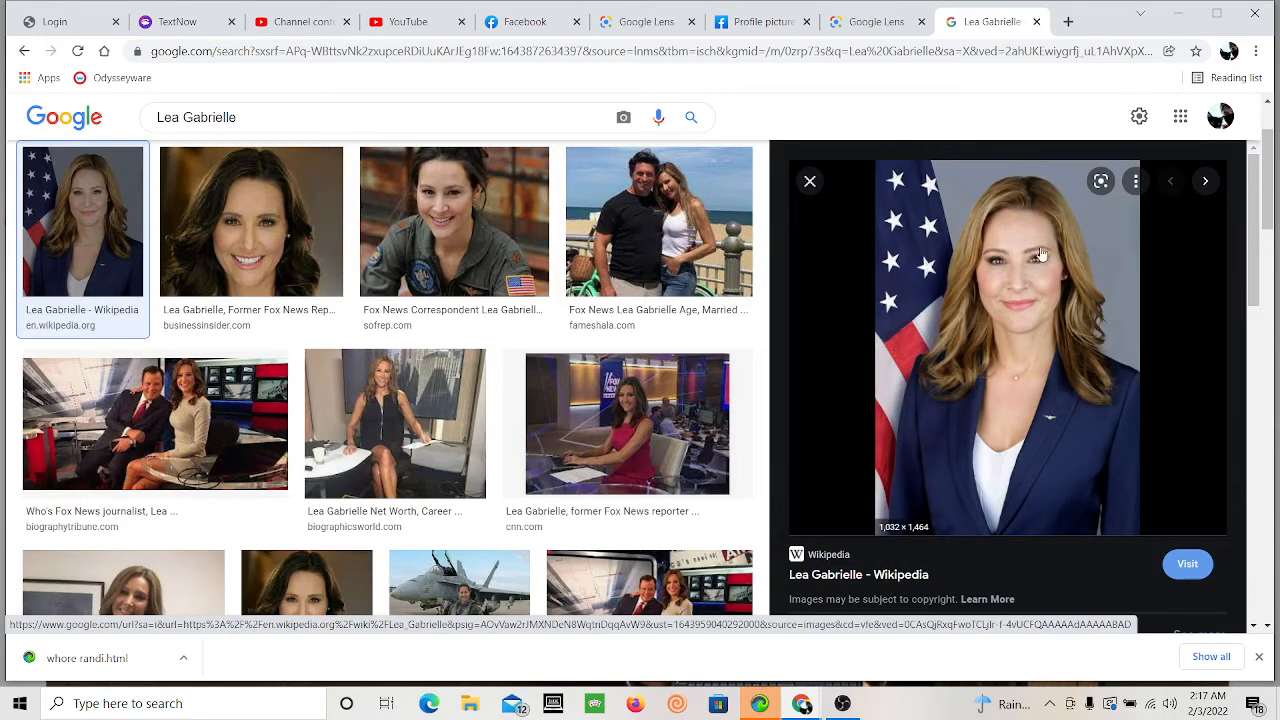
mouse_move(925, 388)
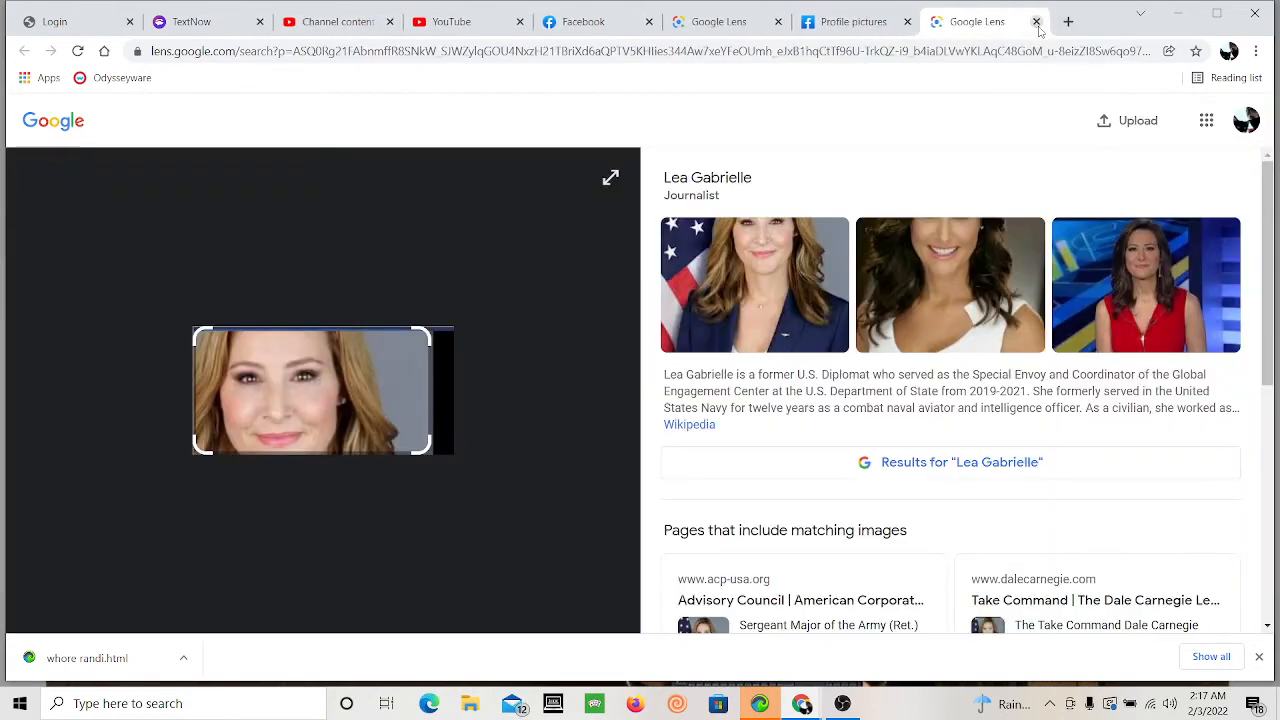
mouse_move(980, 21)
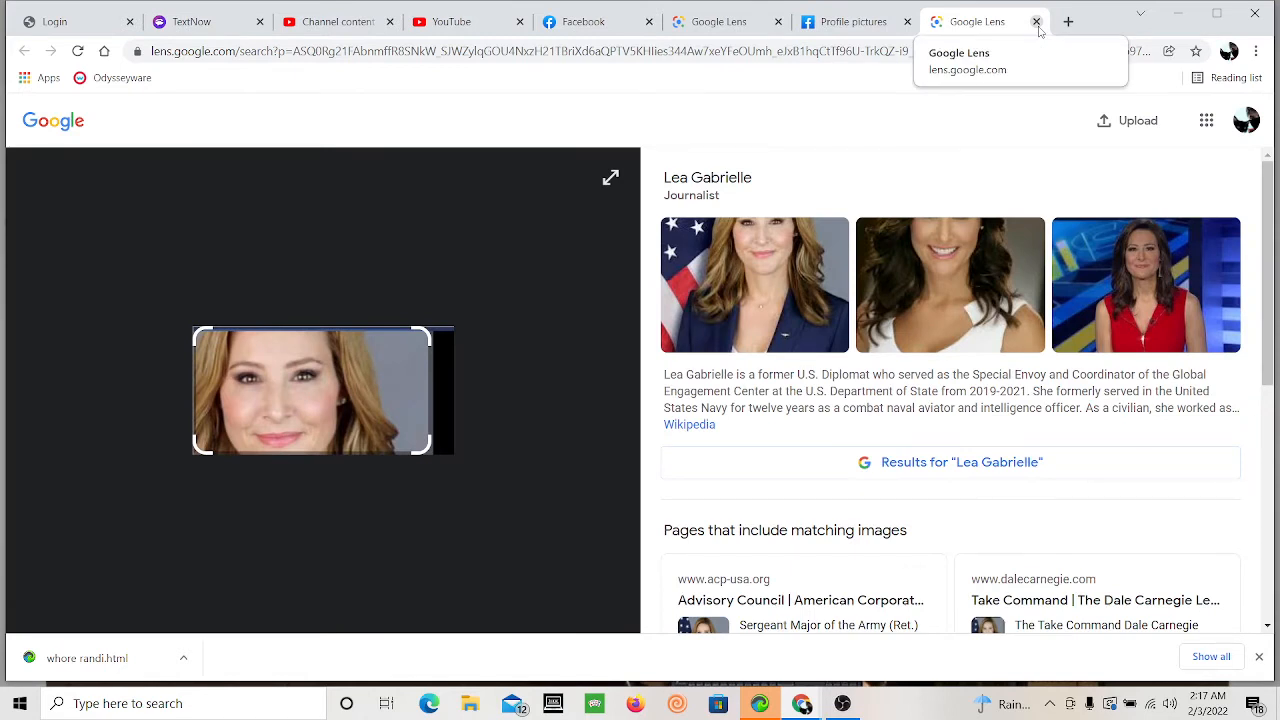
Step: Close the Google Lens results for Lea Gabrielle to return to Agent Clara Benton's page
left_click(964, 21)
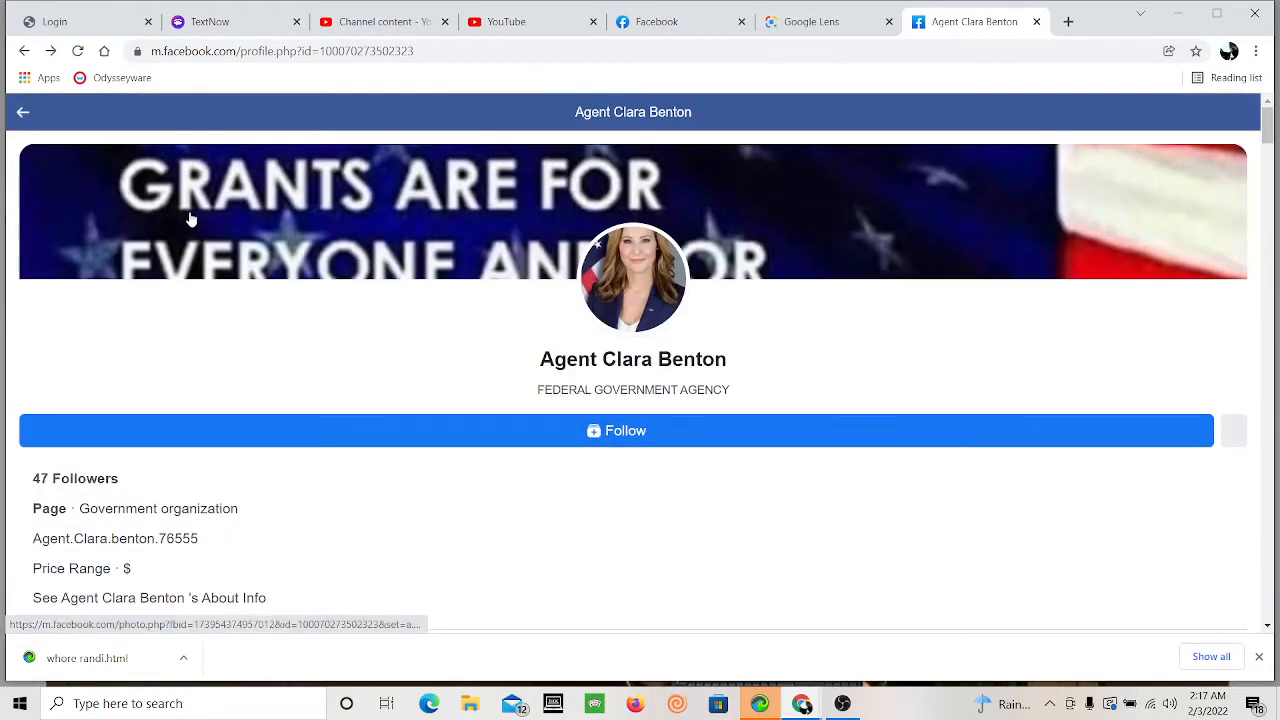
scroll("down", 3)
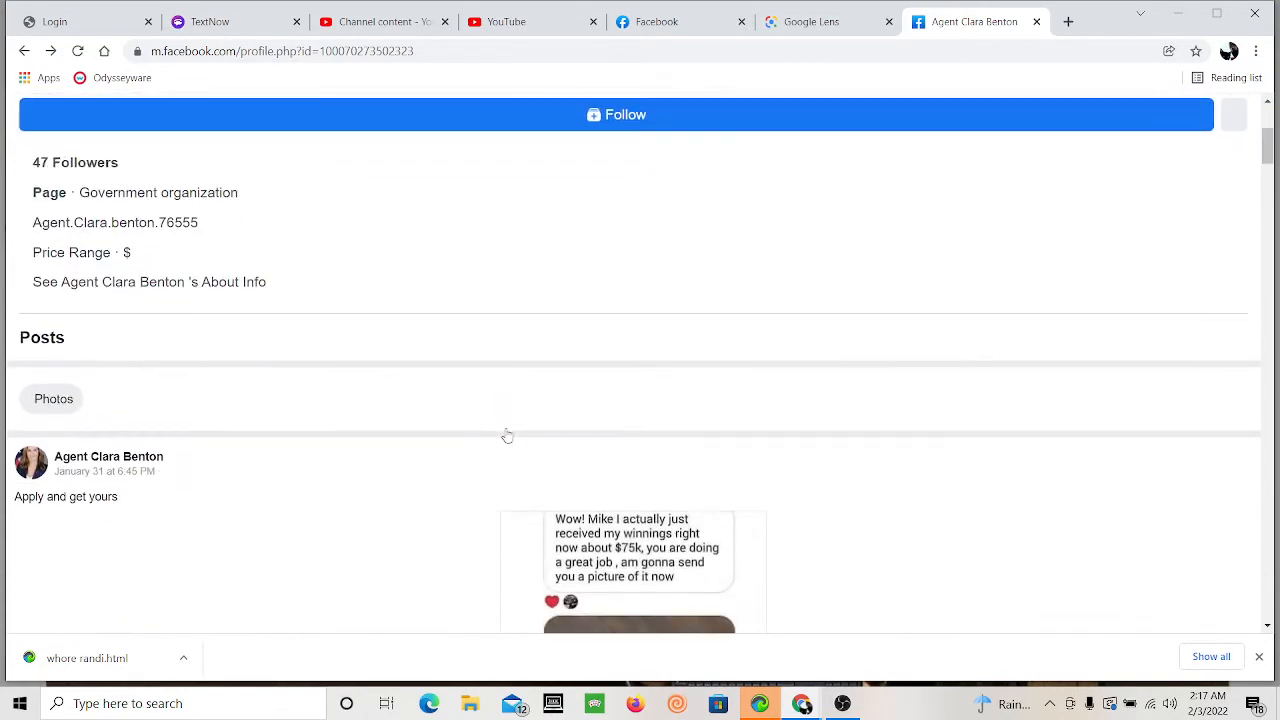
scroll("up", 3)
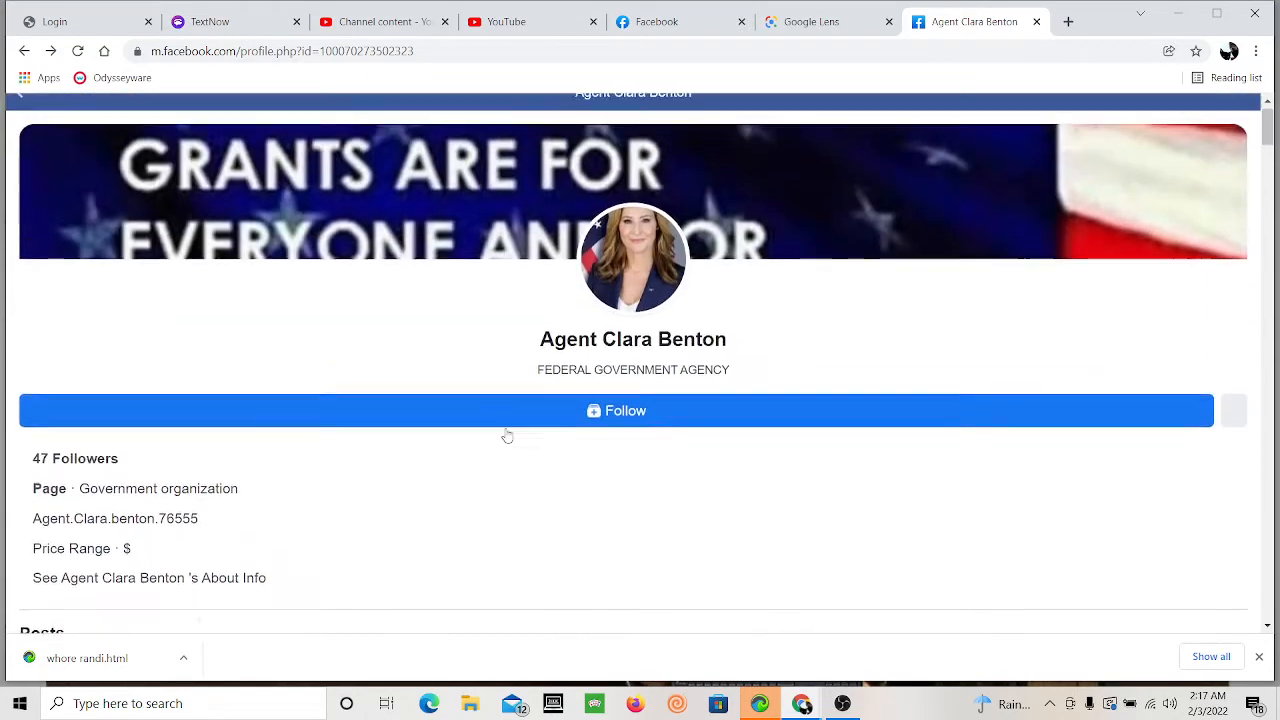
left_click(633, 258)
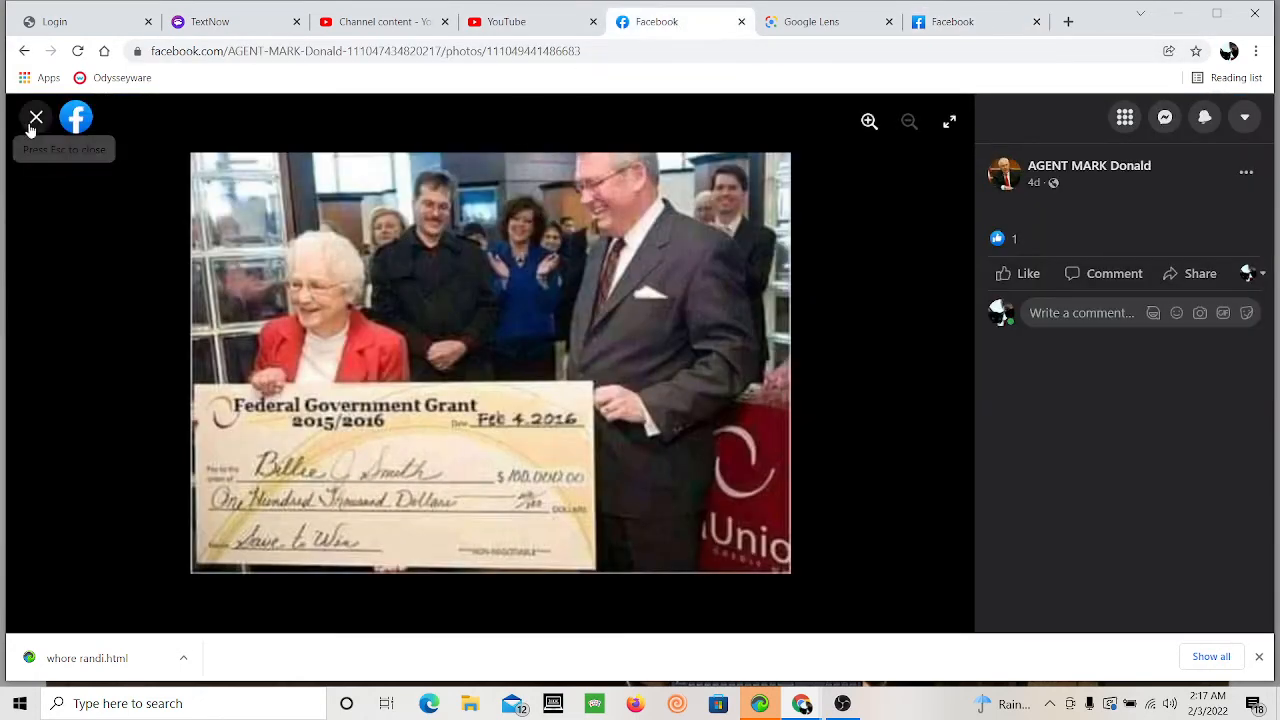
left_click(37, 117)
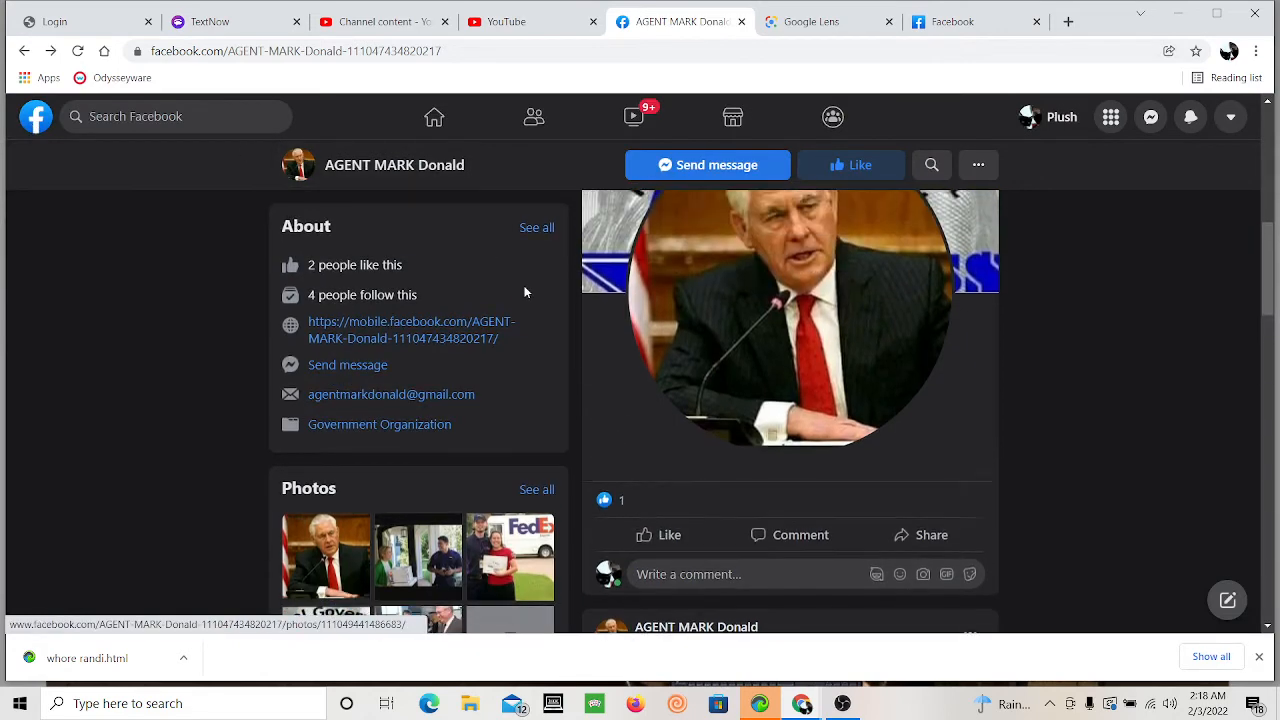
scroll("down", 3)
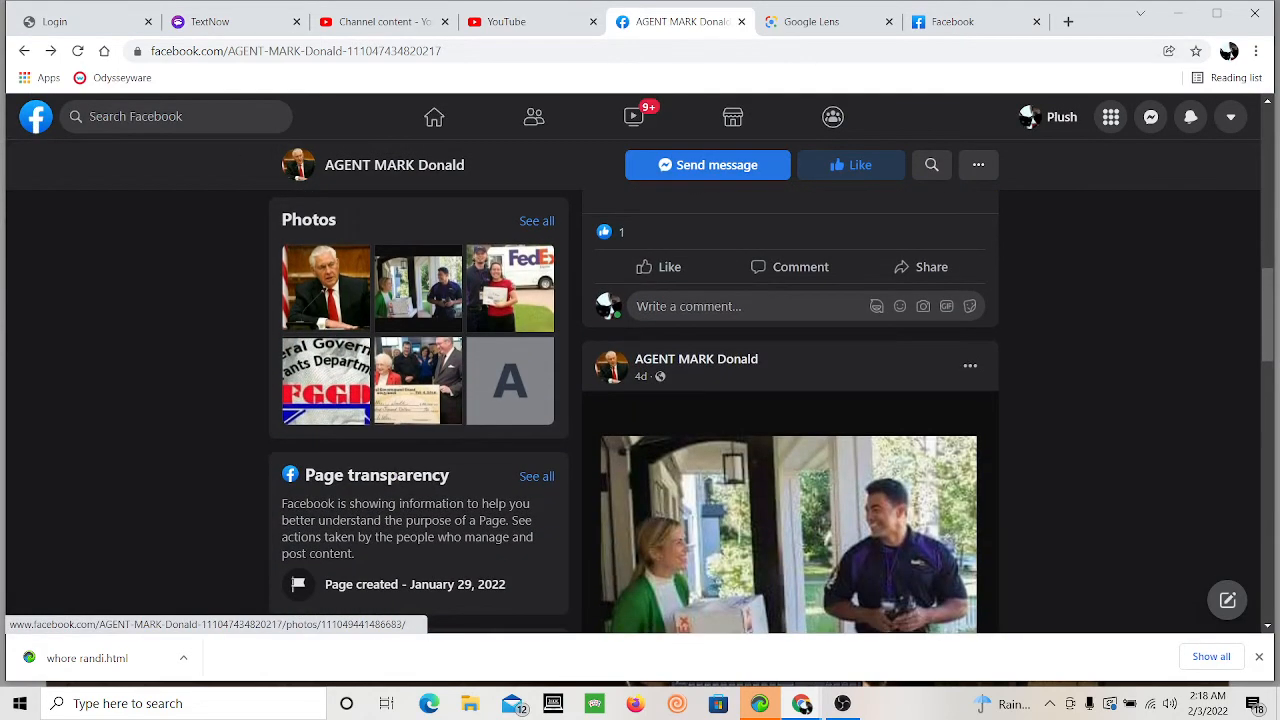
scroll("down", 3)
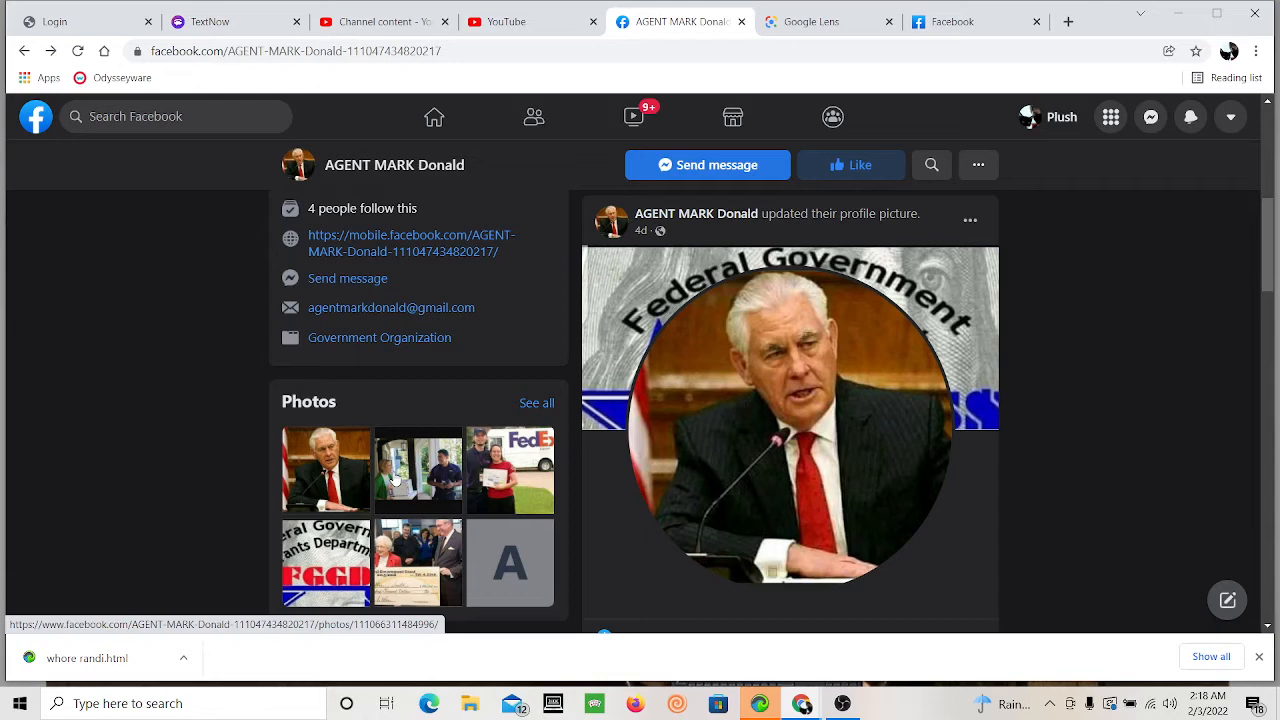
mouse_move(394, 478)
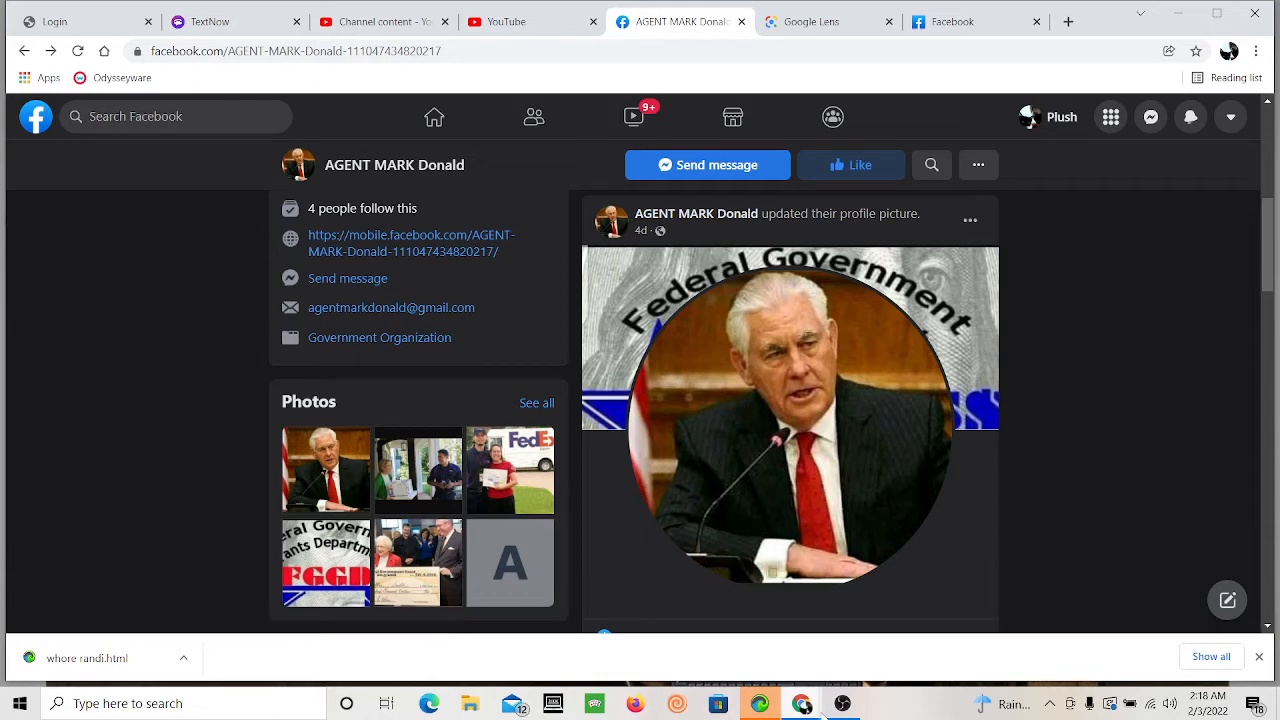